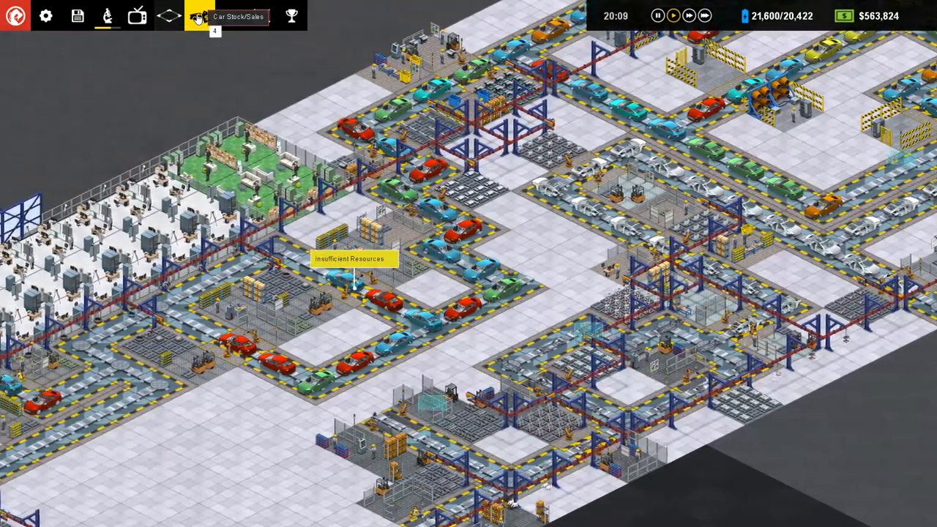
Step: Raise Vanilla Cookie's sale price premium to 25%, check Fallville2's pricing, and close Car Designs
click(199, 15)
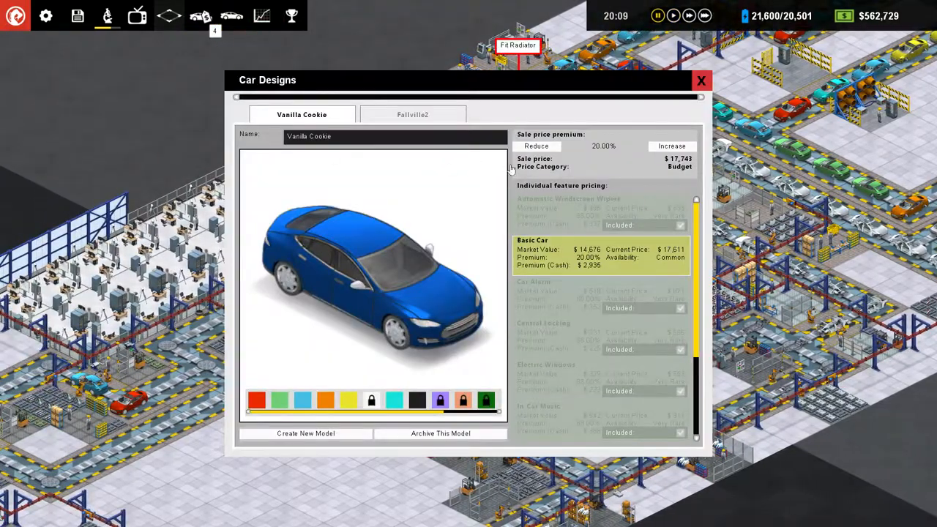
click(672, 146)
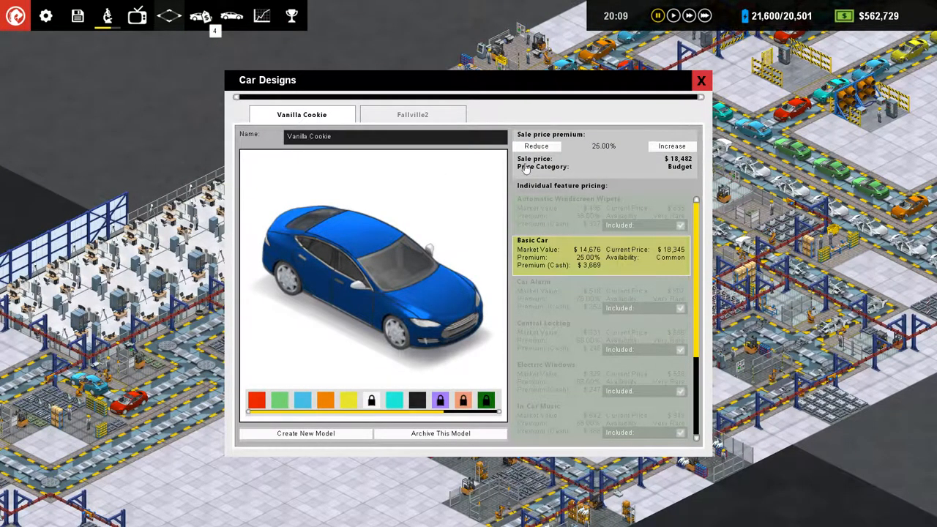
click(412, 114)
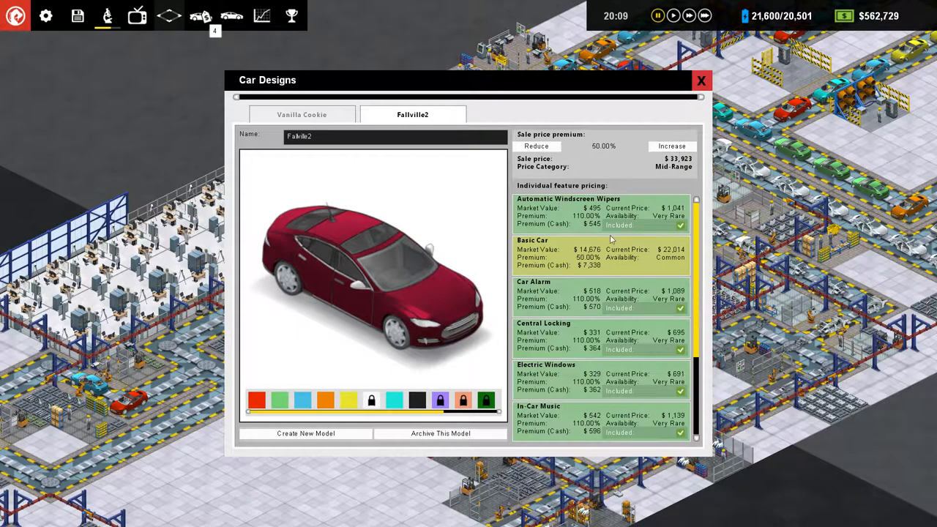
click(700, 80)
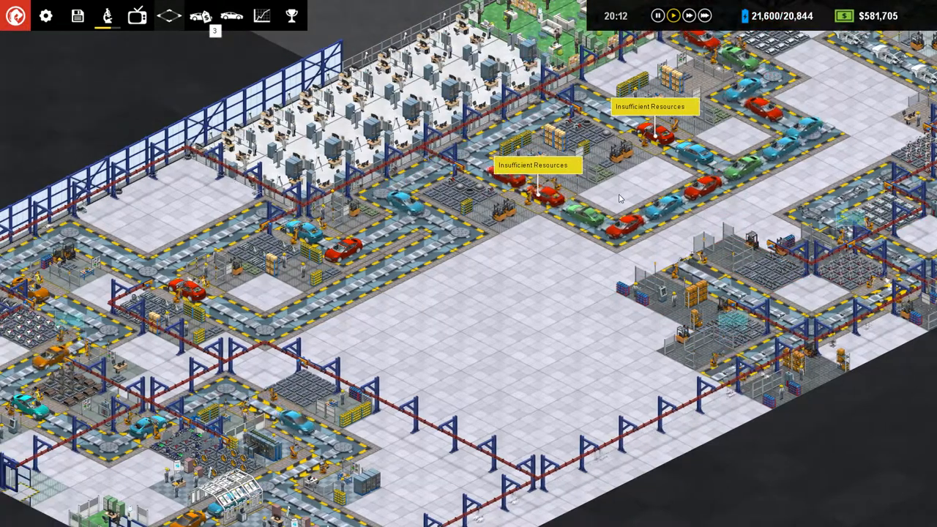
click(107, 15)
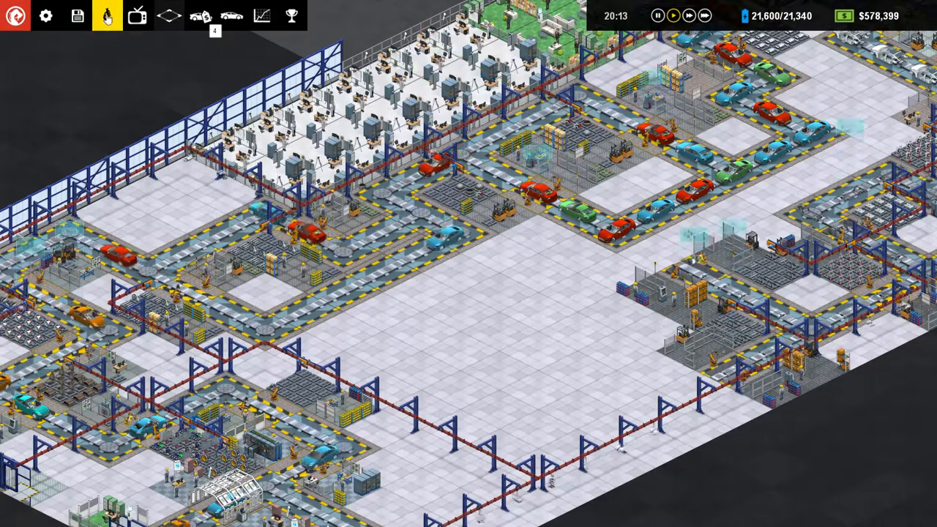
click(261, 16)
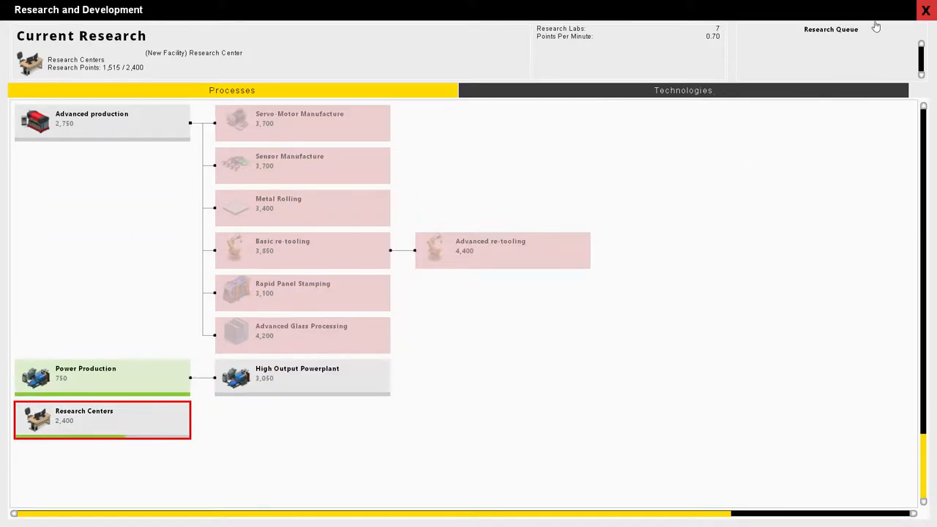
click(927, 10)
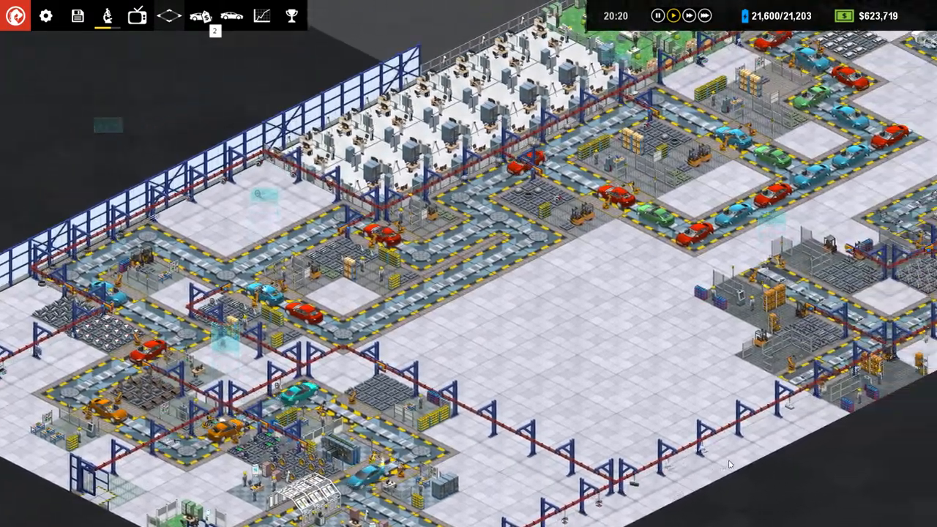
Step: Scroll the factory map toward the power plant
scroll(down, 3)
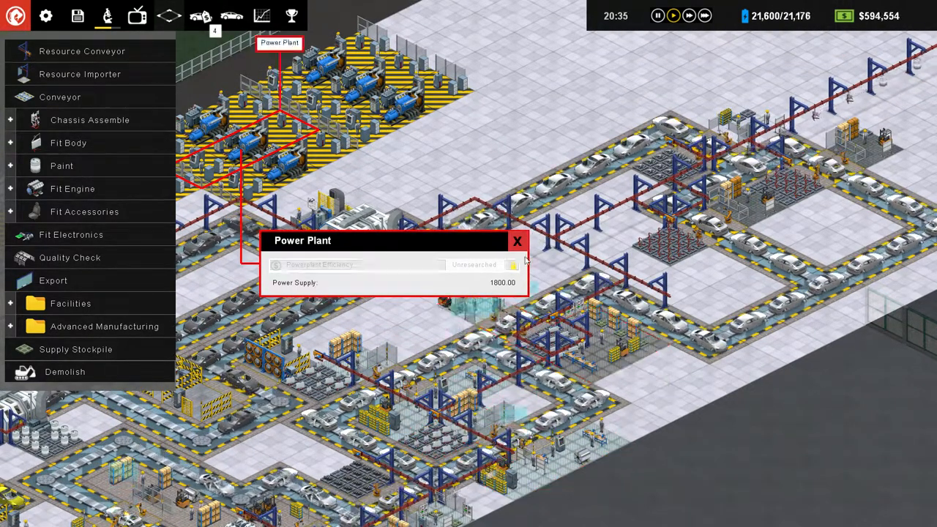
Step: Close the power plant details and open the building catalogue over the empty floor
click(518, 241)
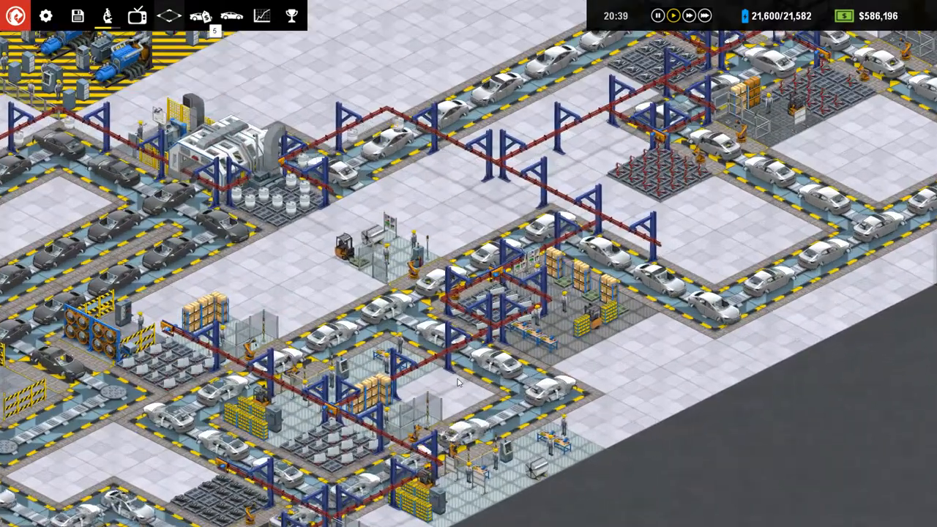
click(201, 15)
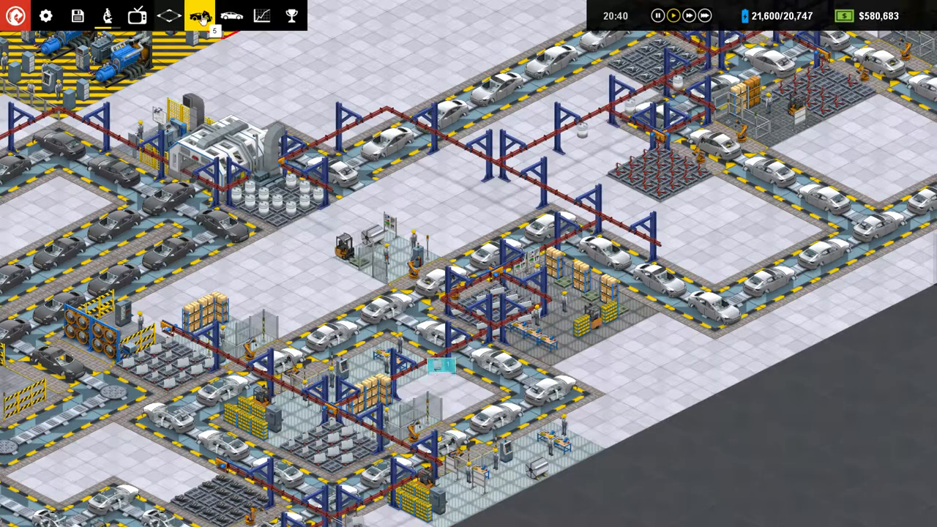
click(199, 16)
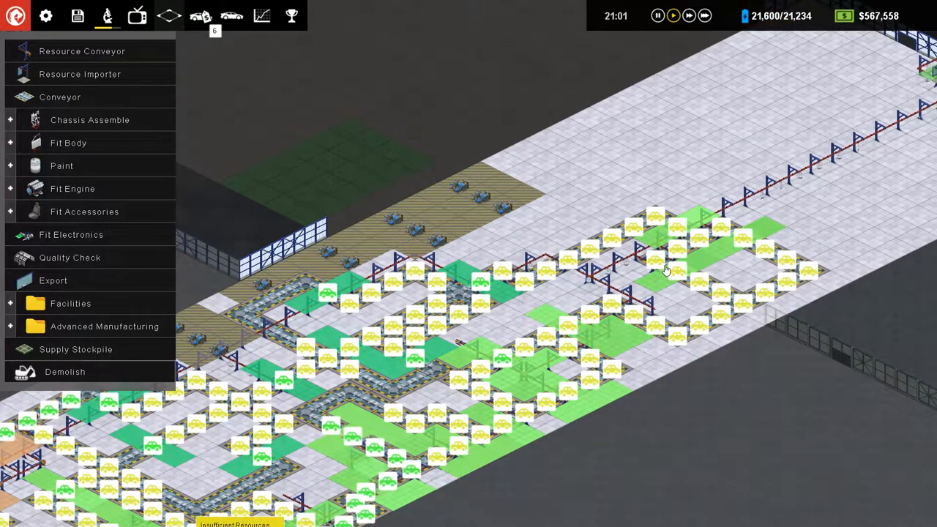
Step: Dismiss the Research Complete popup for Research Centers
click(593, 345)
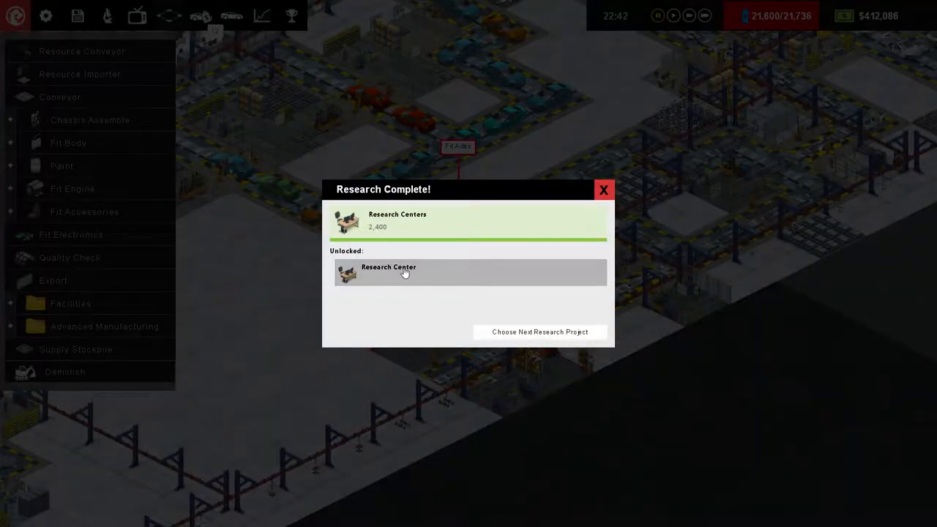
Step: Start researching Turbo-charged overhead conveyors from the Processes research tree
click(540, 331)
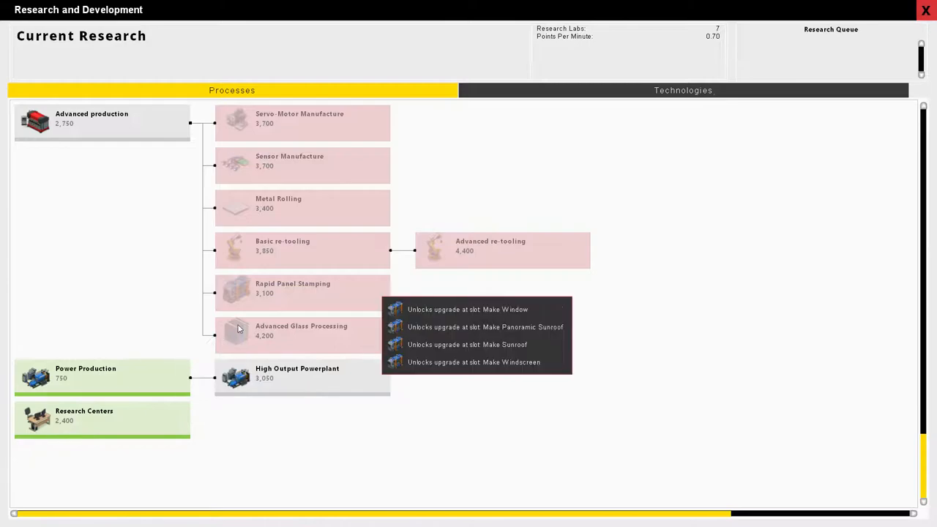
scroll(up, 3)
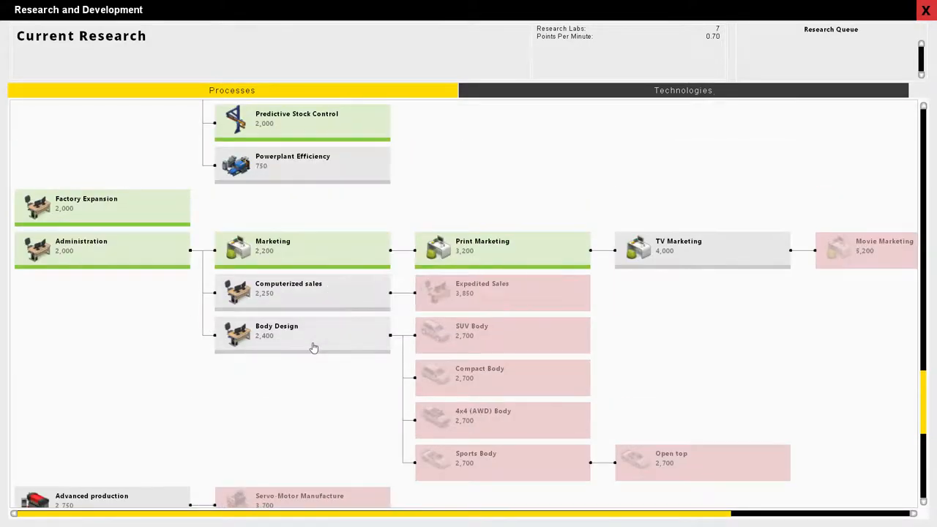
mouse_move(679, 260)
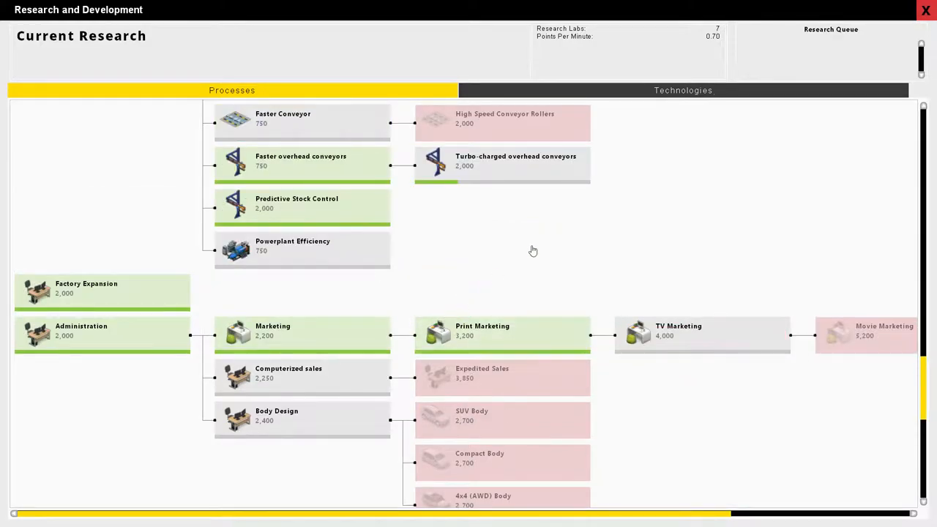
click(502, 161)
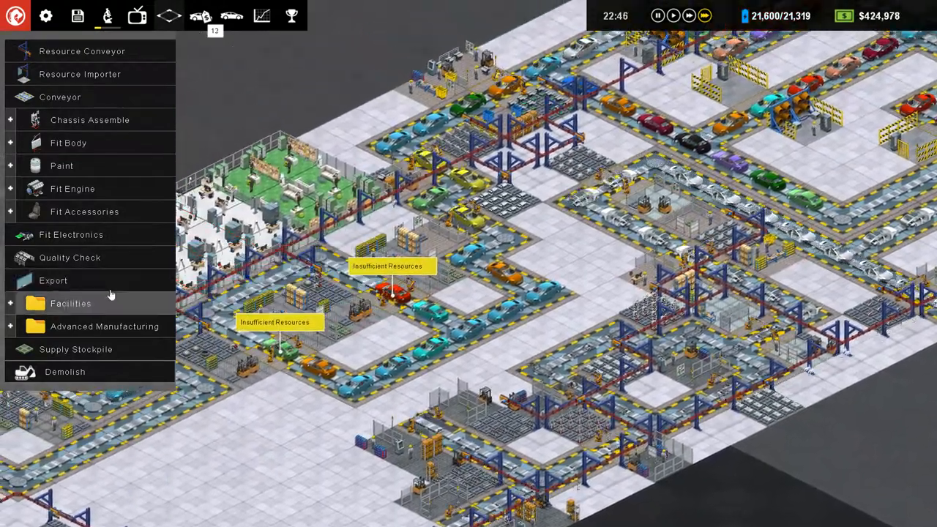
Step: Expand the Facilities build list and close the Research Office details
click(71, 303)
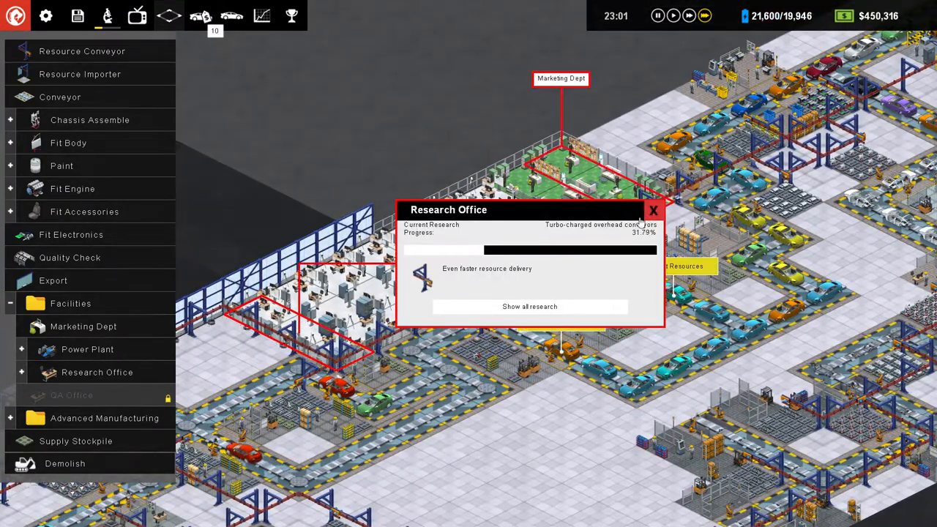
click(653, 210)
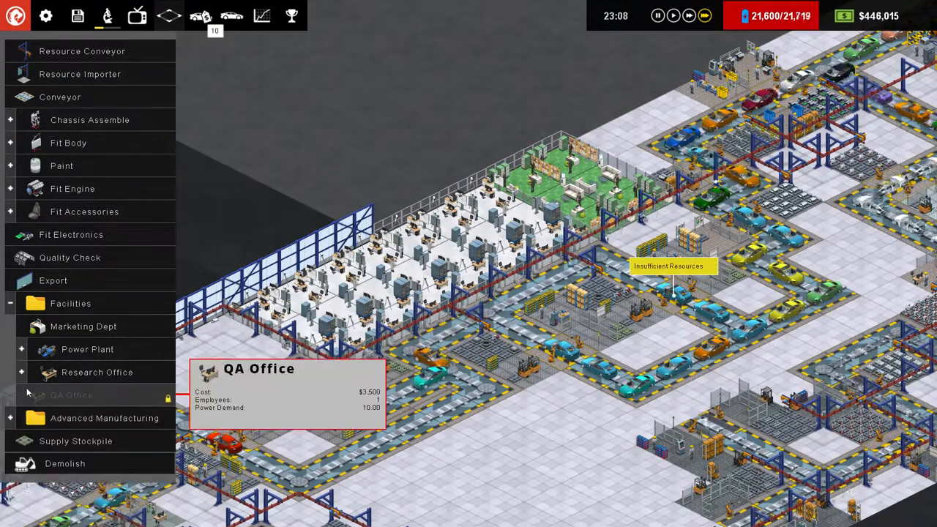
mouse_move(98, 372)
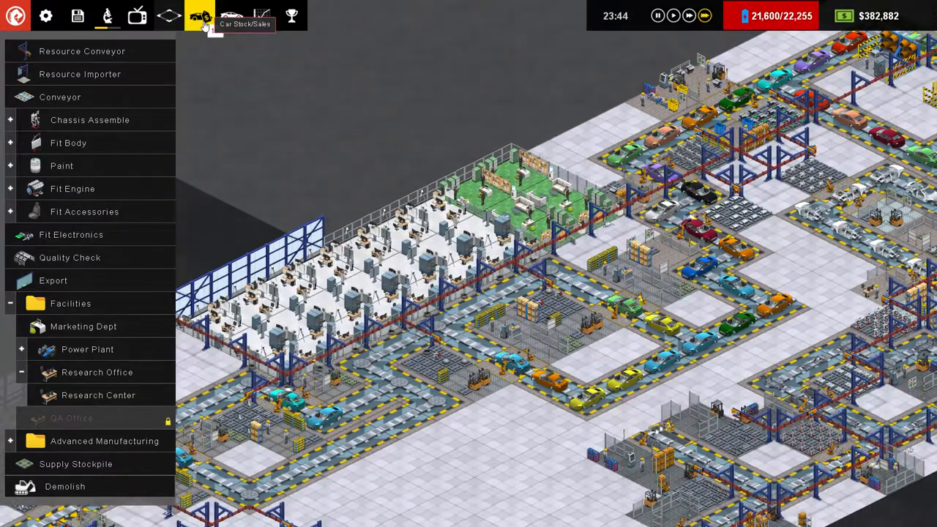
Step: Inspect the showroom cars in Car Stock/Sales, then view Vanilla Cookie's design pricing
click(202, 15)
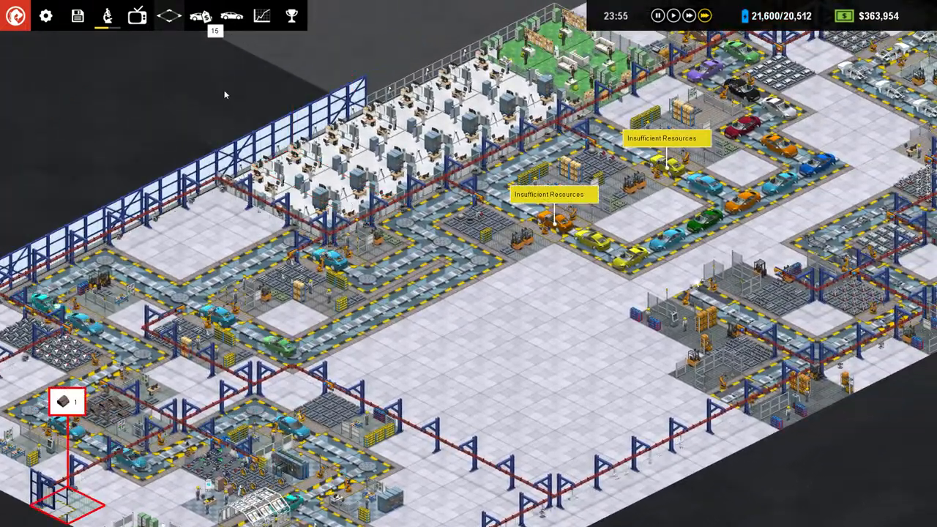
click(200, 15)
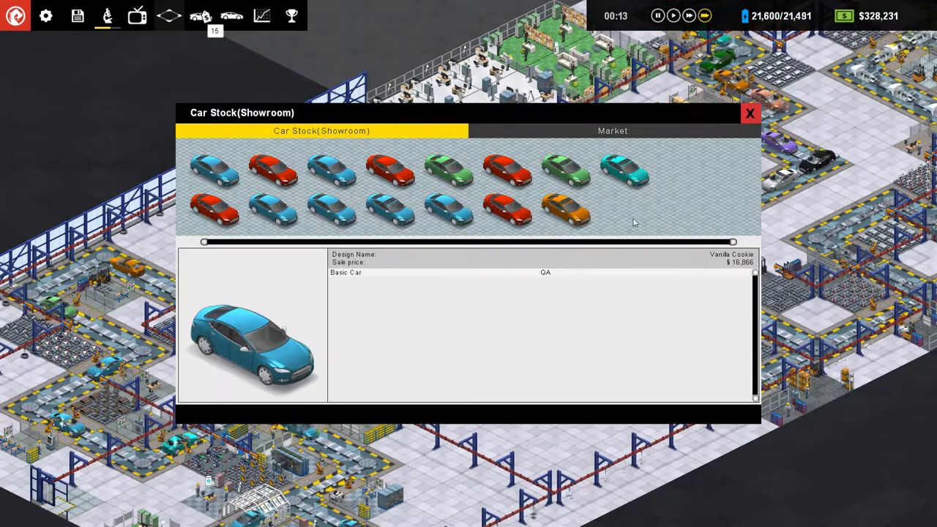
mouse_move(623, 208)
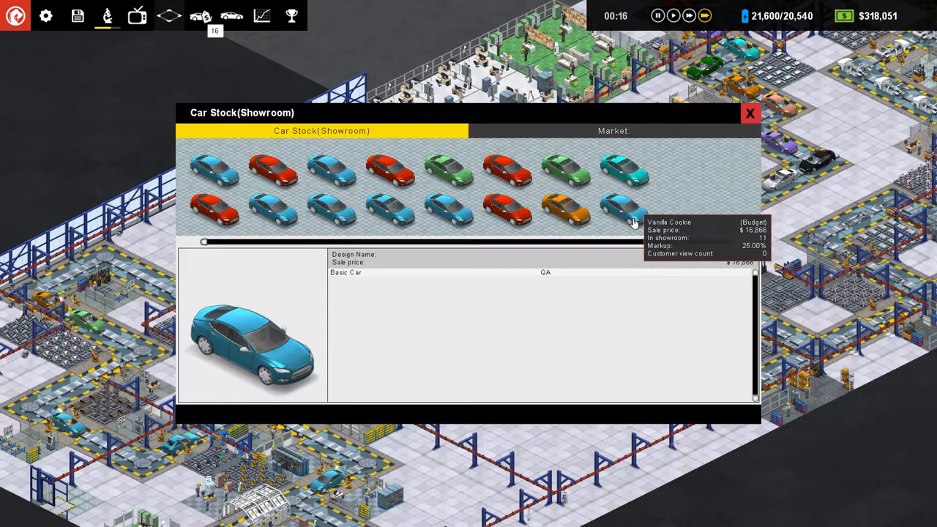
click(750, 113)
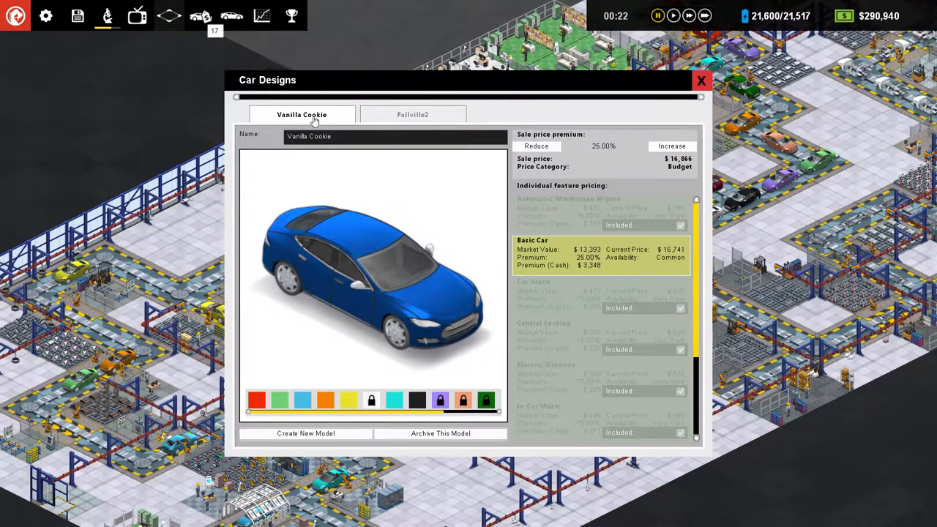
Step: Lower Vanilla Cookie's sale price premium to 20% and close Car Designs
click(536, 146)
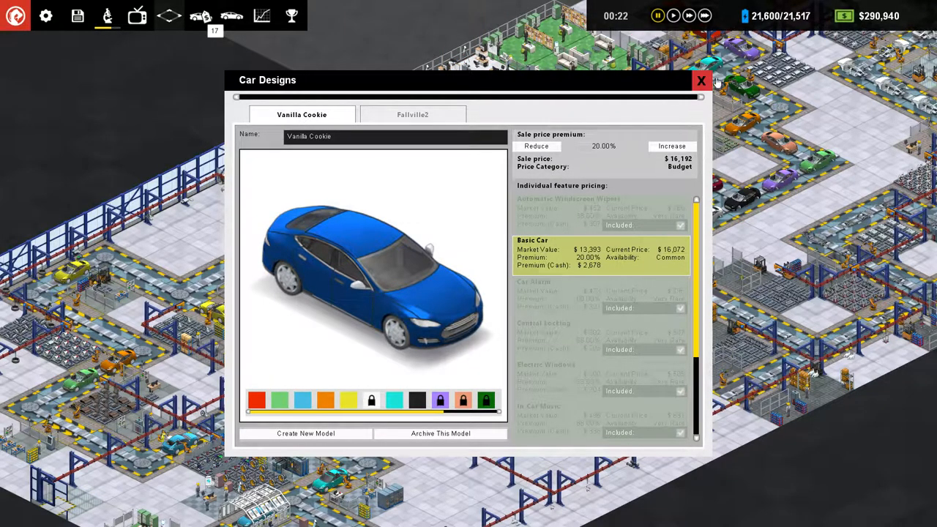
click(701, 80)
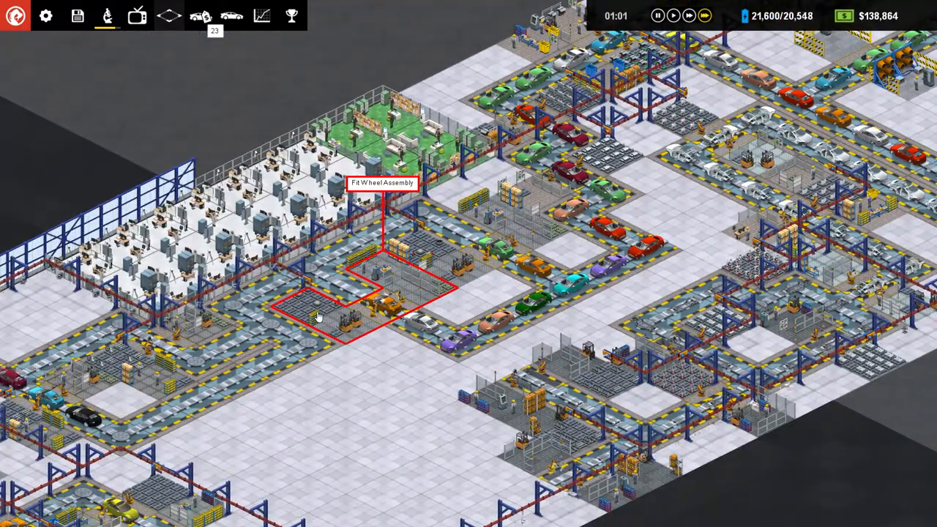
click(318, 319)
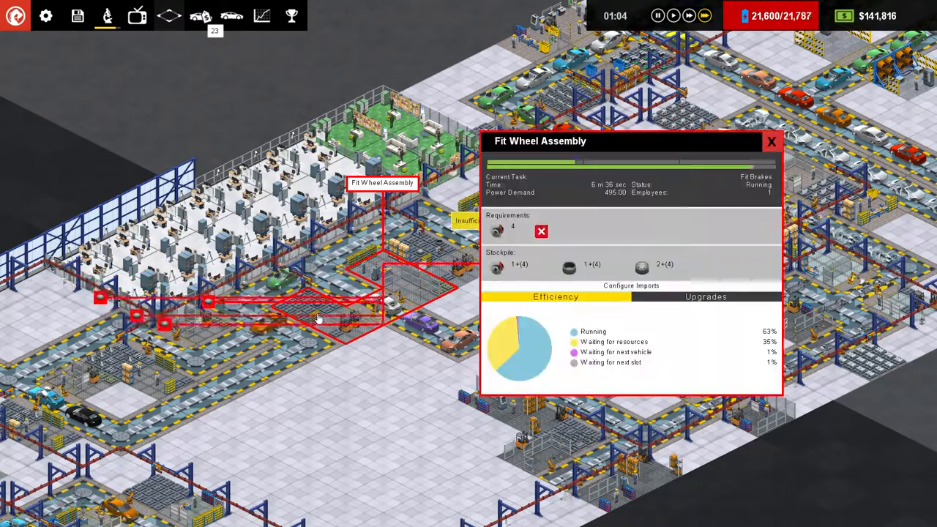
click(705, 297)
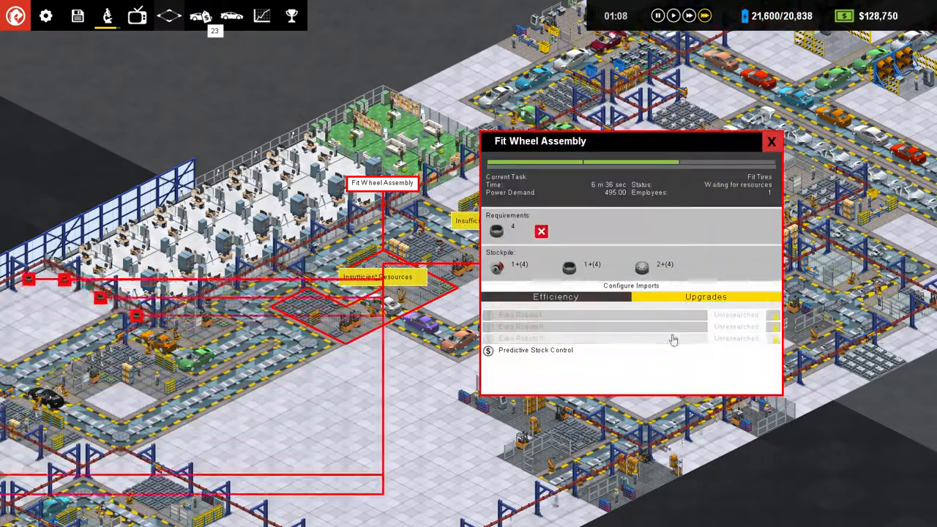
click(772, 141)
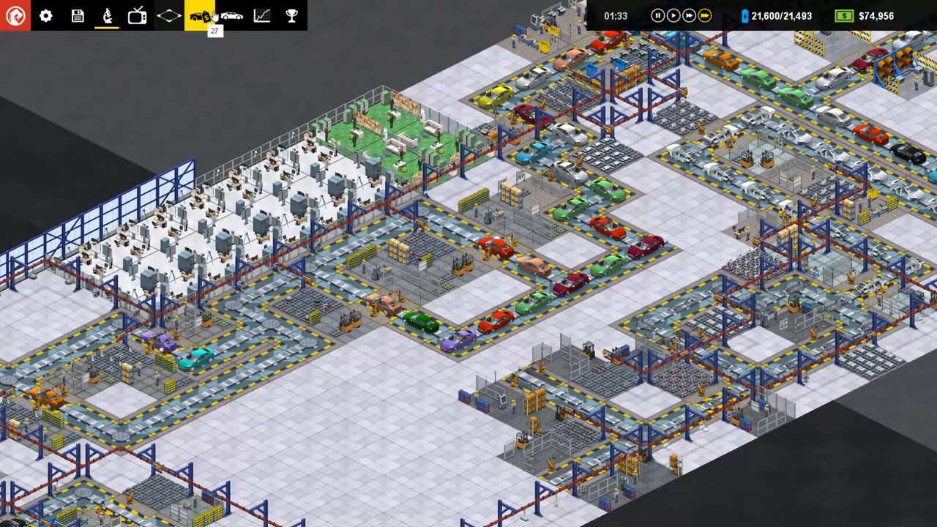
Step: Cut Vanilla Cookie's sale price premium to 0% and close Car Designs
click(231, 15)
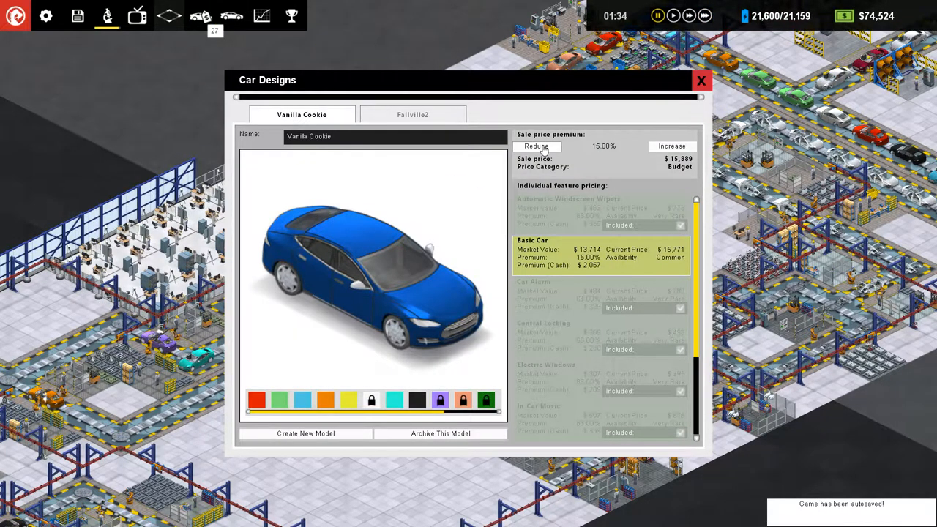
click(536, 146)
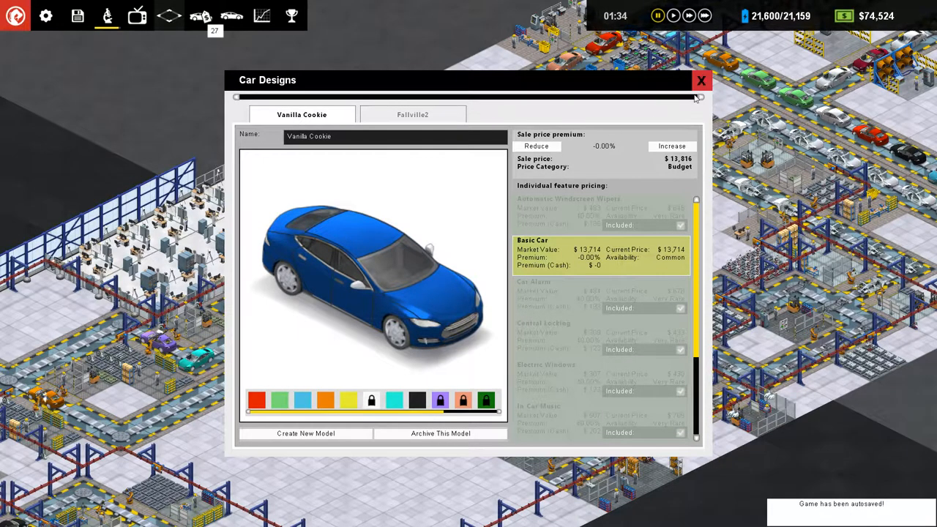
click(701, 80)
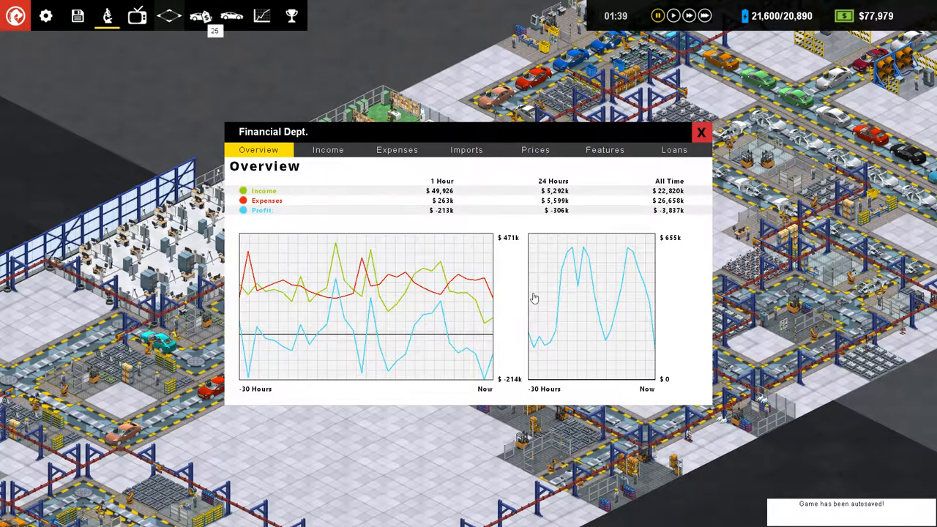
Step: Review the three active loans and one available bank loan on the Loans tab
click(674, 150)
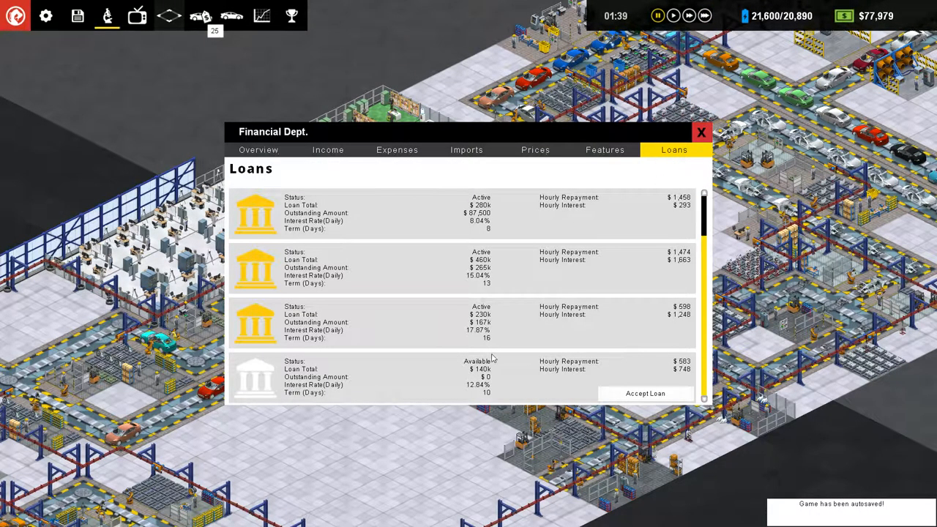
click(701, 131)
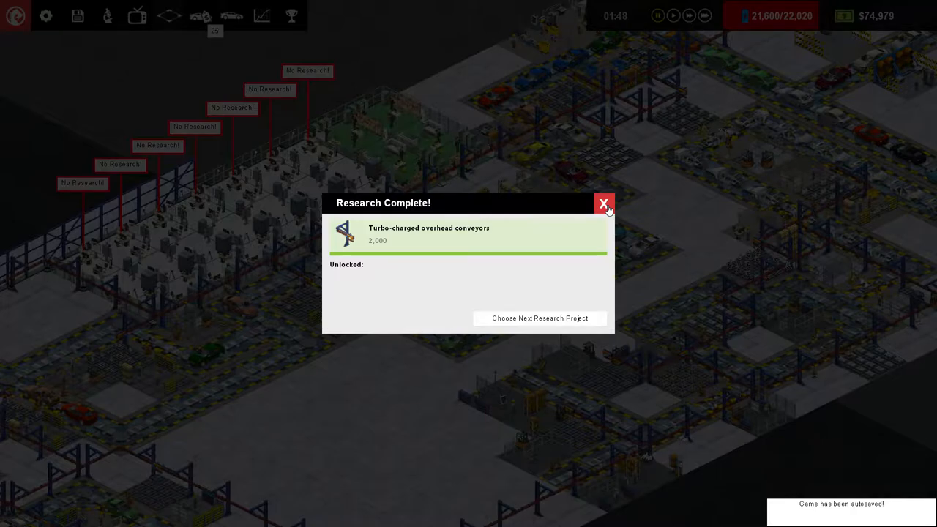
mouse_move(602, 221)
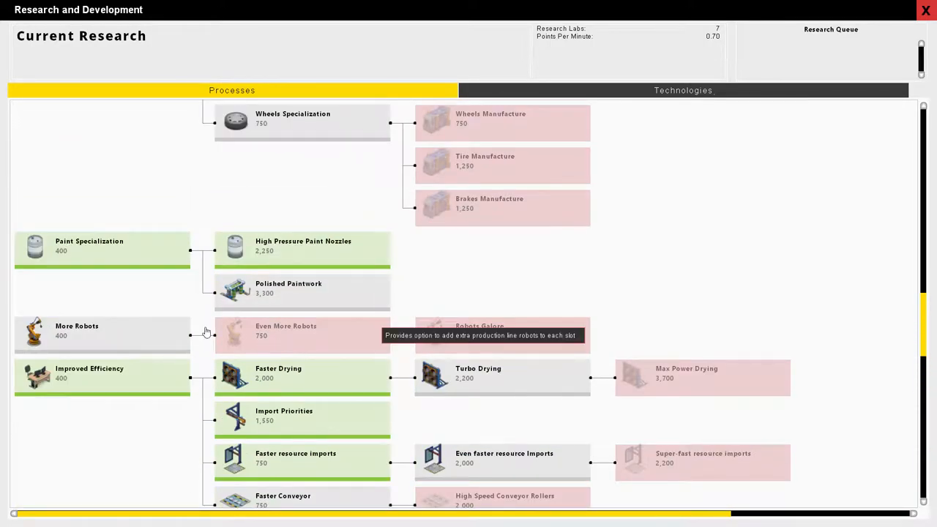
Step: Start researching More Robots from the Processes research tree
click(102, 334)
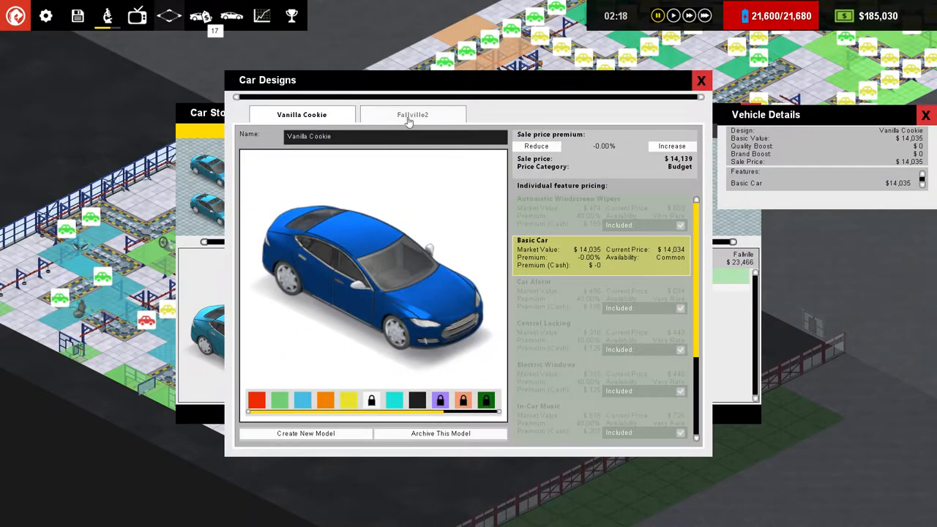
Step: Check the Fallville2 design's 40% sale premium, then close Car Designs
click(413, 114)
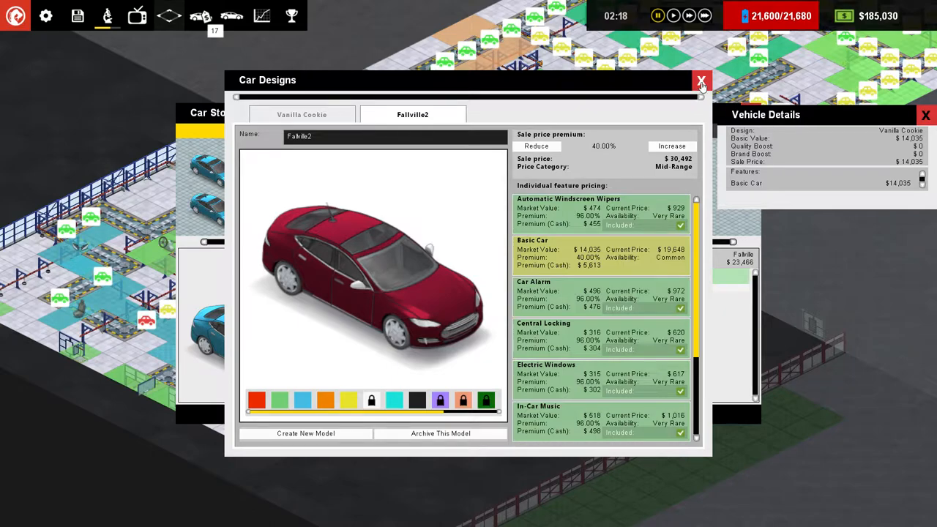
click(700, 80)
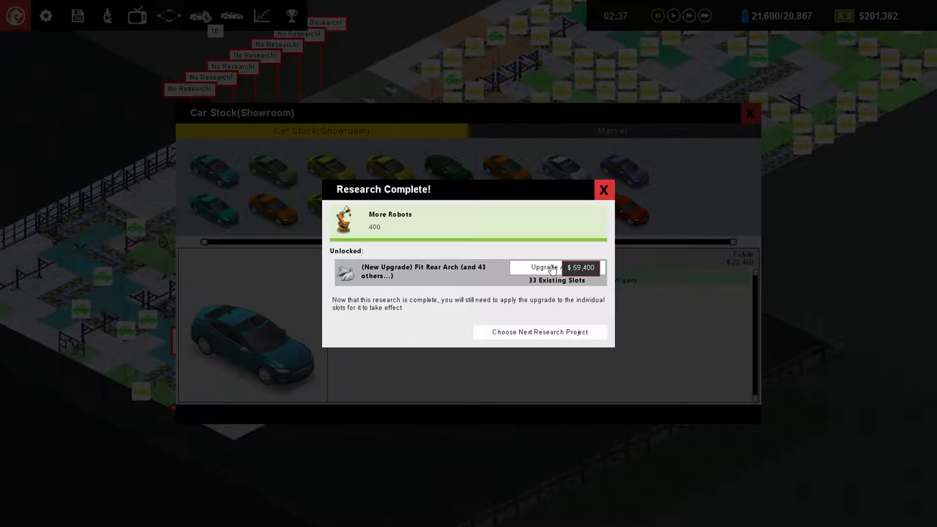
Step: Upgrade existing slots with More Robots and start researching Even More Robots
click(557, 268)
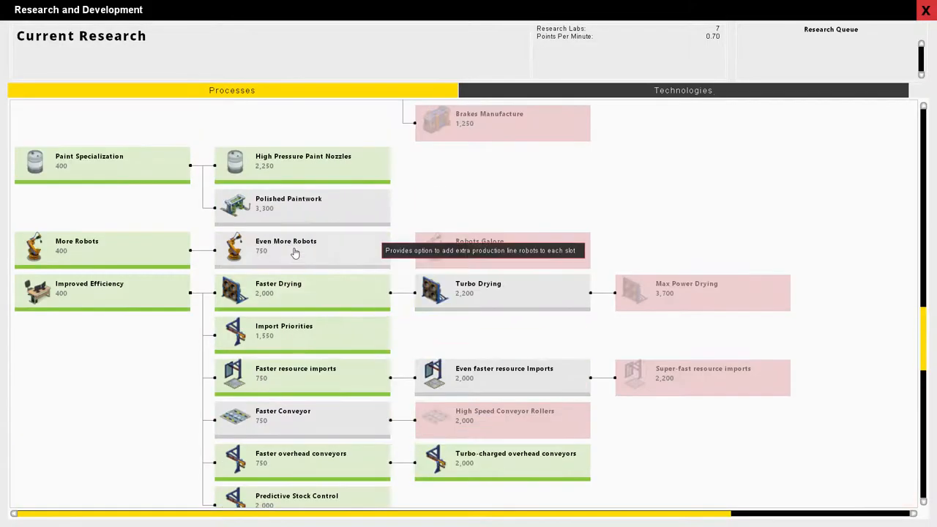
click(286, 245)
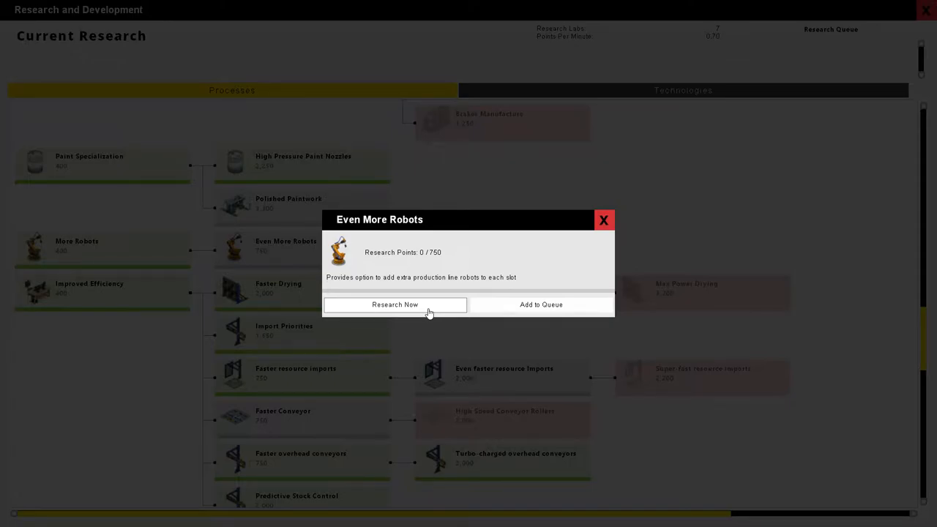
click(604, 219)
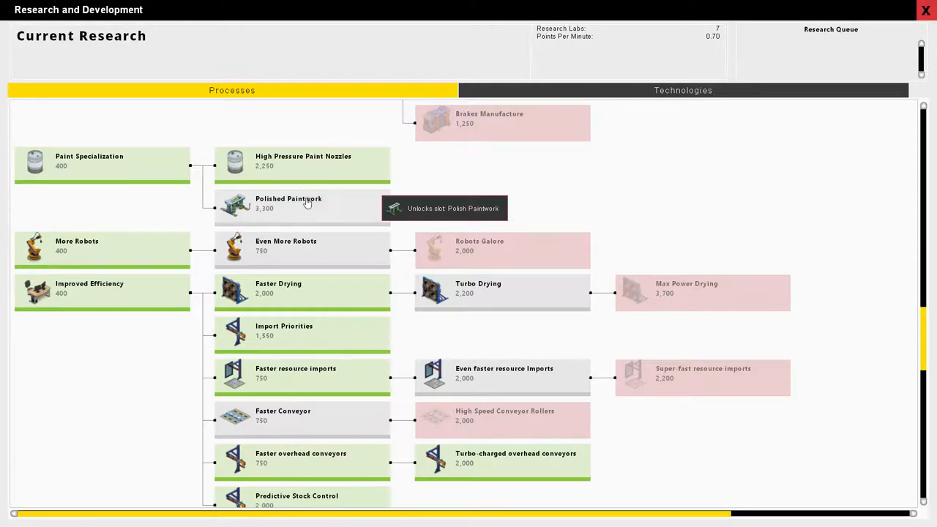
mouse_move(330, 198)
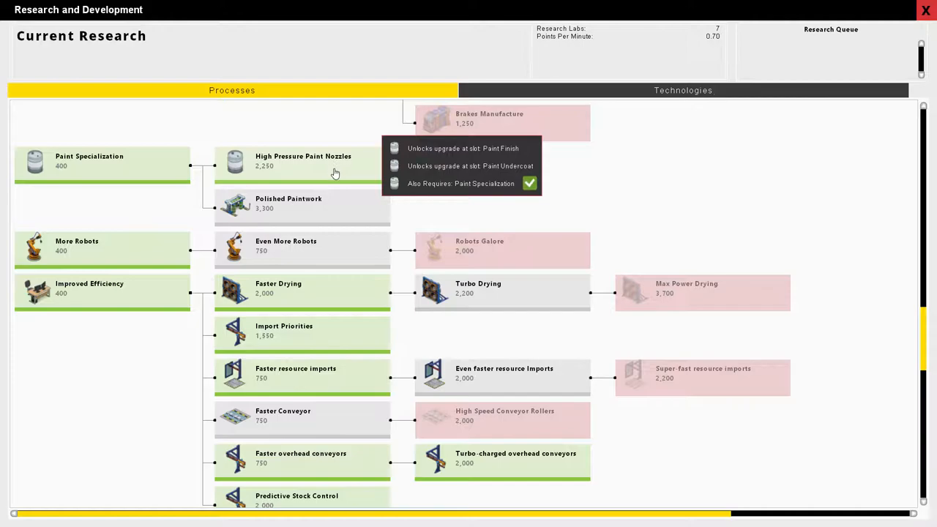
mouse_move(327, 259)
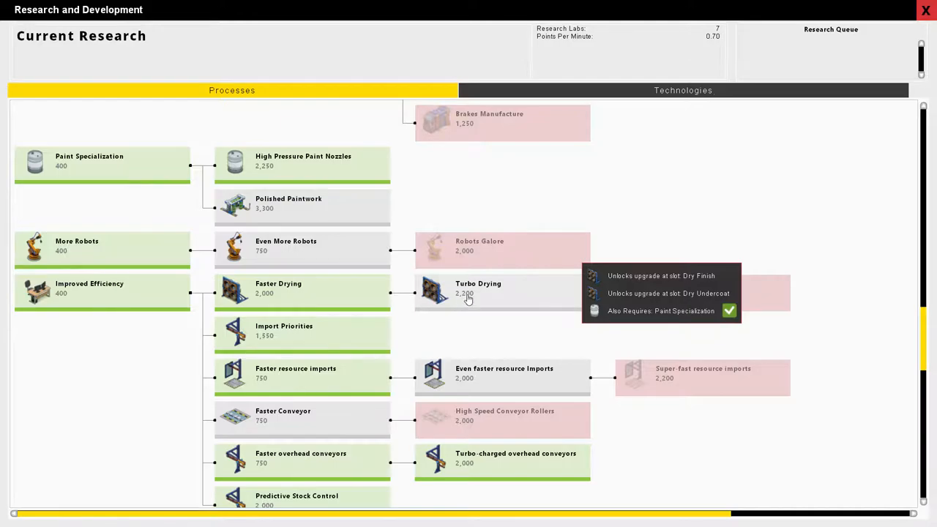
click(478, 293)
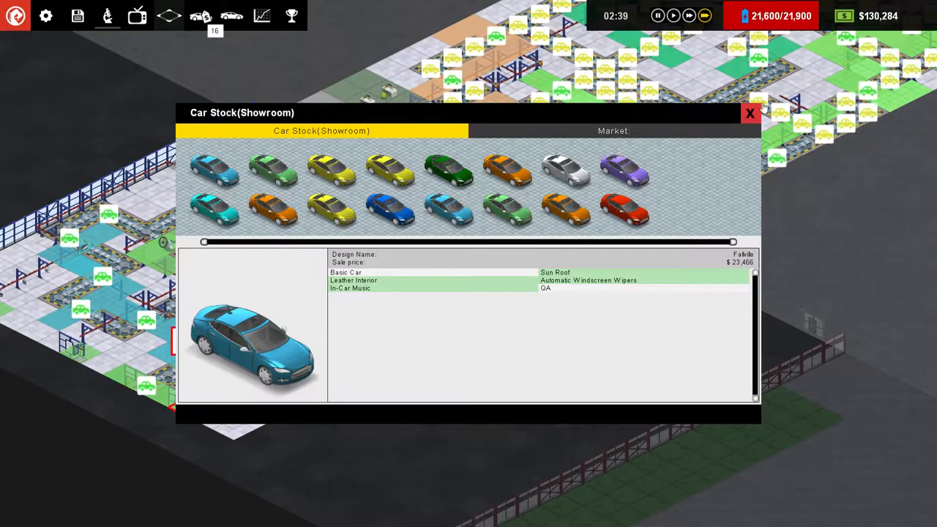
Step: Leave the showroom and take a new $480k bank loan in Financial Dept
click(750, 113)
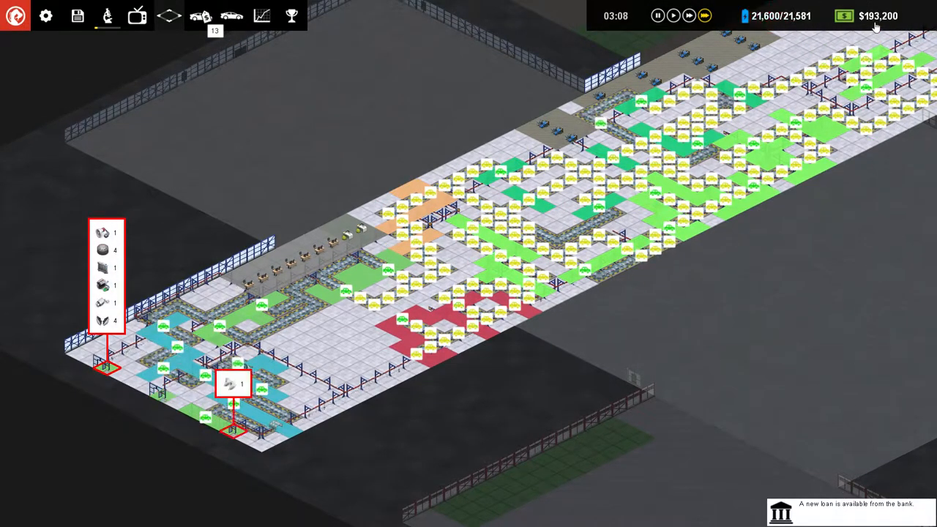
click(782, 506)
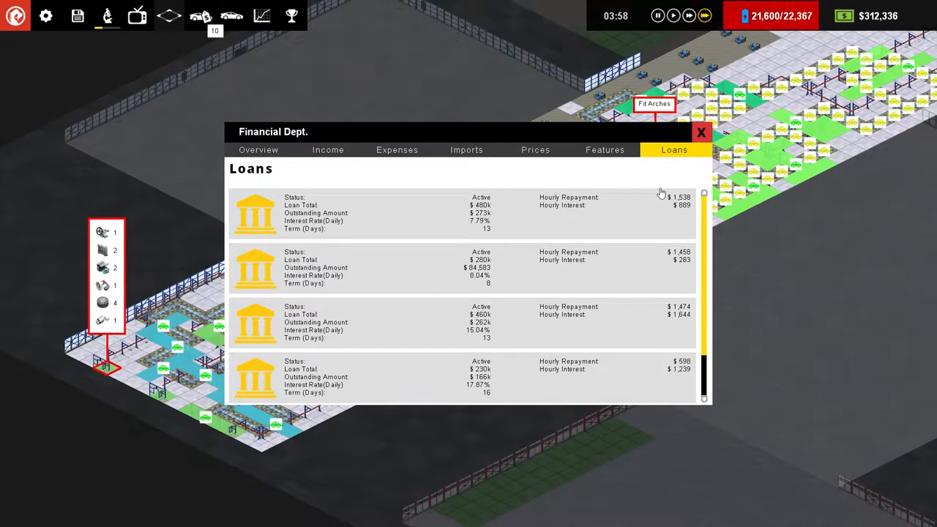
click(701, 132)
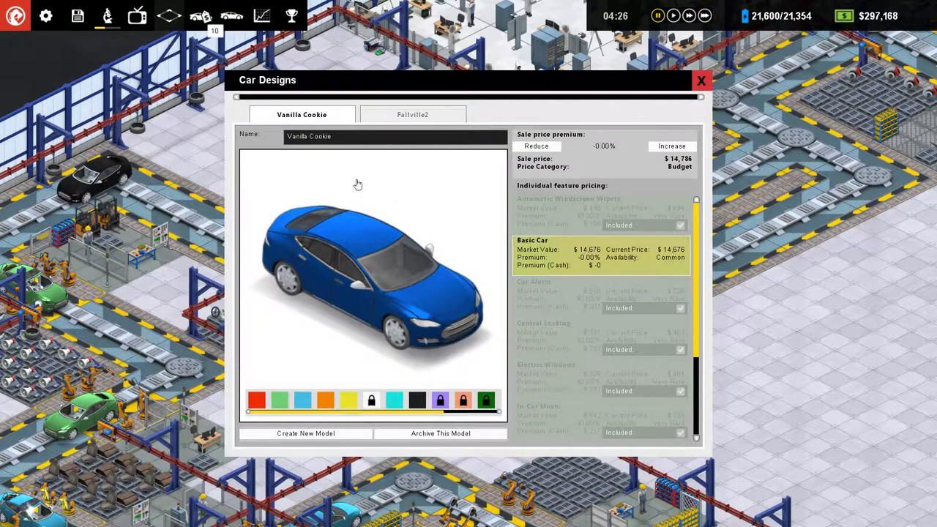
Step: Add Berry Red and light blue colours to Vanilla Cookie, review Fallville2, then close Car Designs
click(280, 400)
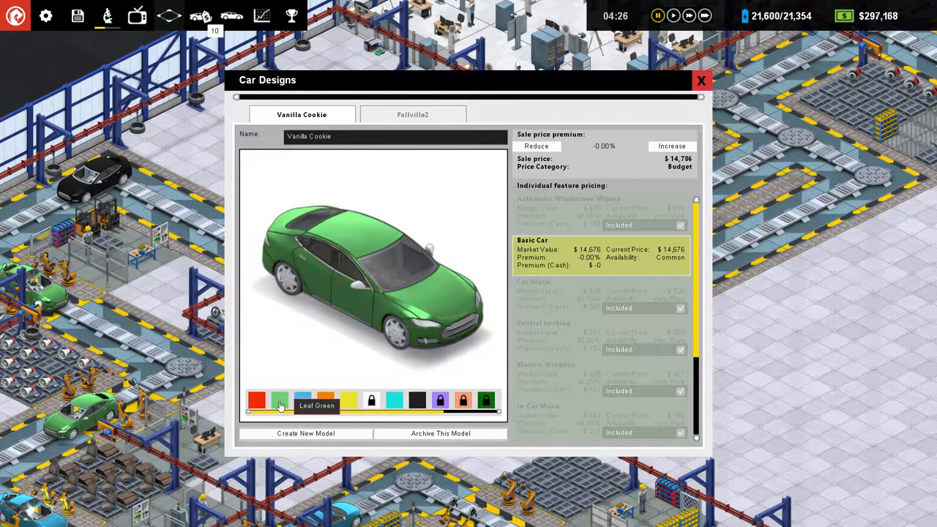
click(257, 400)
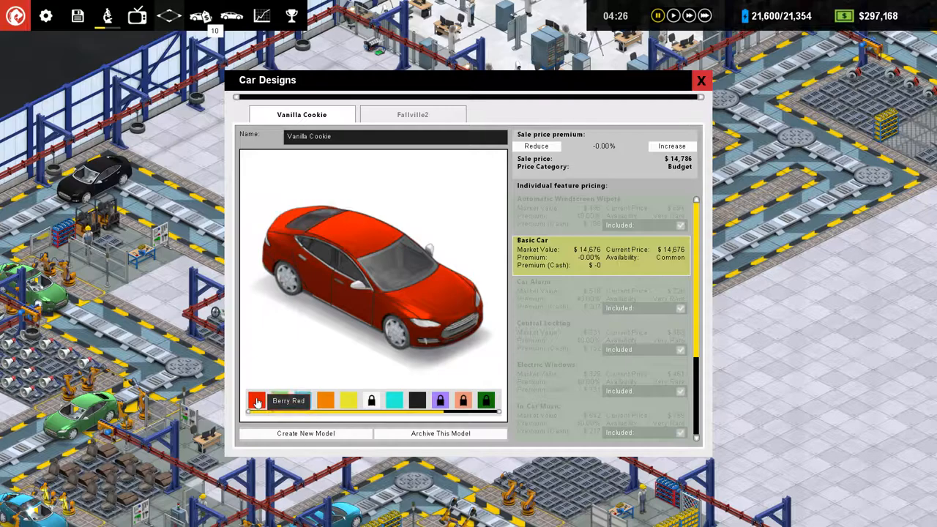
click(280, 401)
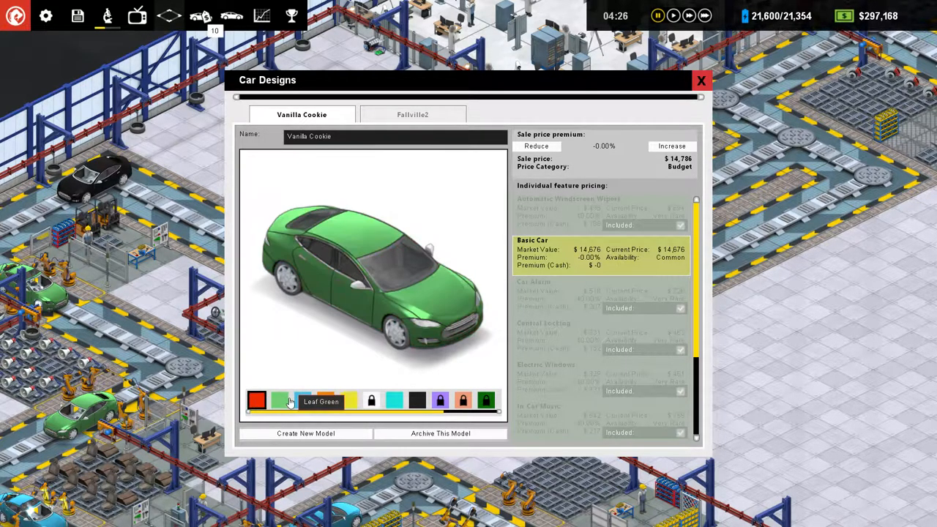
click(413, 114)
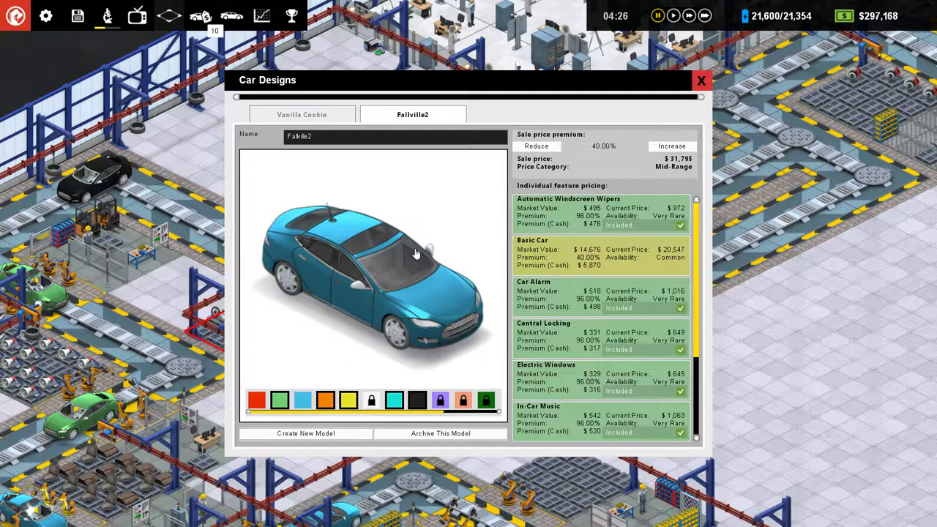
click(301, 114)
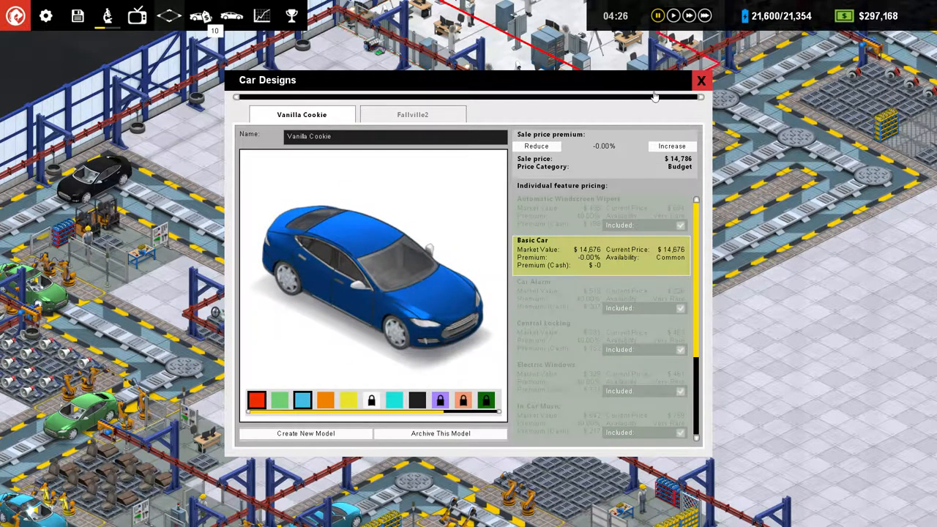
click(700, 81)
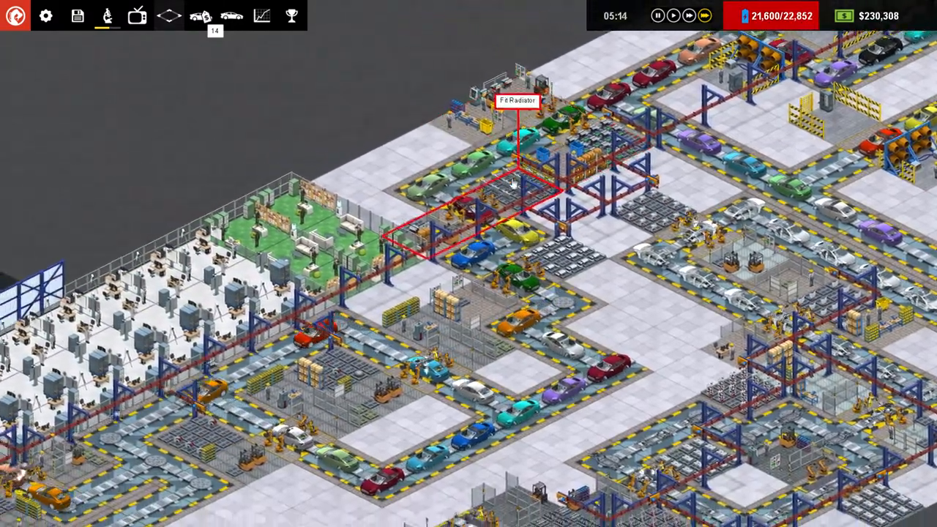
Step: Raise Vanilla Cookie's premium to 5% and cut Fallville2's from 40% to 35%
scroll(down, 3)
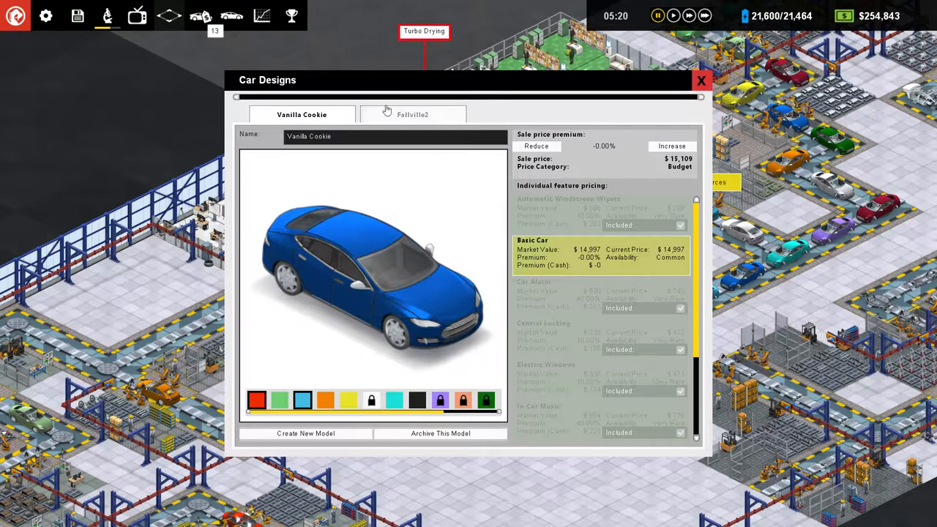
click(672, 146)
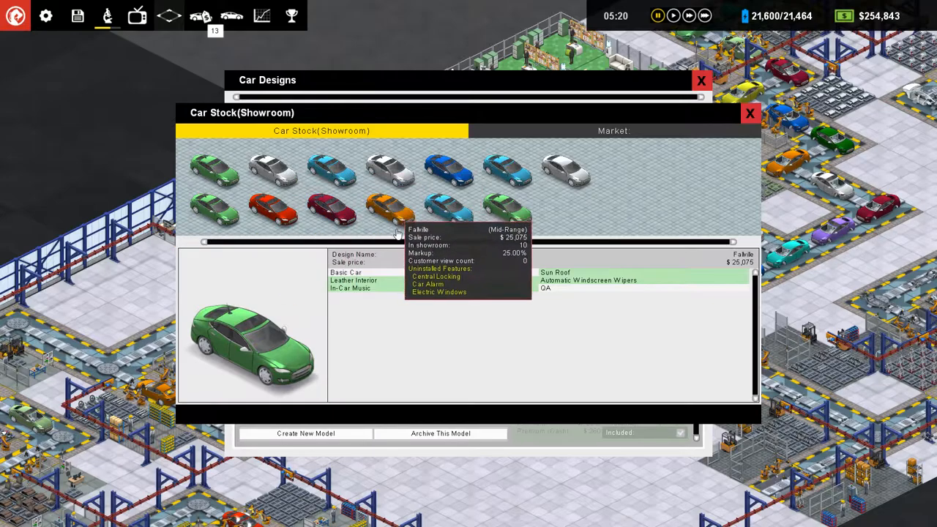
mouse_move(701, 156)
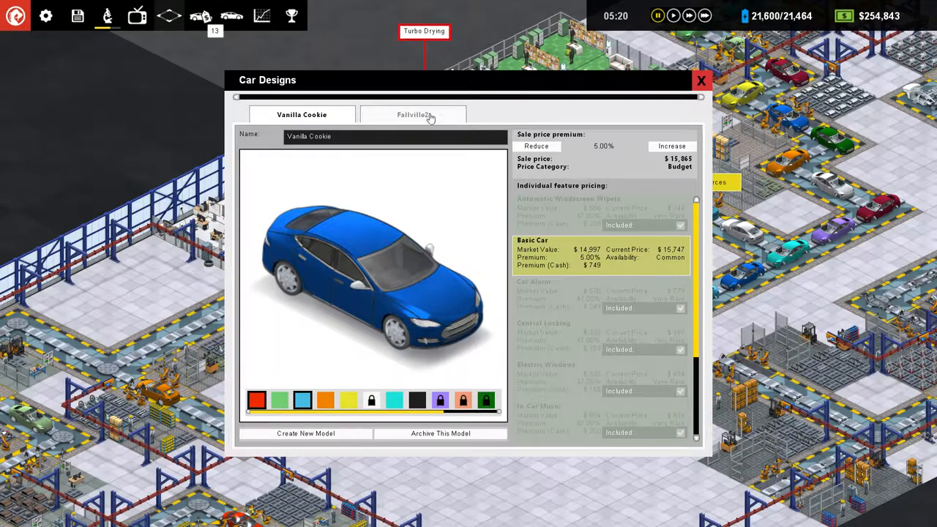
click(412, 114)
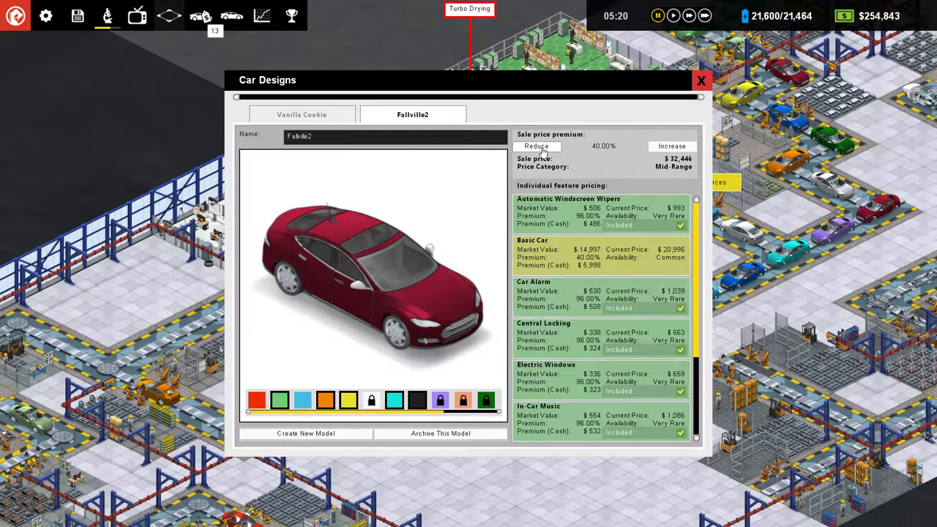
click(536, 146)
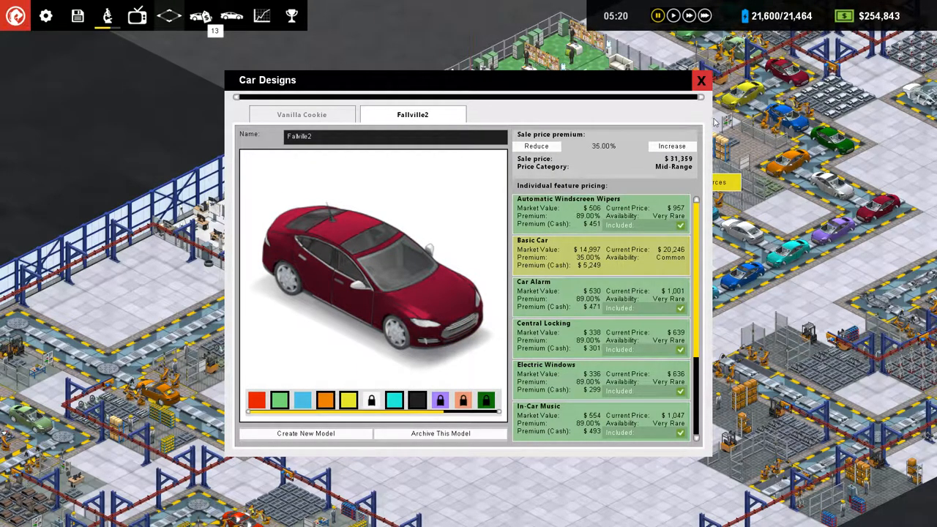
click(701, 80)
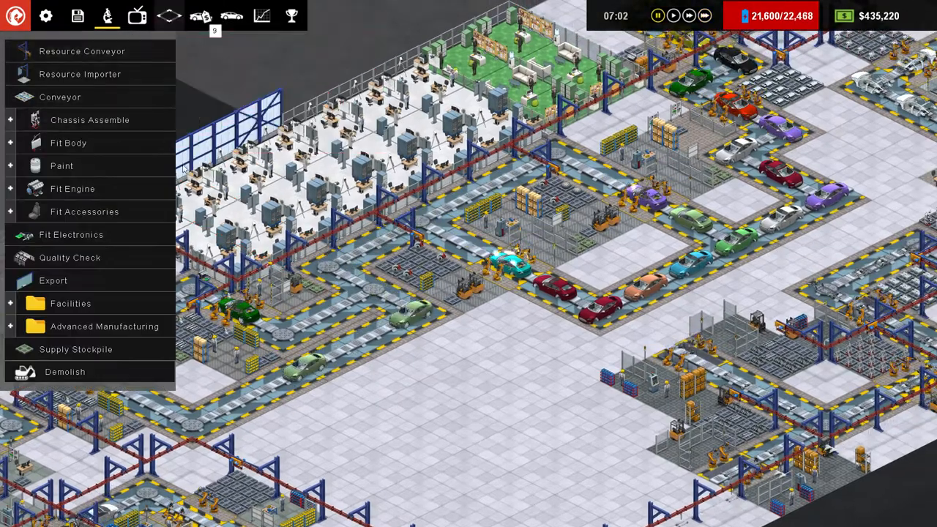
mouse_move(72, 188)
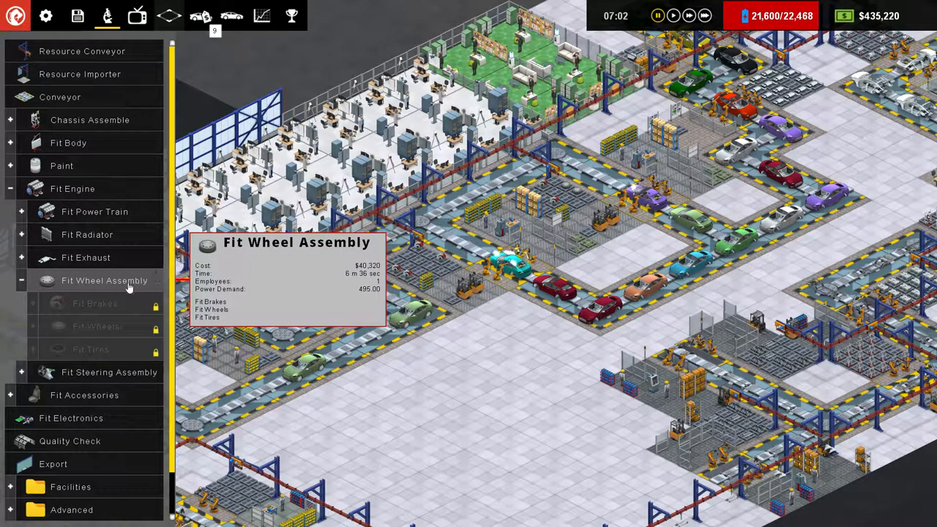
mouse_move(95, 326)
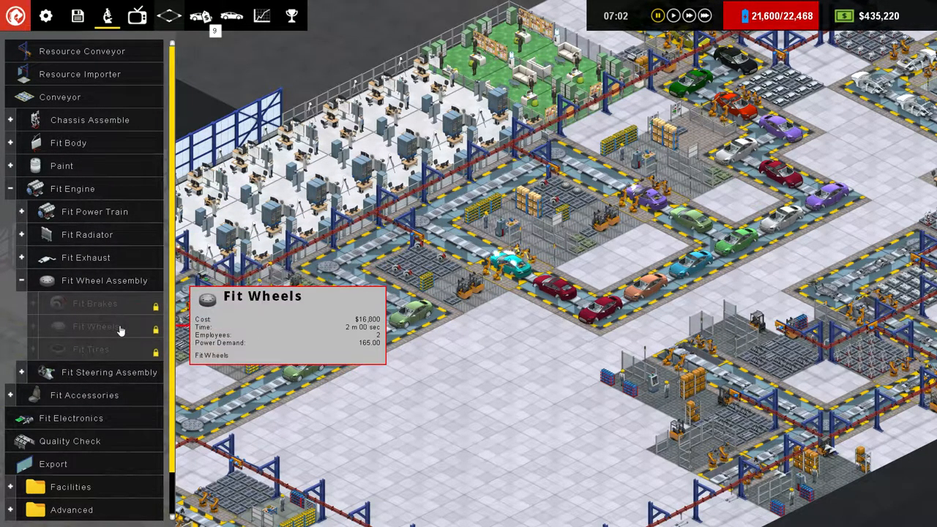
mouse_move(91, 349)
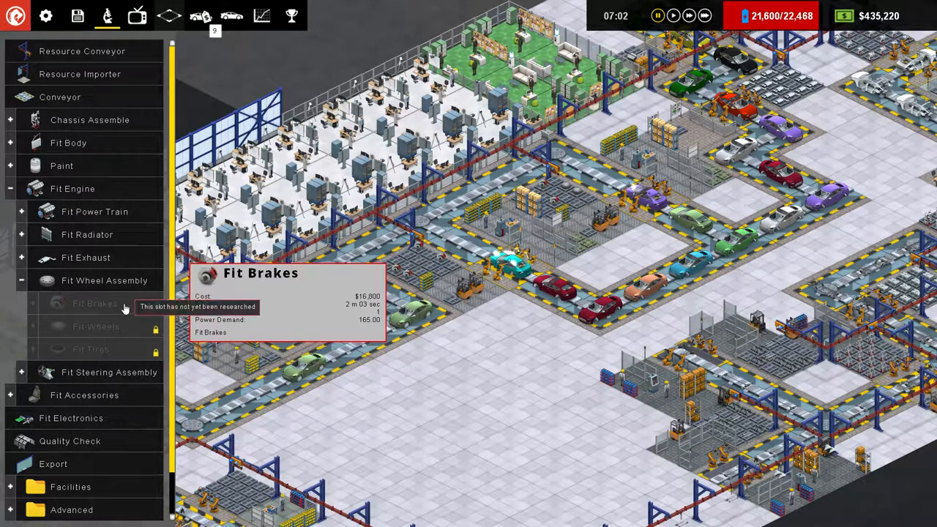
mouse_move(71, 188)
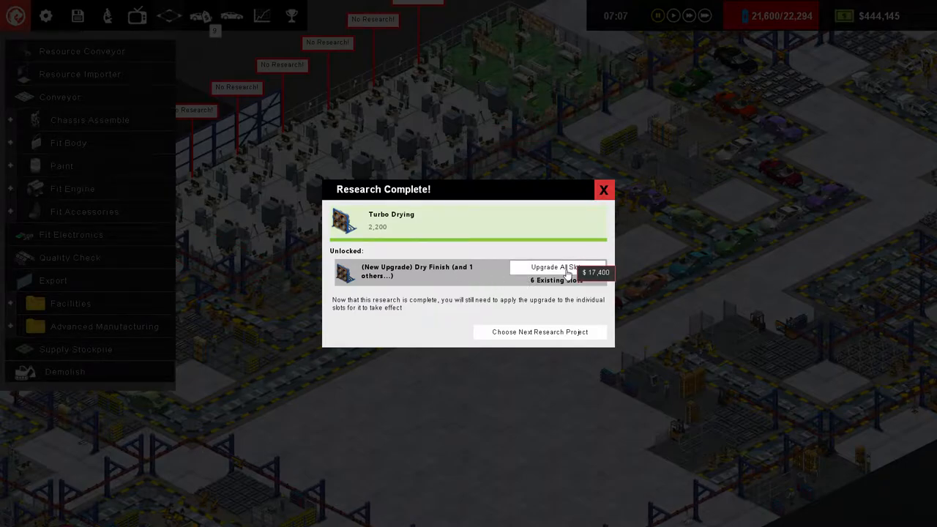
Step: Apply Turbo Drying to all six drying slots and research Wheels Specialization next
click(555, 272)
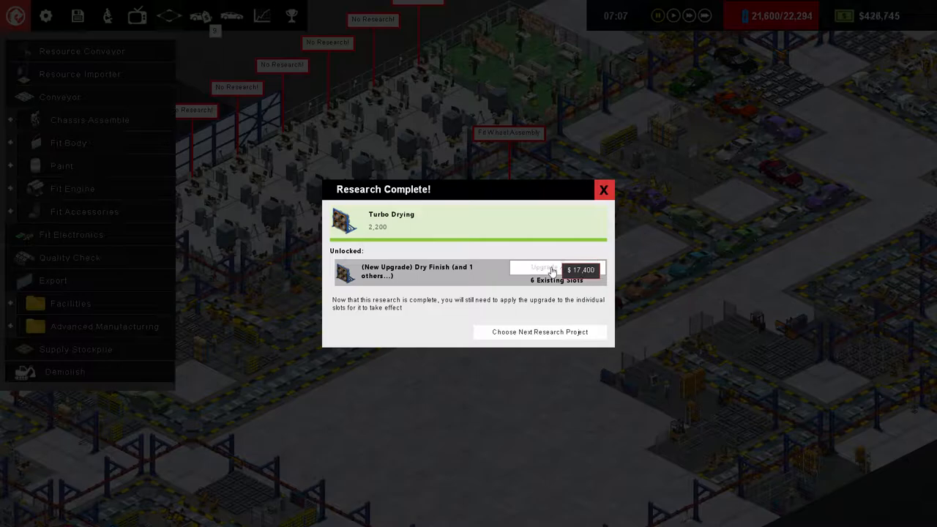
click(541, 331)
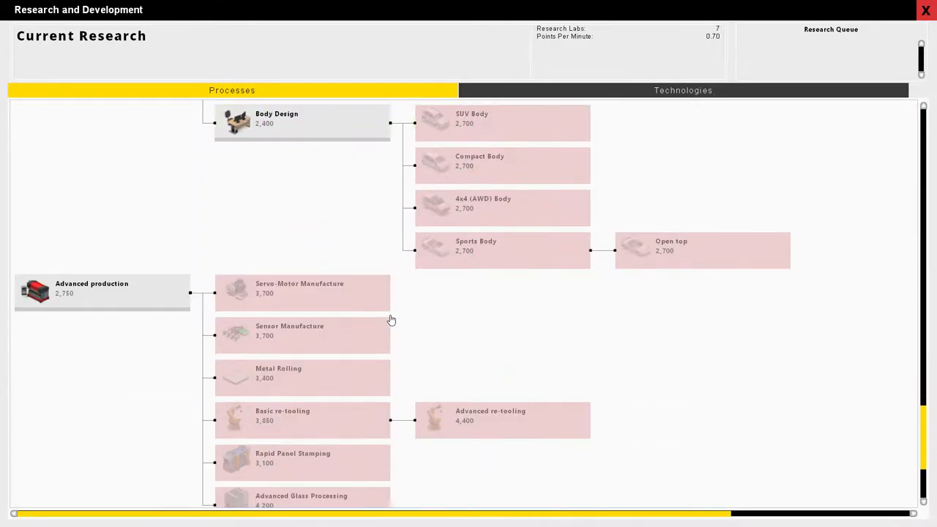
scroll(up, 3)
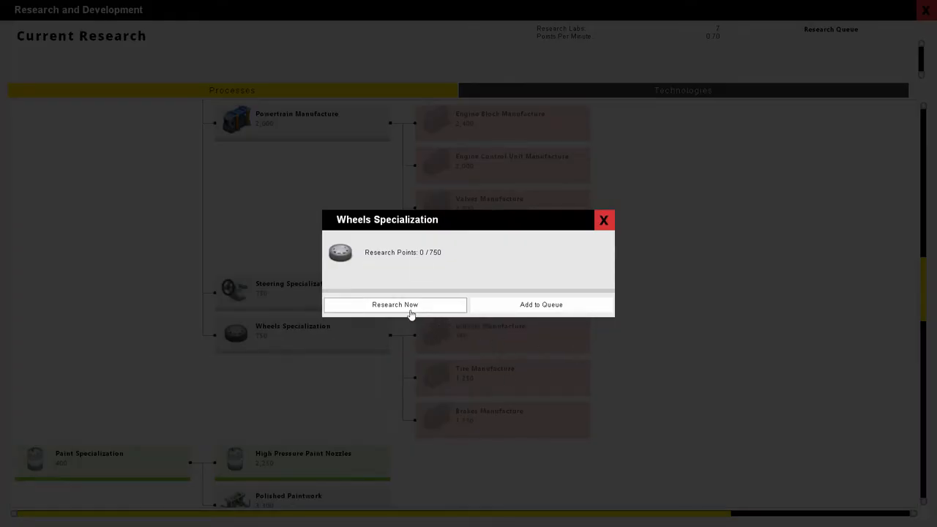
click(395, 305)
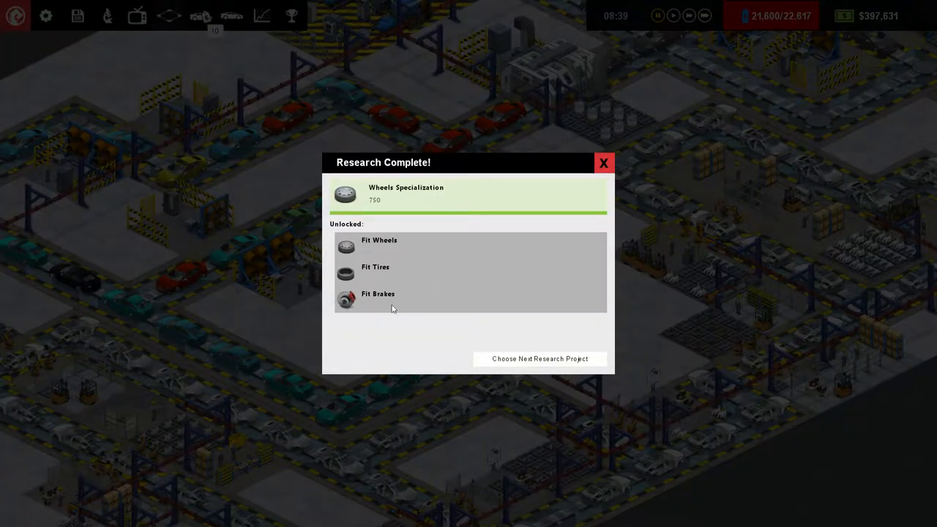
mouse_move(387, 275)
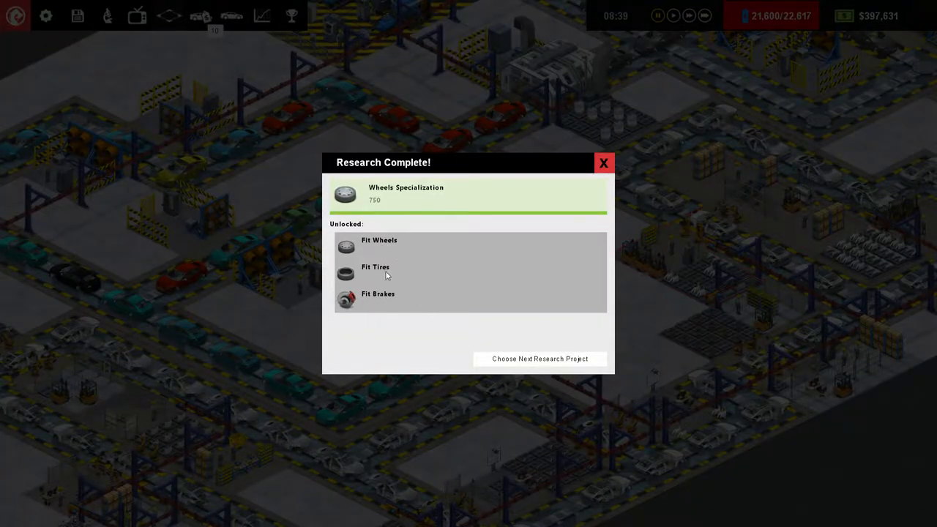
Step: Select Powerplant Efficiency as the next research and return to the factory floor
click(540, 358)
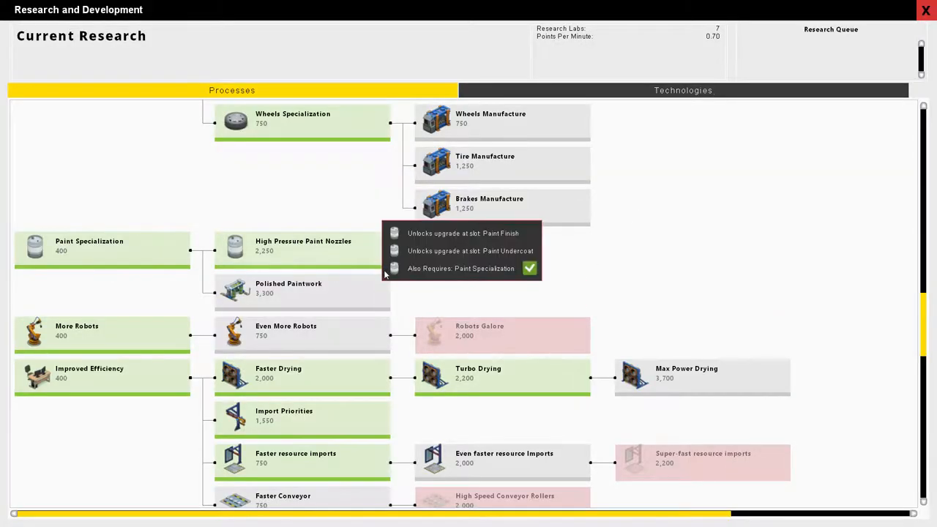
mouse_move(317, 349)
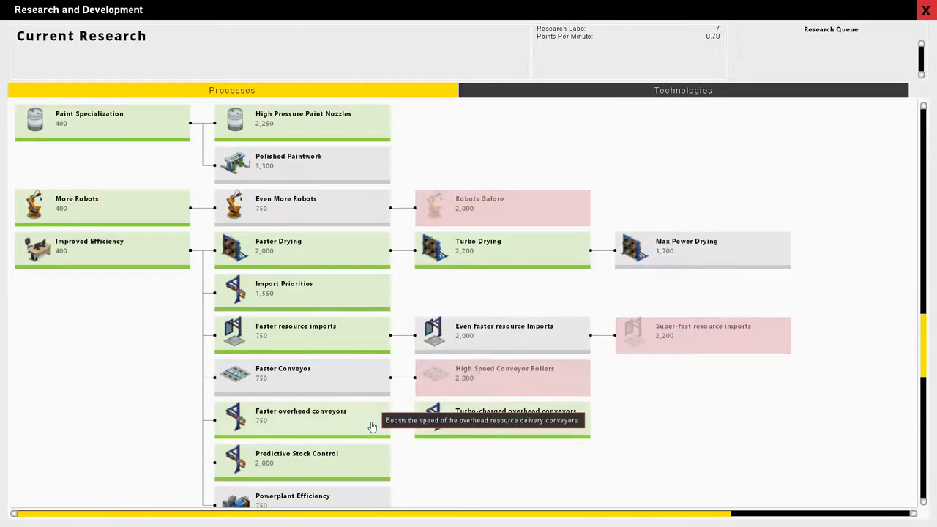
scroll(down, 3)
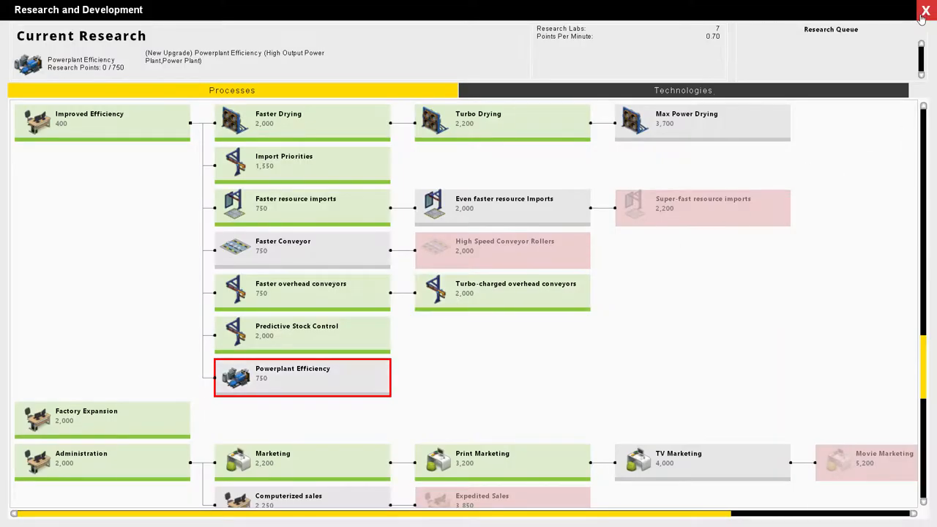
click(926, 10)
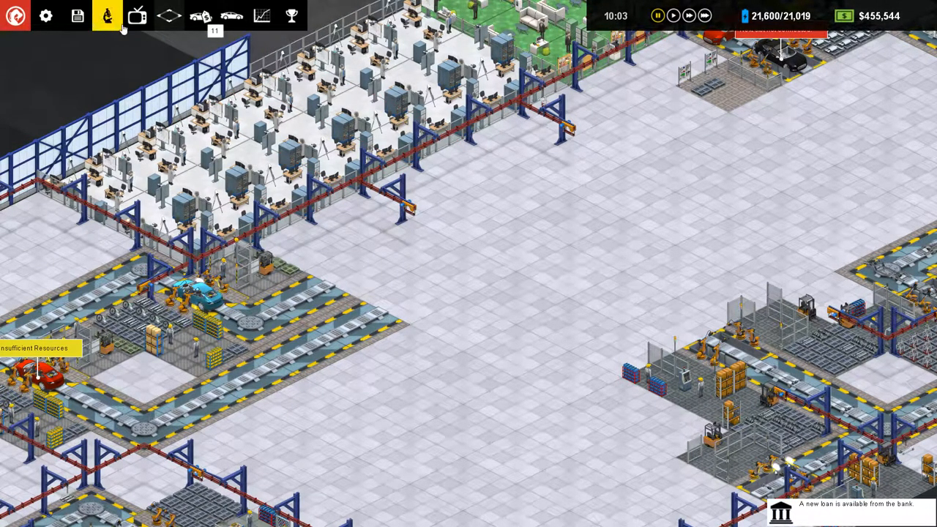
Step: Bring up the build menu listing the available production slots
click(107, 15)
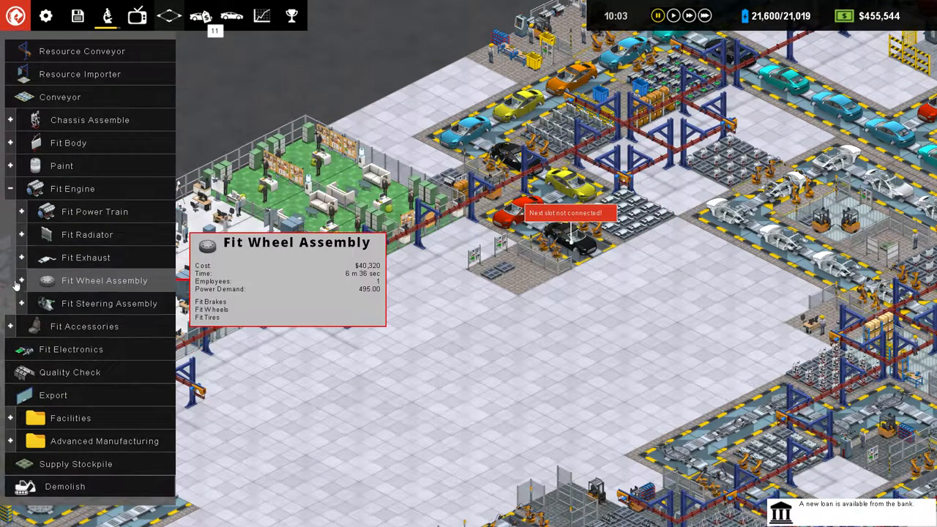
Step: Place a Fit Tires wheel-assembly slot beside the conveyor and inspect it
click(20, 281)
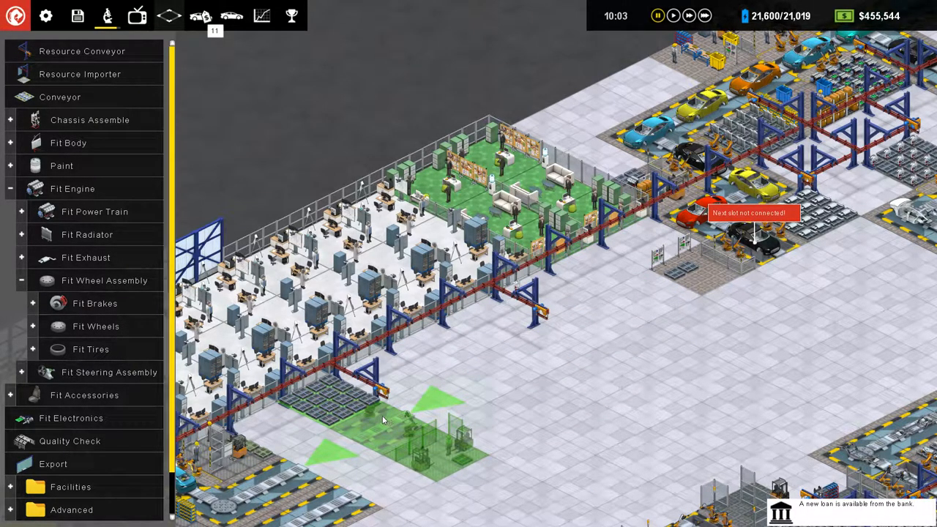
click(95, 326)
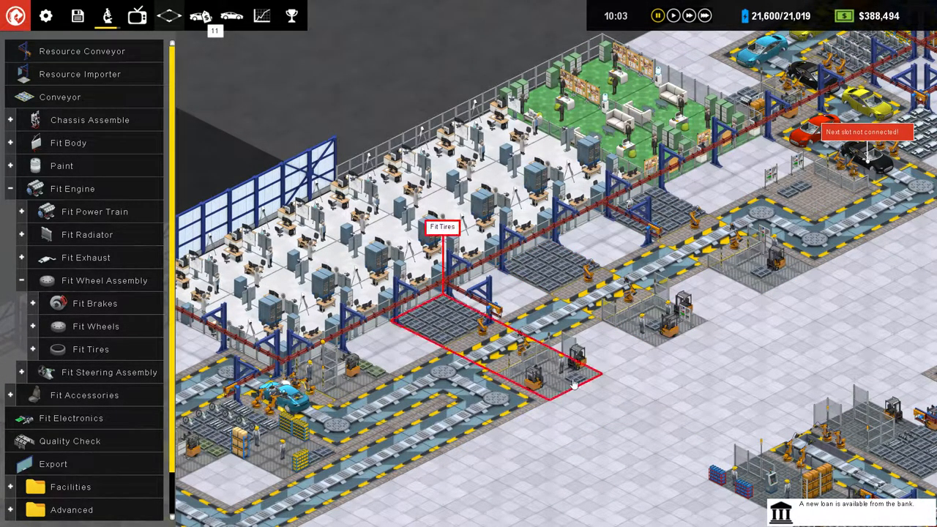
click(442, 227)
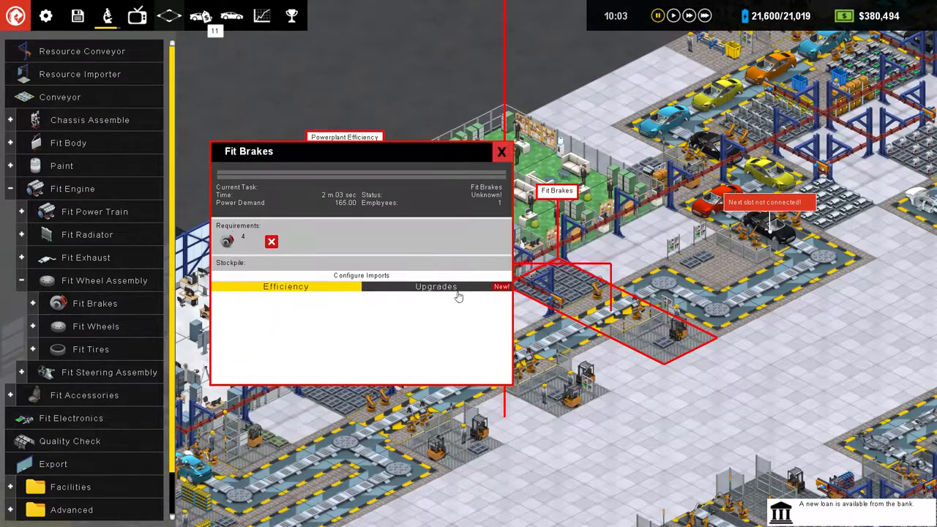
Step: Upgrade the Fit Brakes slot to a faster 1 m 51 sec cycle and close its window
click(436, 287)
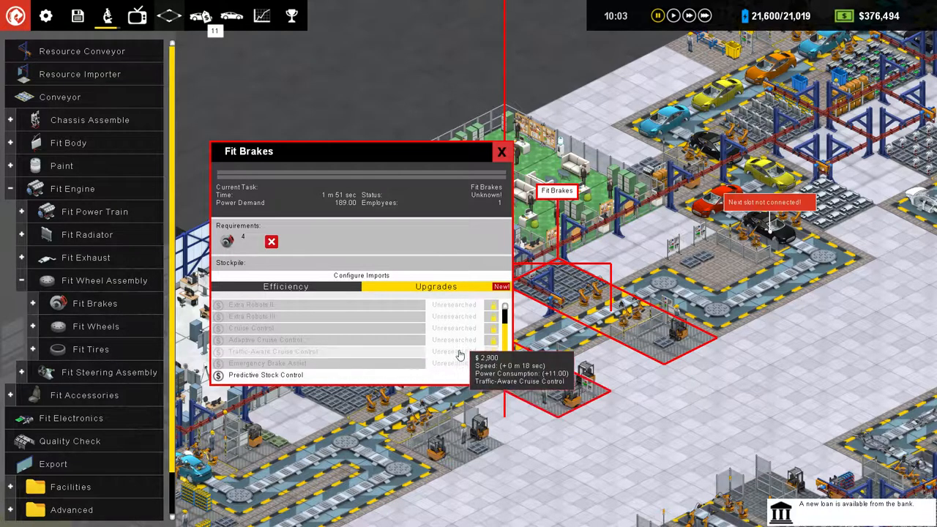
click(502, 151)
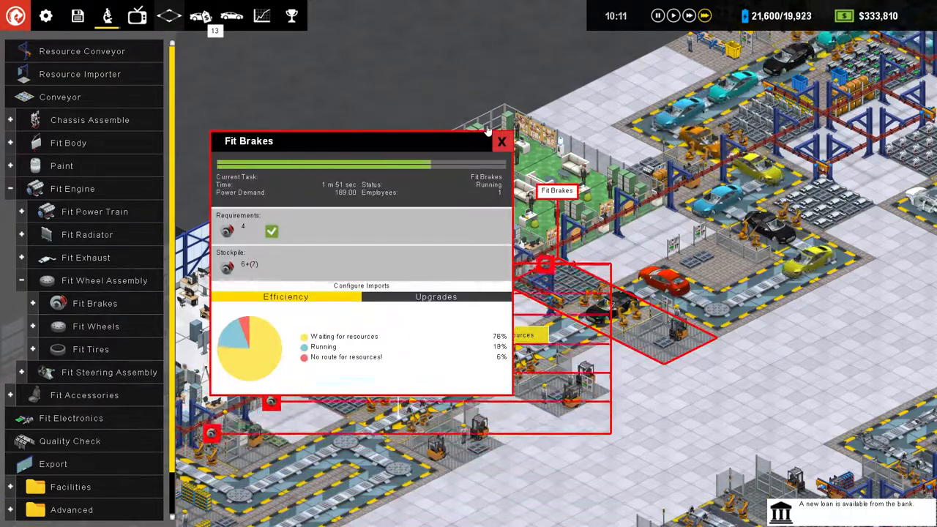
click(501, 141)
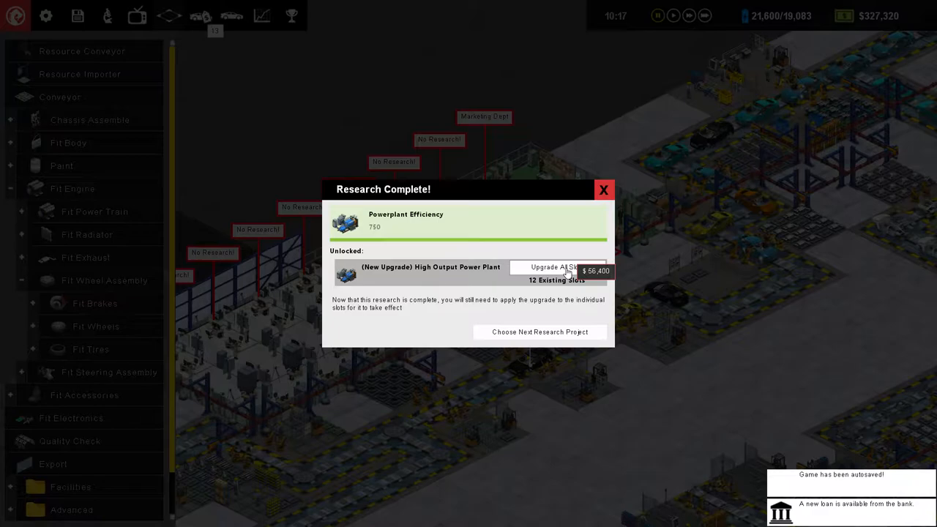
Step: Apply High Output Power Plant to all 12 slots and dismiss the research notice
click(557, 267)
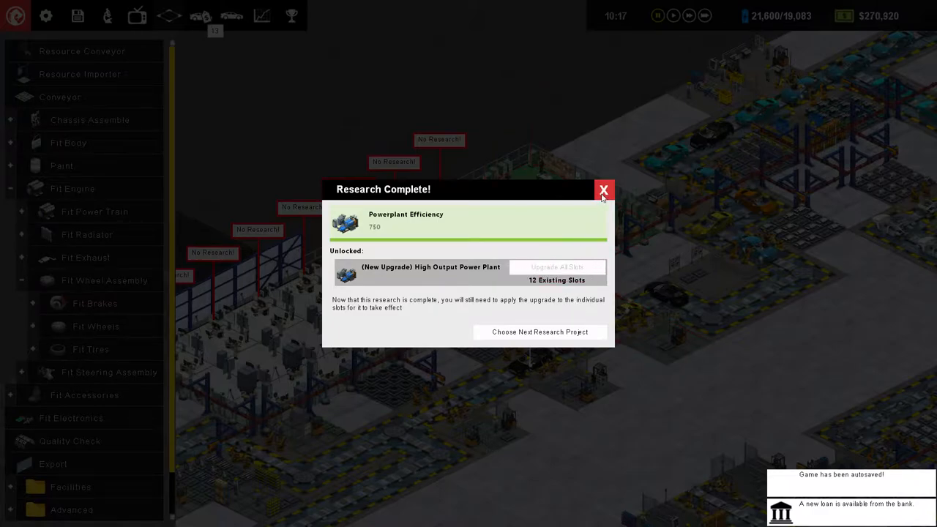
click(604, 190)
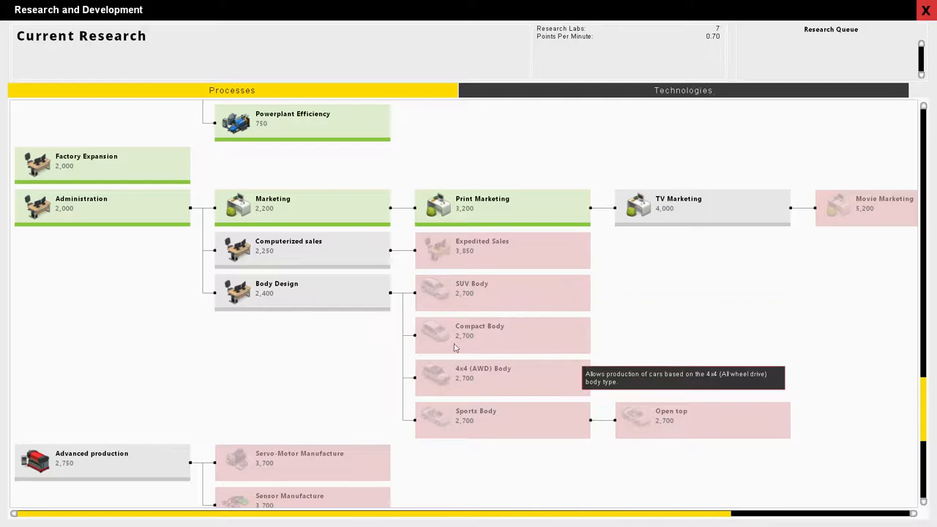
mouse_move(489, 313)
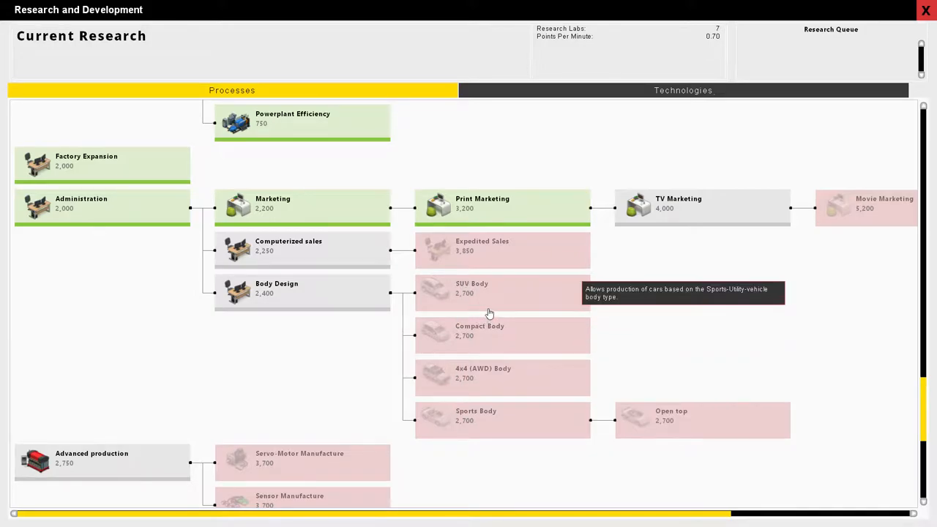
mouse_move(411, 436)
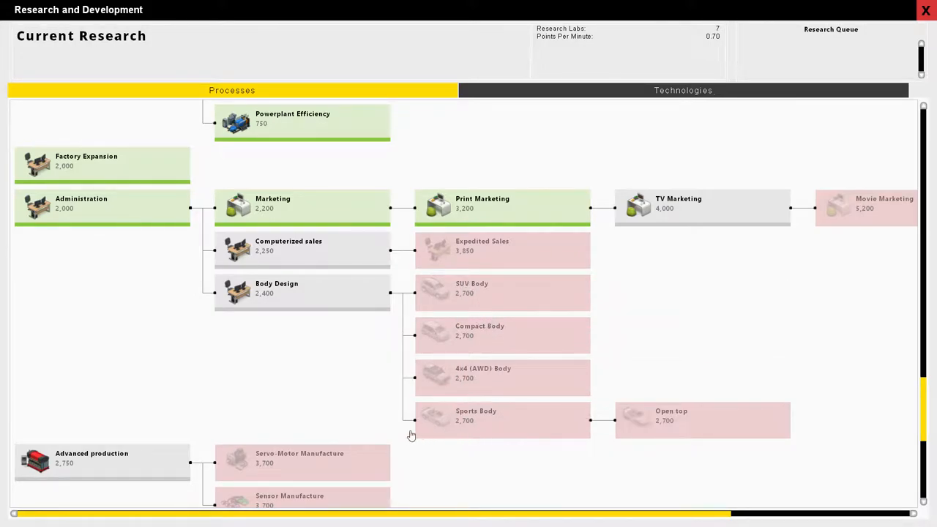
mouse_move(275, 303)
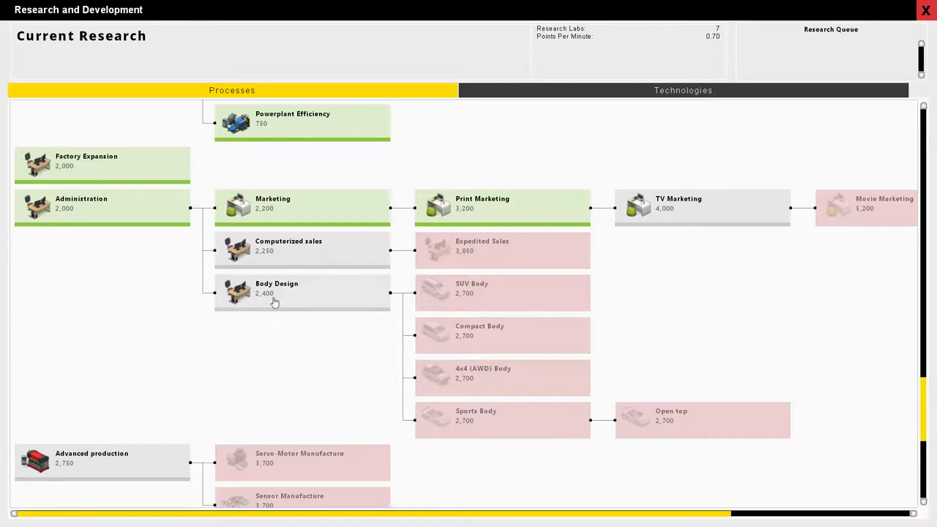
Step: Start researching Body Design for the SUV Body in R&D
click(303, 292)
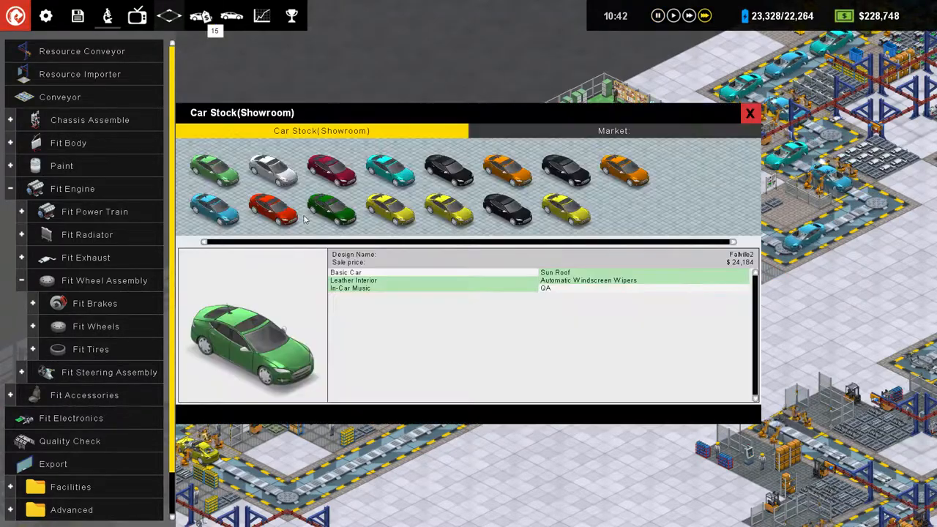
Step: Check the Fallville2 car design, then view the Financial Dept. overview
click(750, 113)
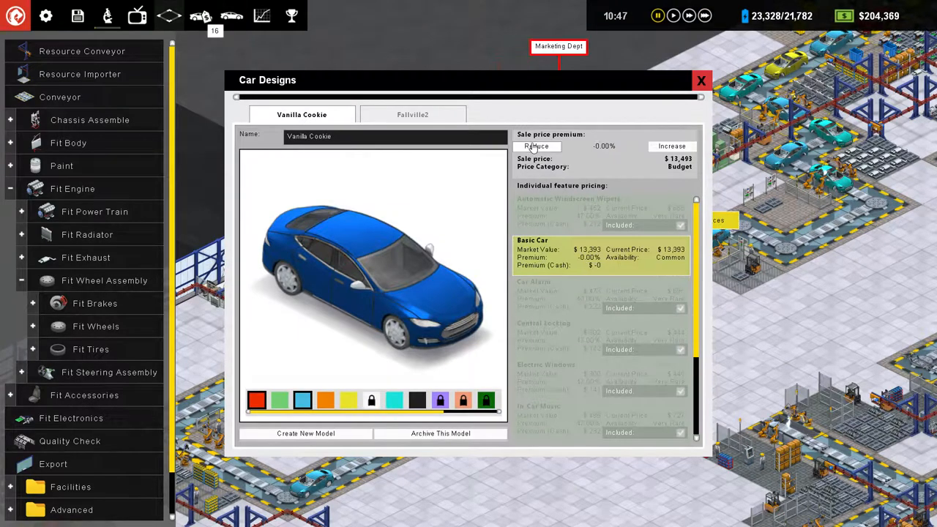
click(413, 114)
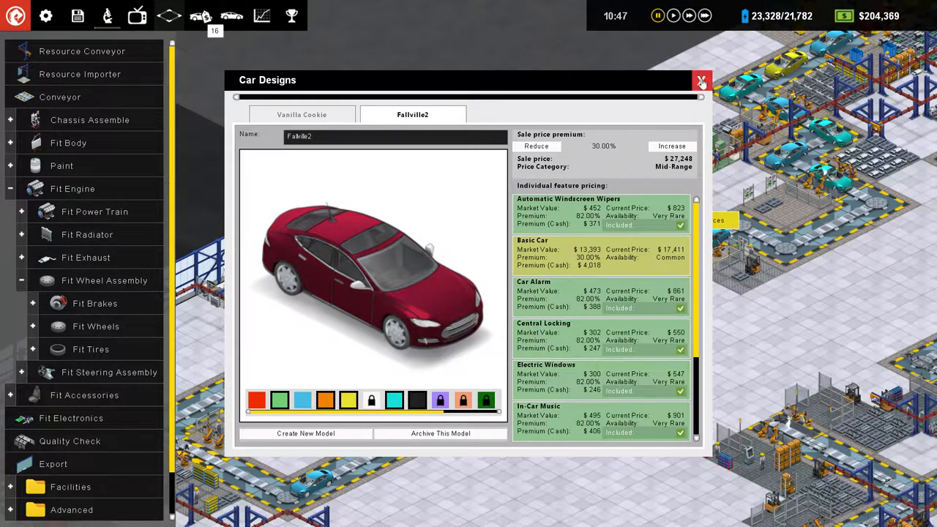
click(701, 80)
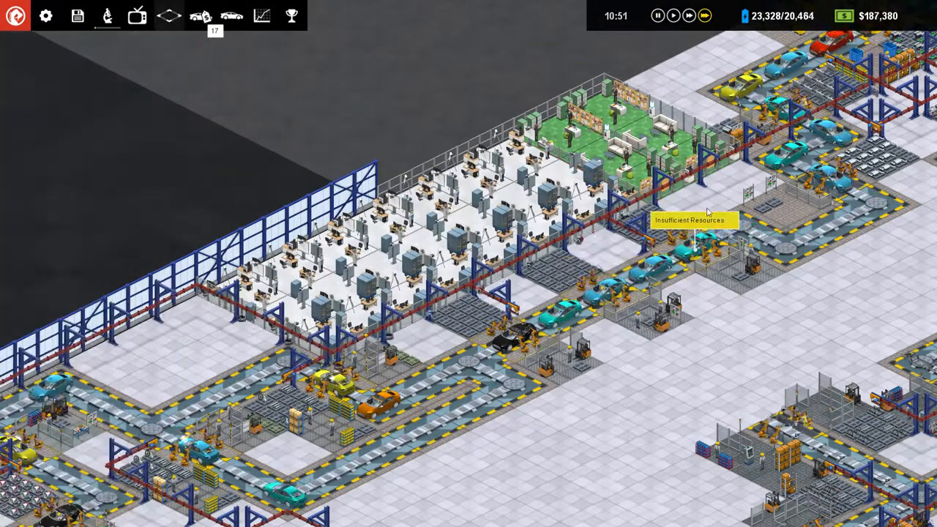
mouse_move(787, 355)
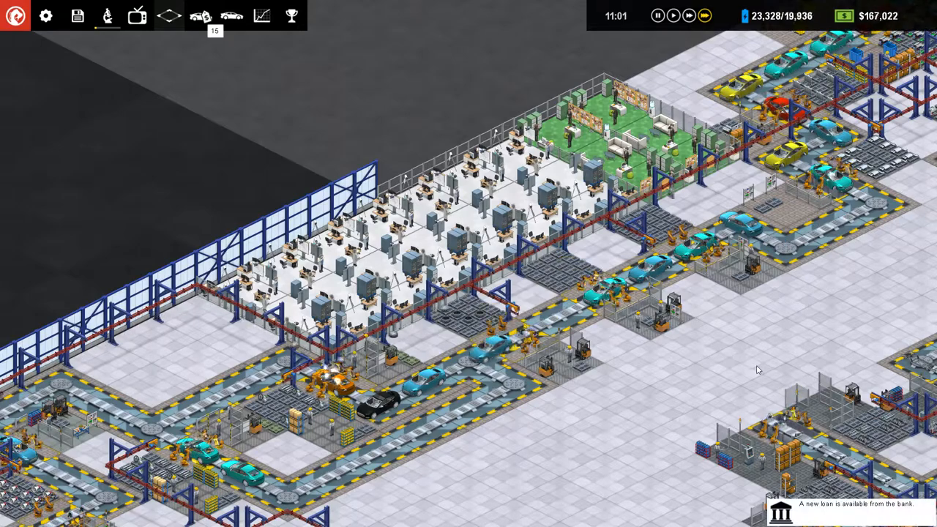
click(262, 16)
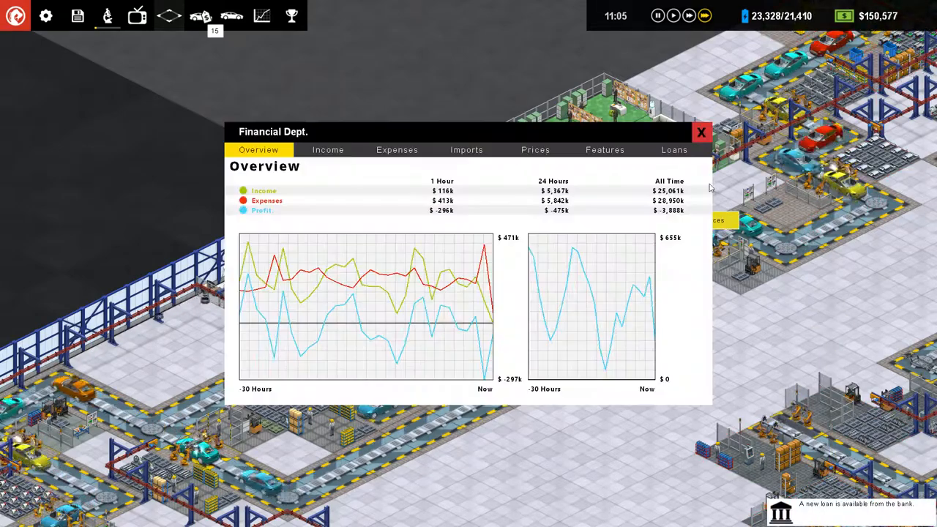
Step: Accept the available $180k bank loan on the Loans tab
click(674, 150)
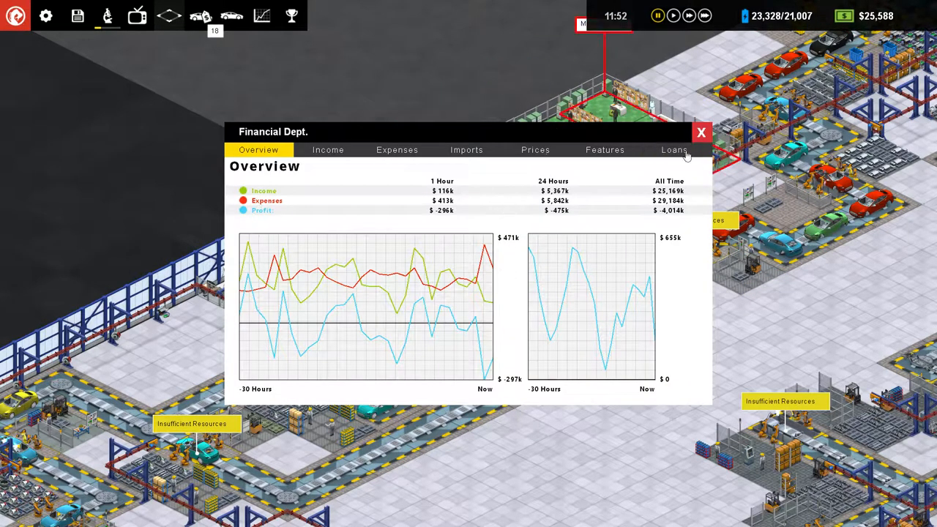
click(674, 150)
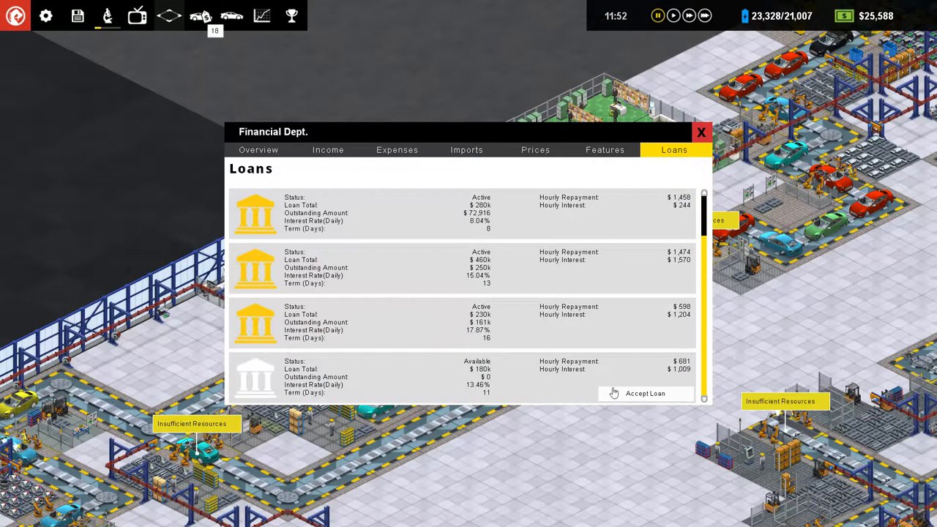
click(701, 132)
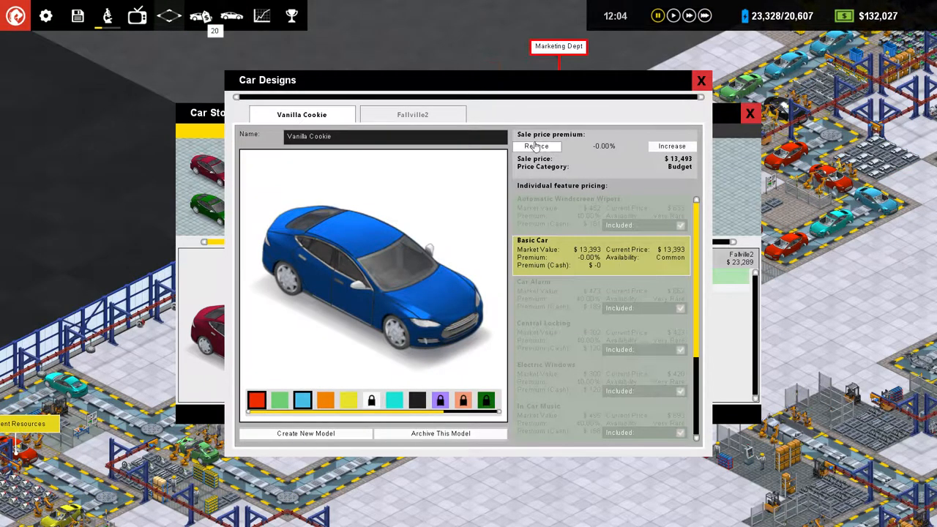
Step: Review the Fallville2 design's pricing, then close Car Designs
click(413, 114)
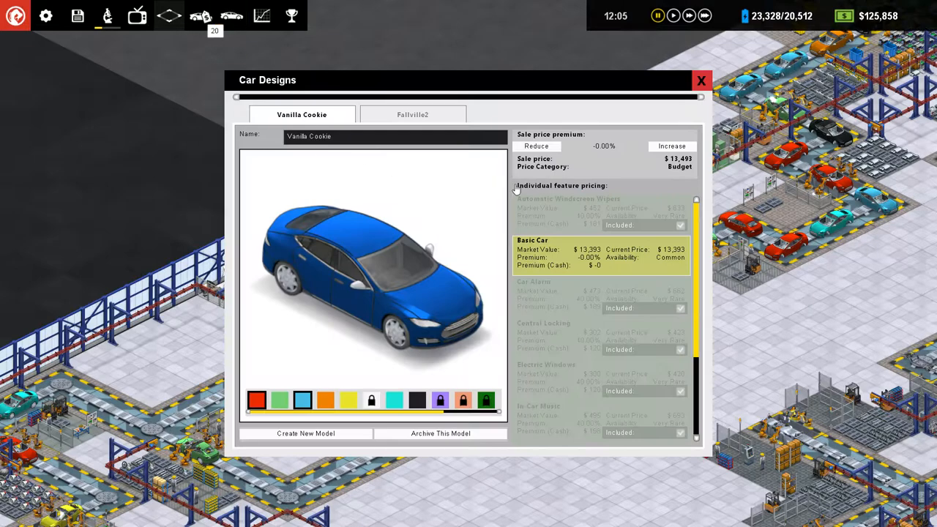
click(412, 114)
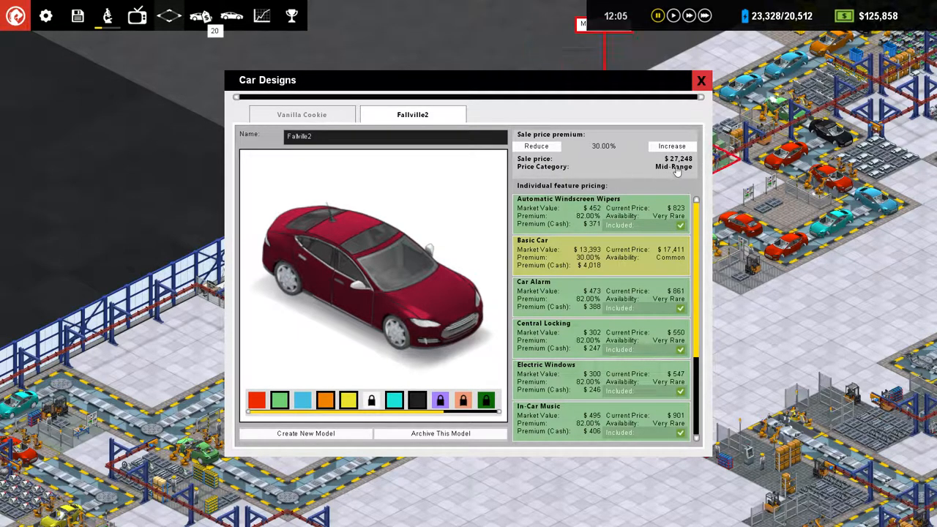
scroll(down, 3)
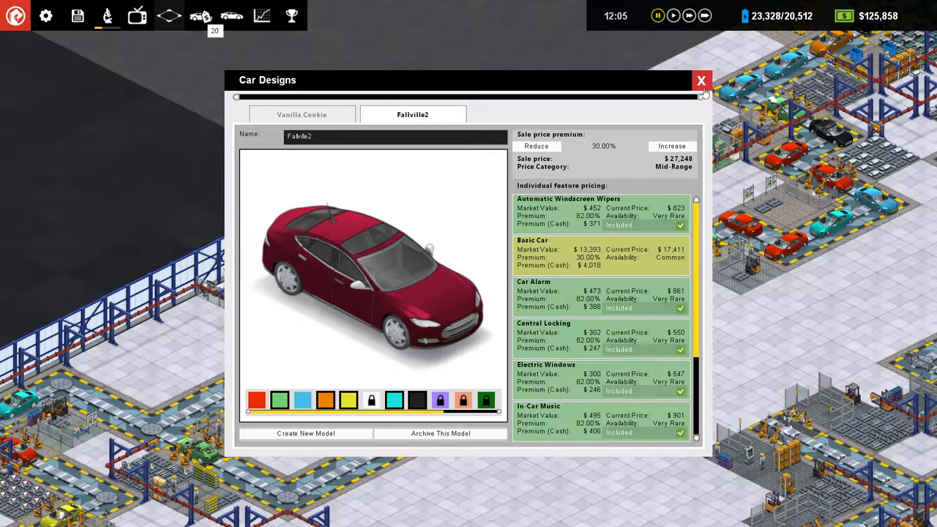
click(701, 81)
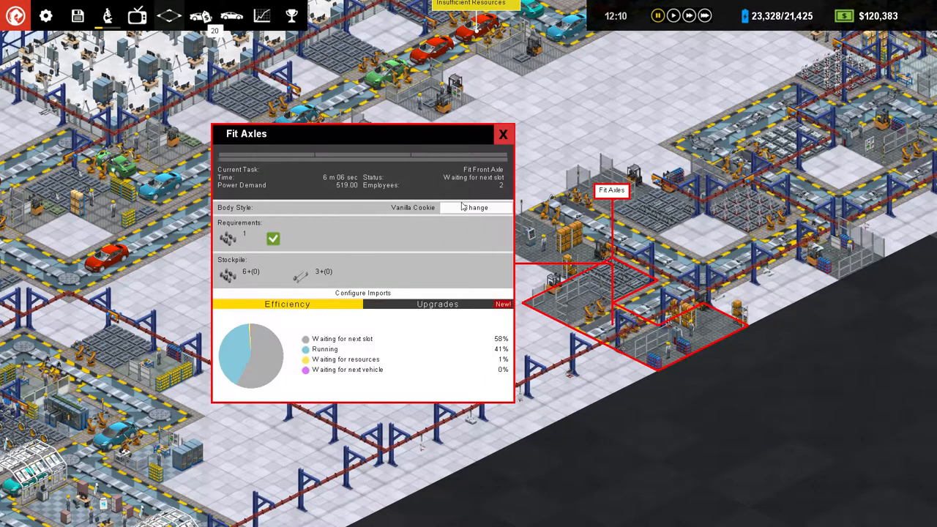
Step: Inspect the Fit Axles production schedule entries and close both station windows
click(476, 207)
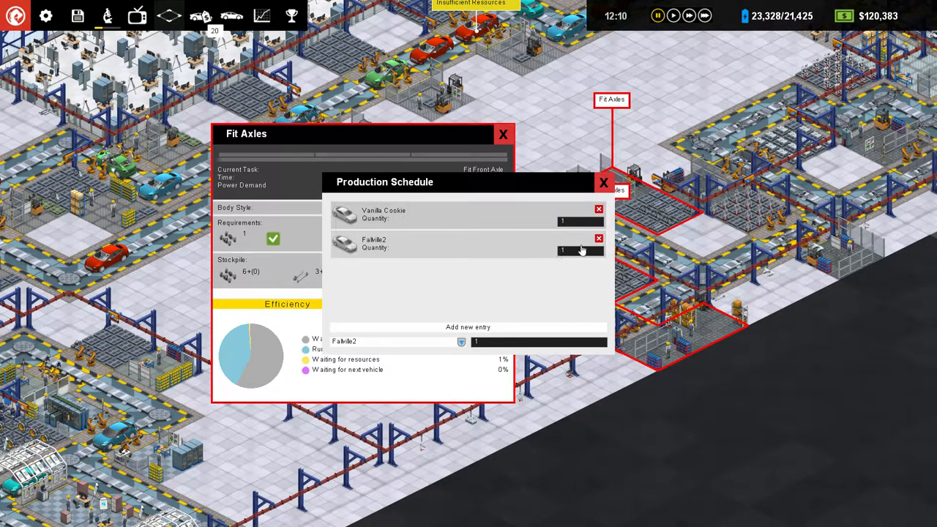
click(599, 239)
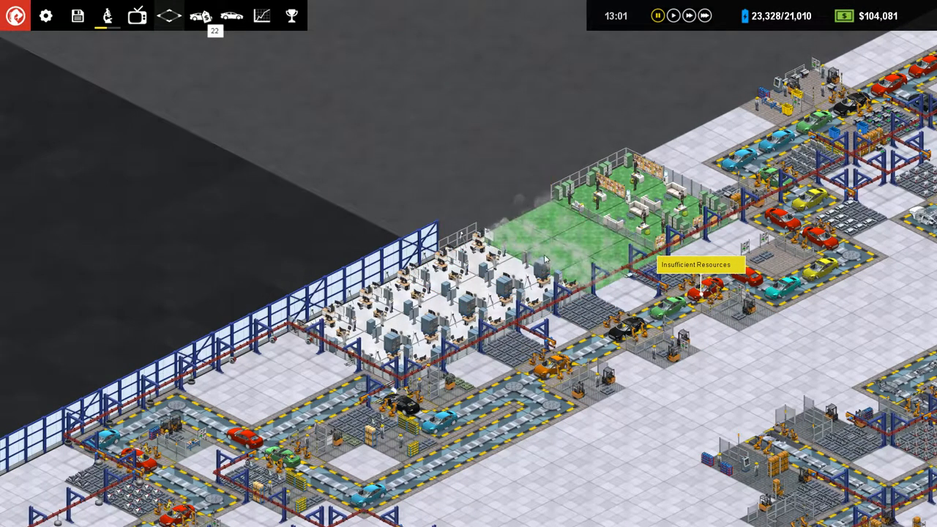
click(629, 213)
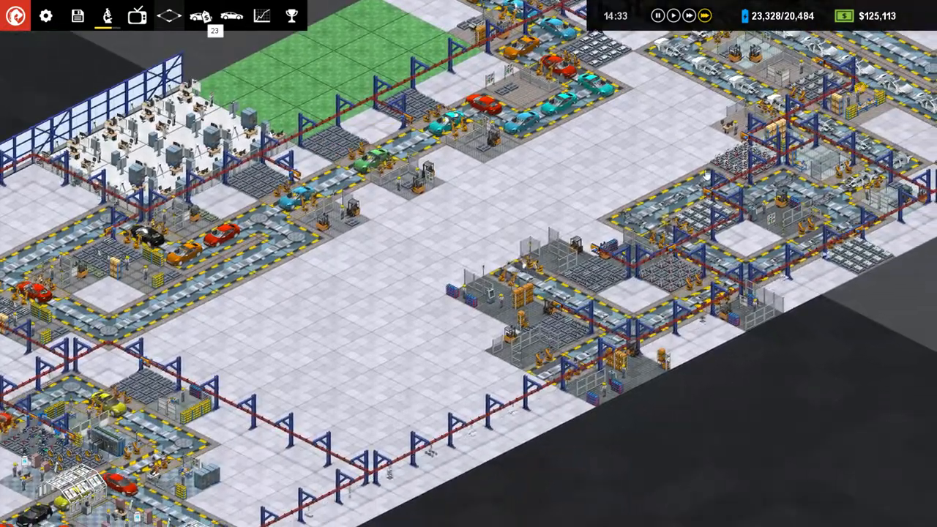
Step: Open the showroom car stock and close it again
click(200, 16)
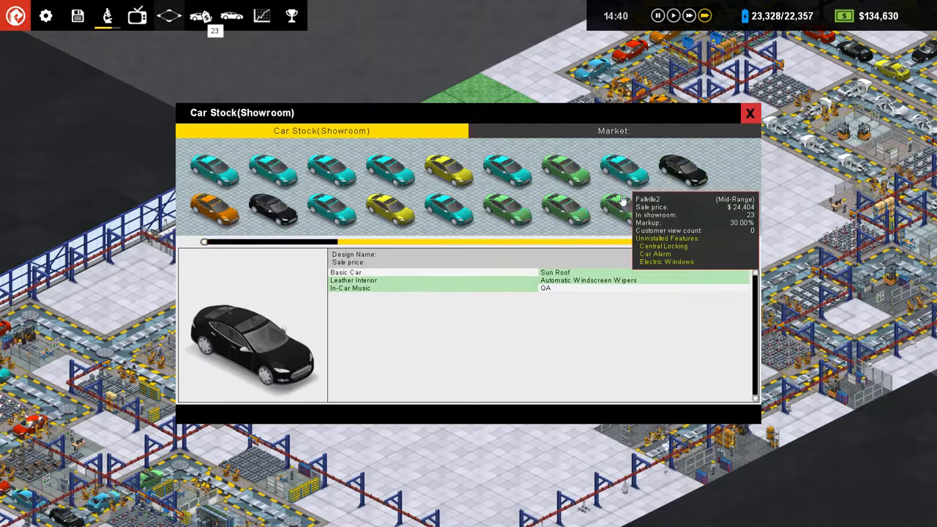
click(750, 113)
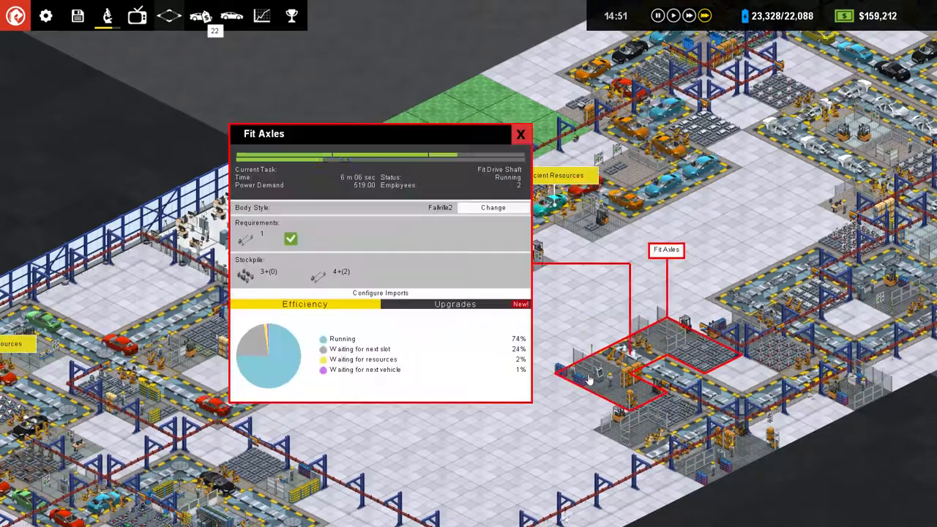
Step: Delete the Fallville2 entry from the Fit Axles schedule and close the schedule
click(492, 207)
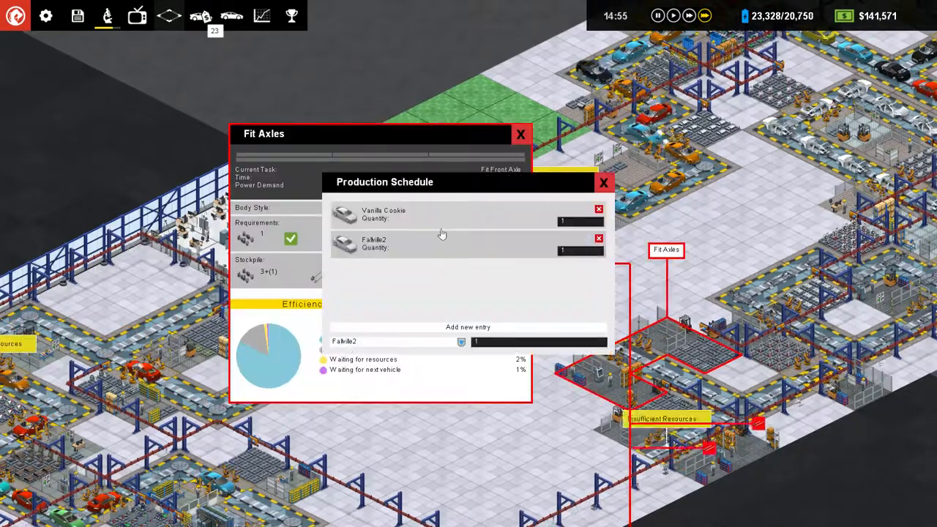
click(598, 238)
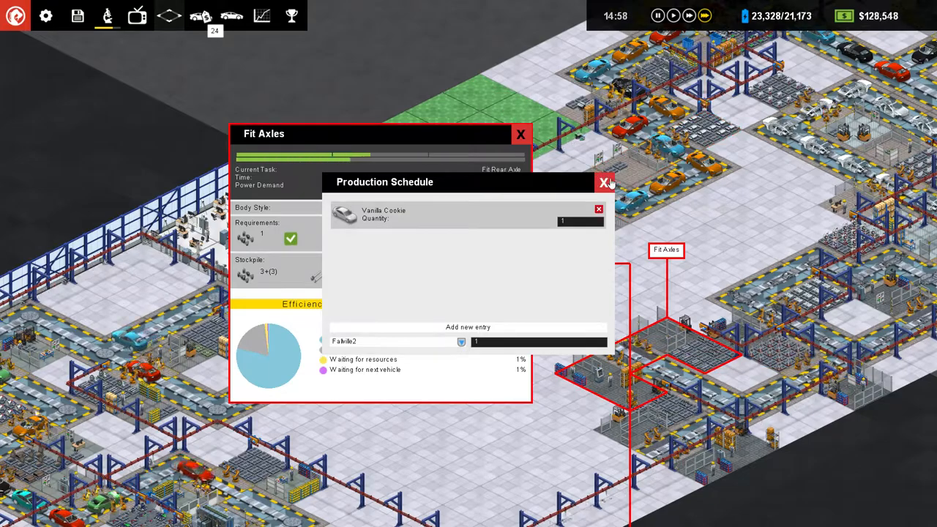
click(605, 182)
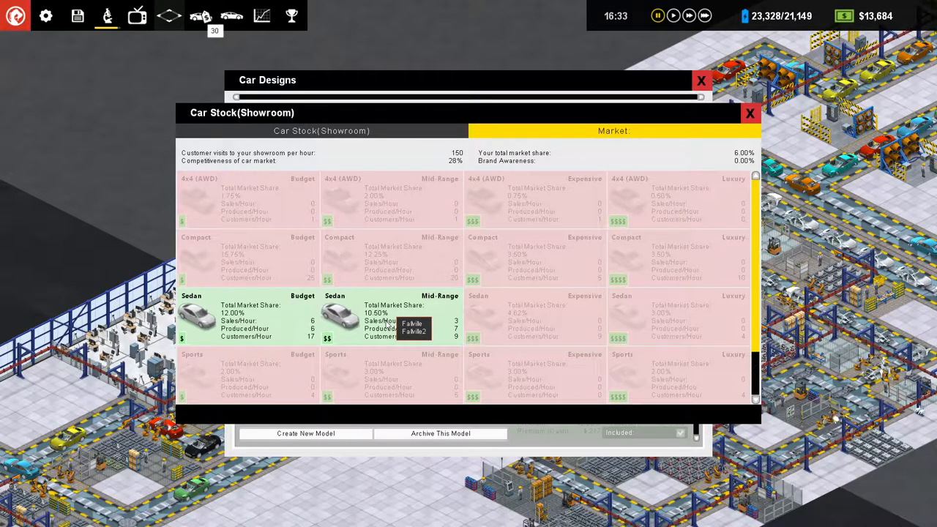
mouse_move(260, 358)
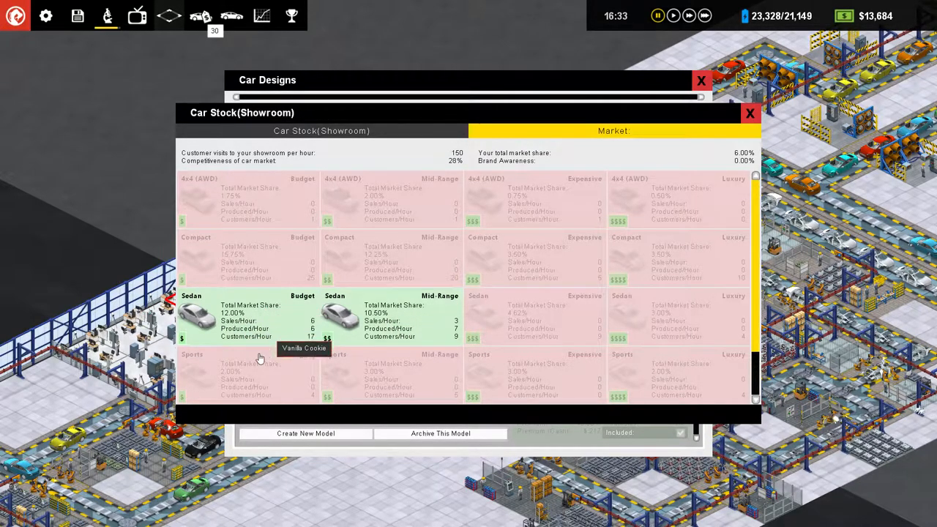
mouse_move(674, 164)
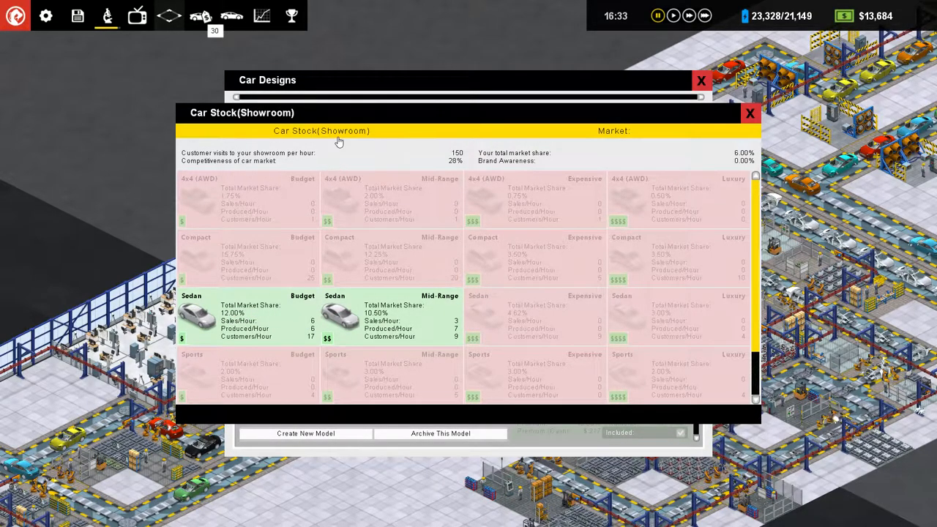
Step: Return to the showroom stock list showing the black Fallville2 at $25,520
click(322, 130)
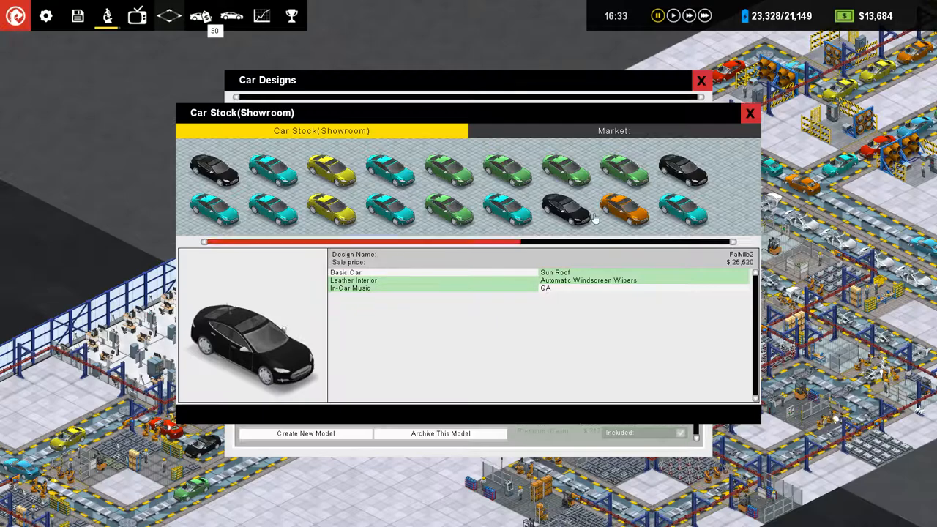
Step: Close the Car Stock showroom and Car Designs windows to return to the factory floor
click(750, 113)
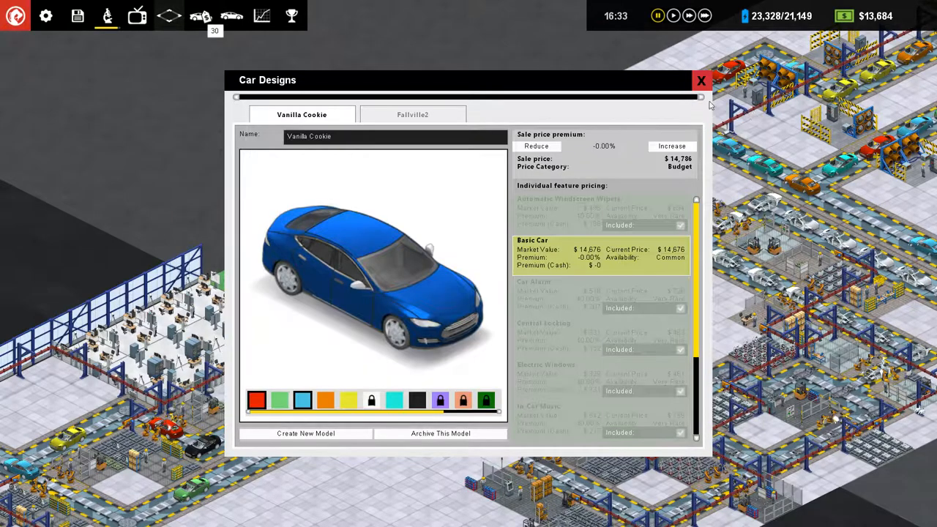
click(701, 81)
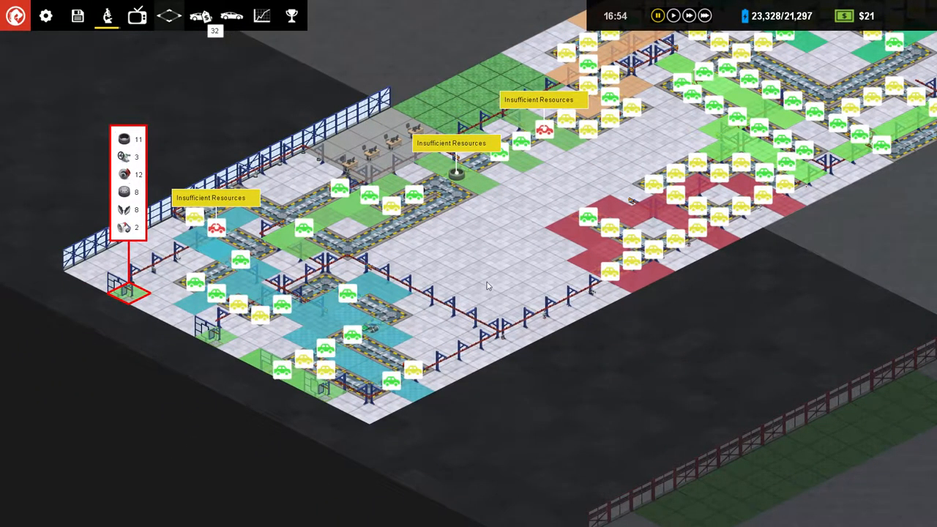
mouse_move(518, 307)
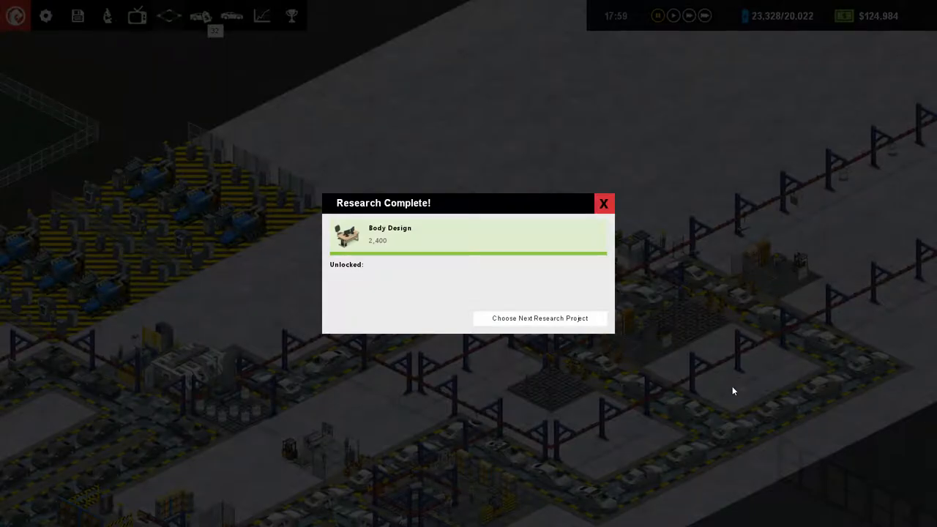
Step: Start SUV Body research (0 of 2,700 points) from the Research and Development tree
click(540, 318)
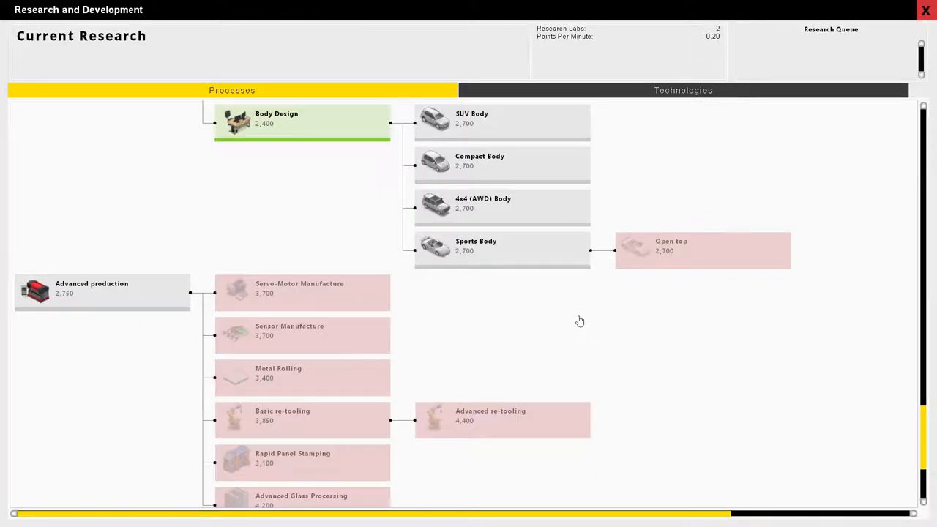
mouse_move(503, 128)
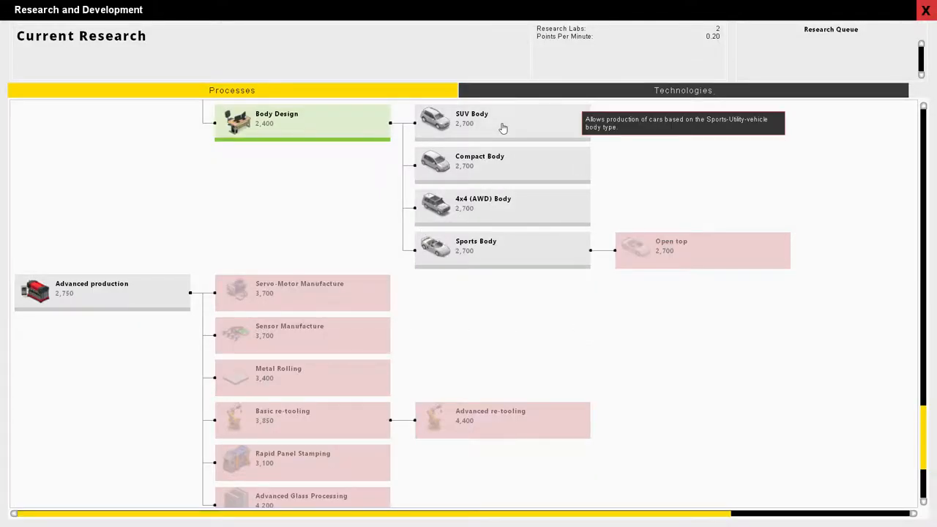
mouse_move(496, 174)
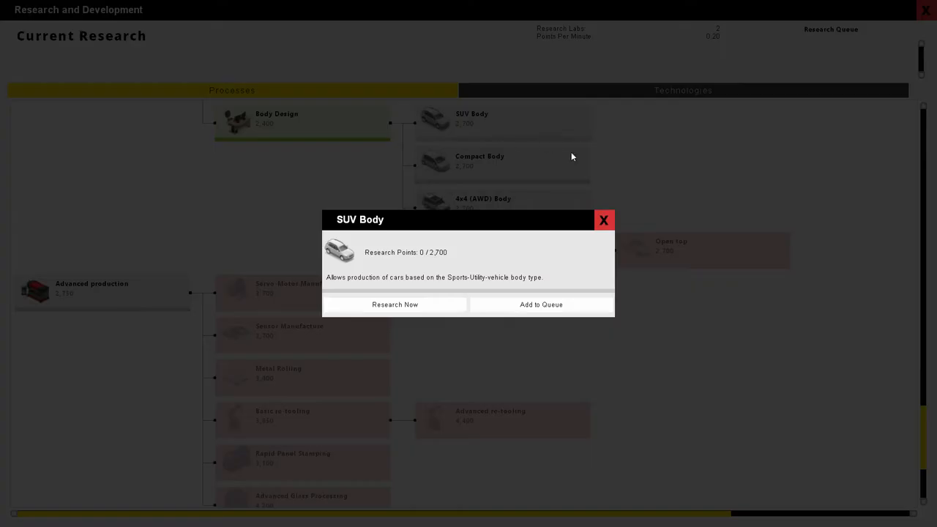
click(605, 220)
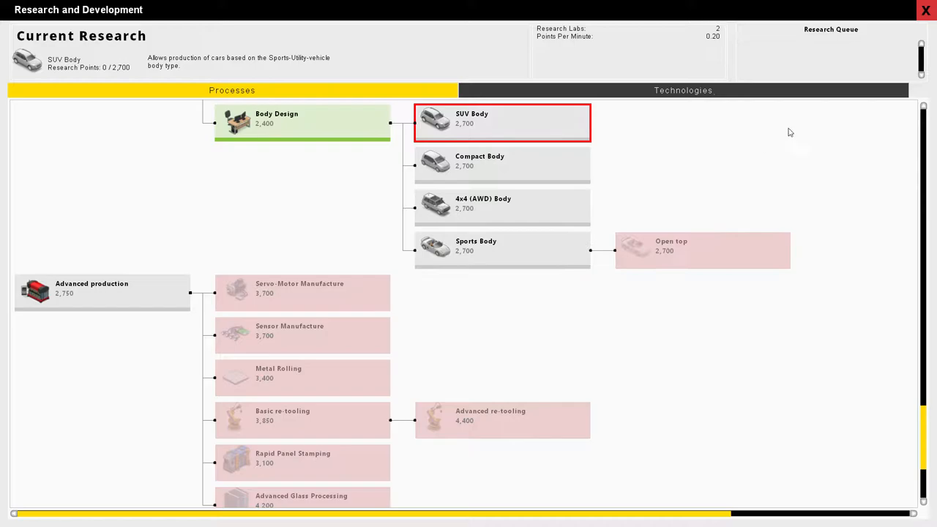
click(925, 10)
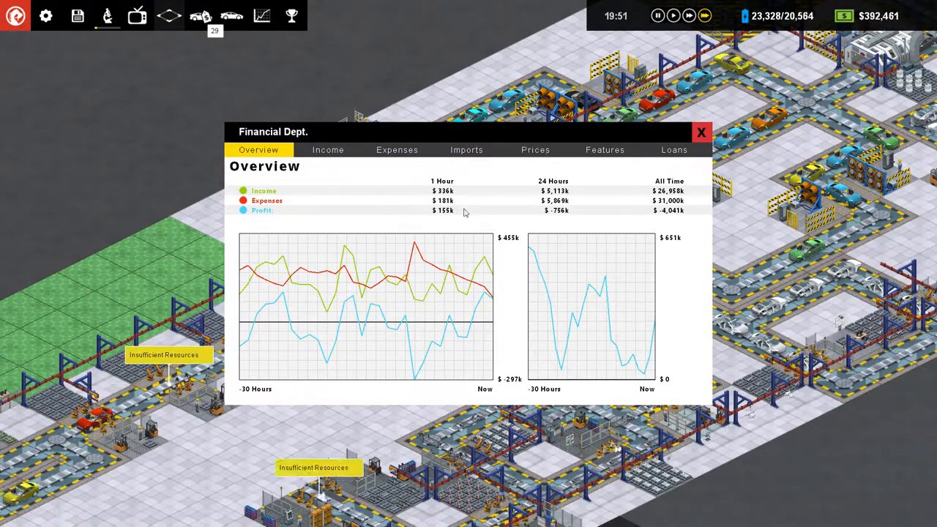
mouse_move(423, 246)
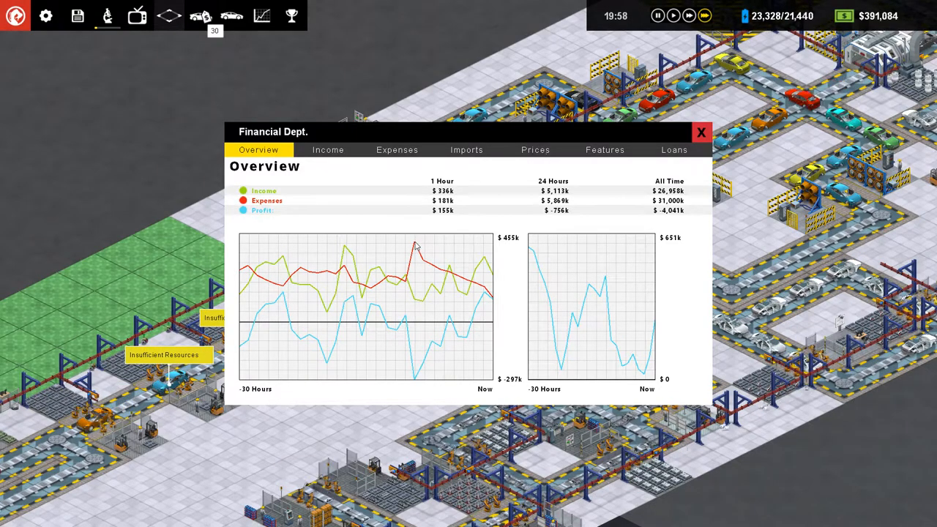
Step: Review the sorted Imports breakdown, then the Expenses breakdown led by $125k component purchases
click(467, 149)
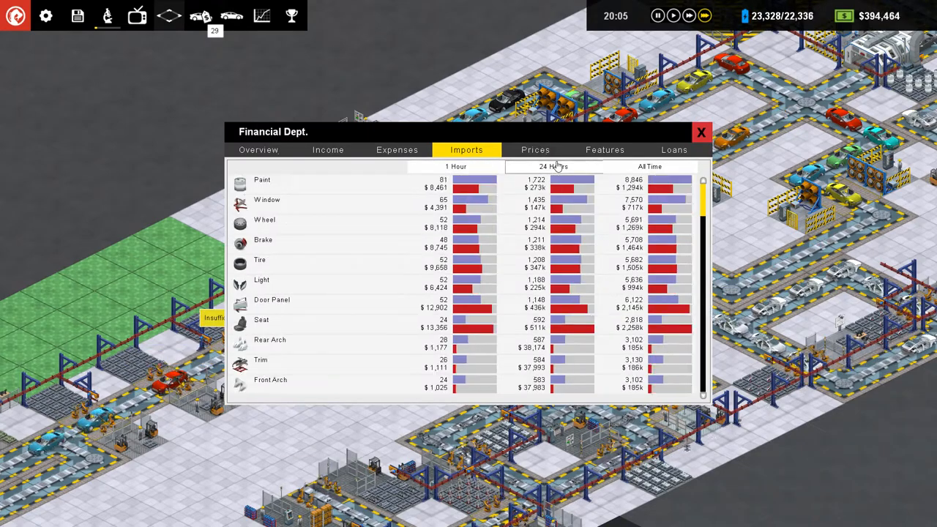
click(457, 166)
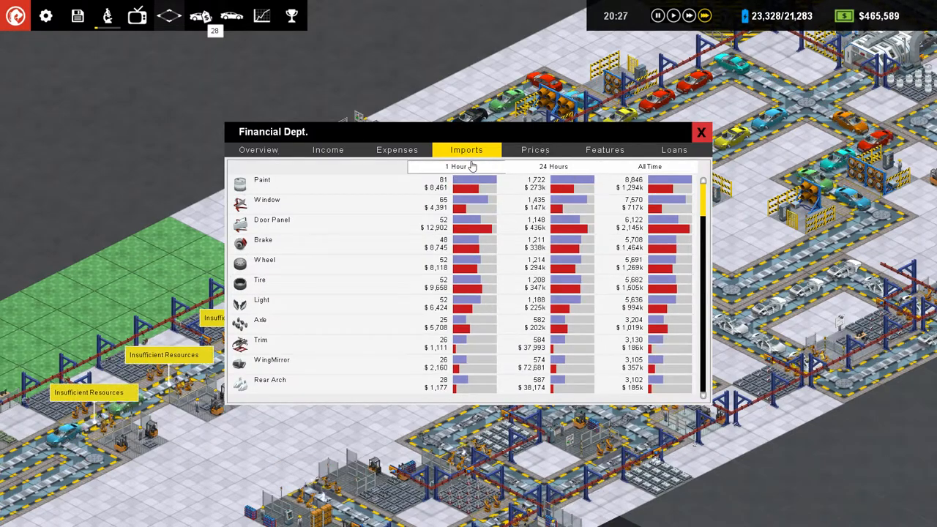
click(397, 150)
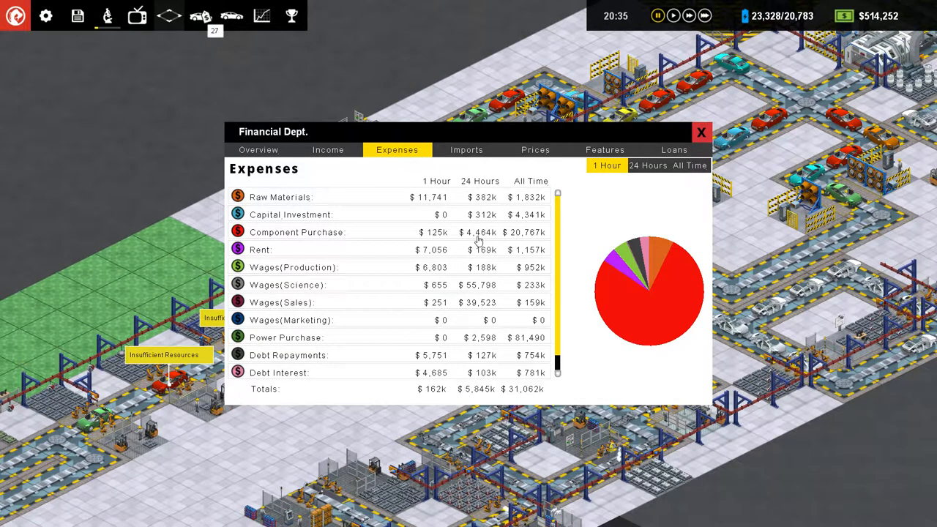
mouse_move(479, 170)
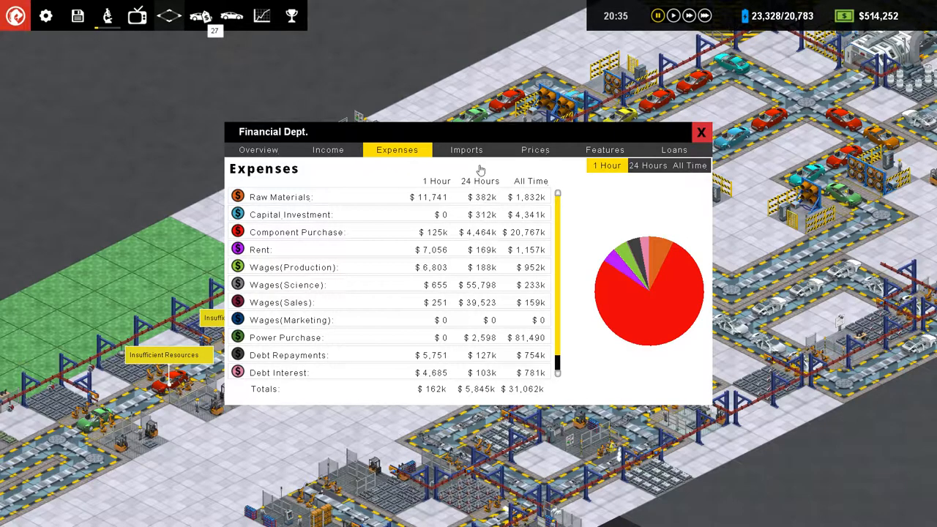
mouse_move(628, 42)
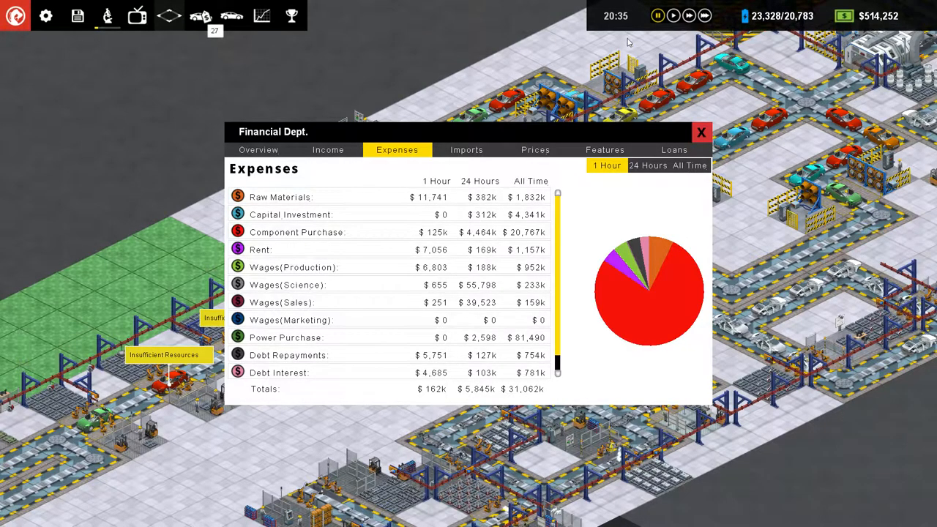
mouse_move(598, 203)
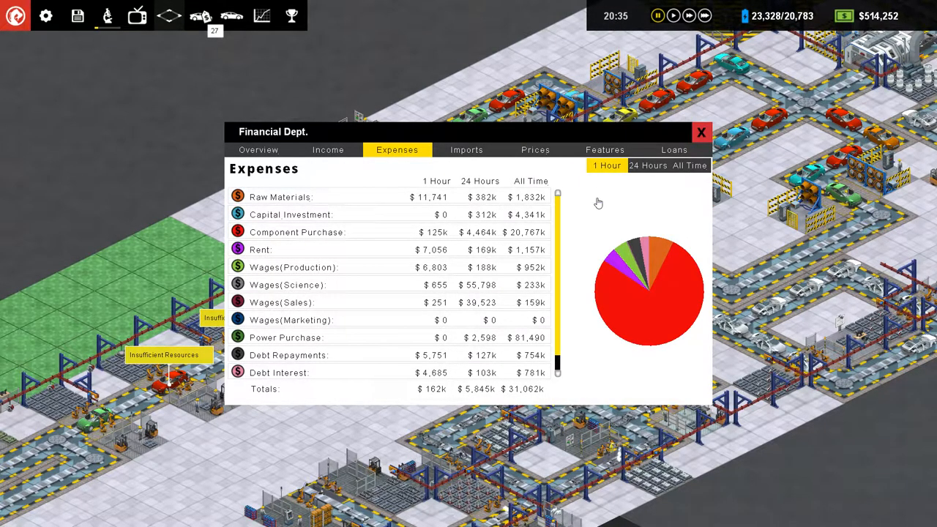
mouse_move(473, 240)
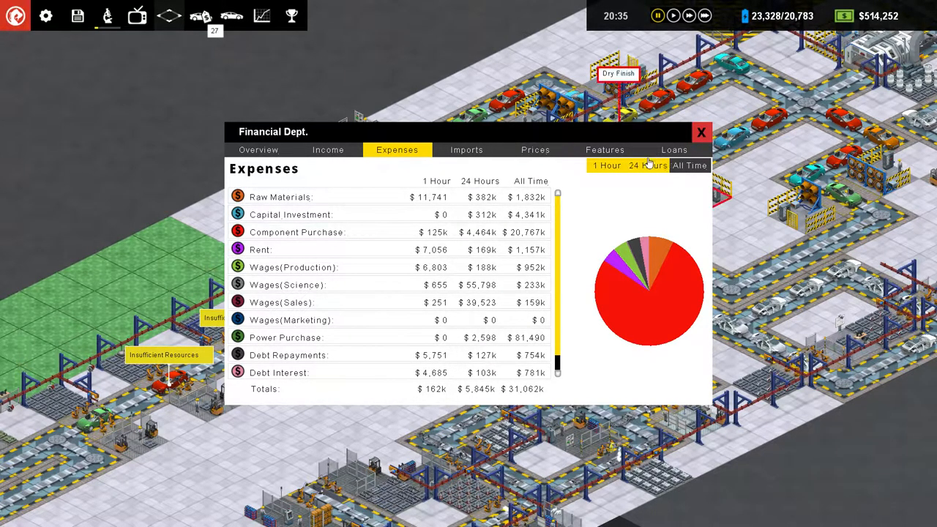
Step: Check Income per car model and the Overview, then list the four active loans
click(328, 149)
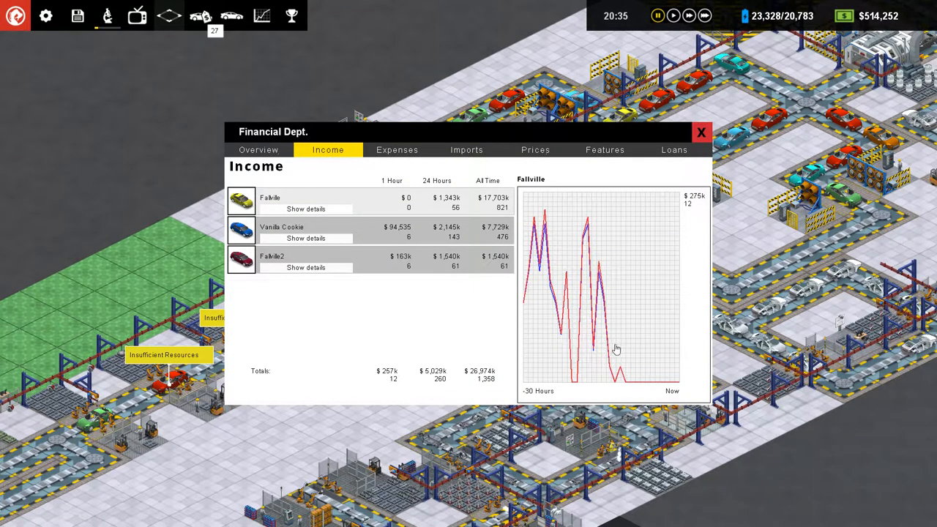
mouse_move(609, 293)
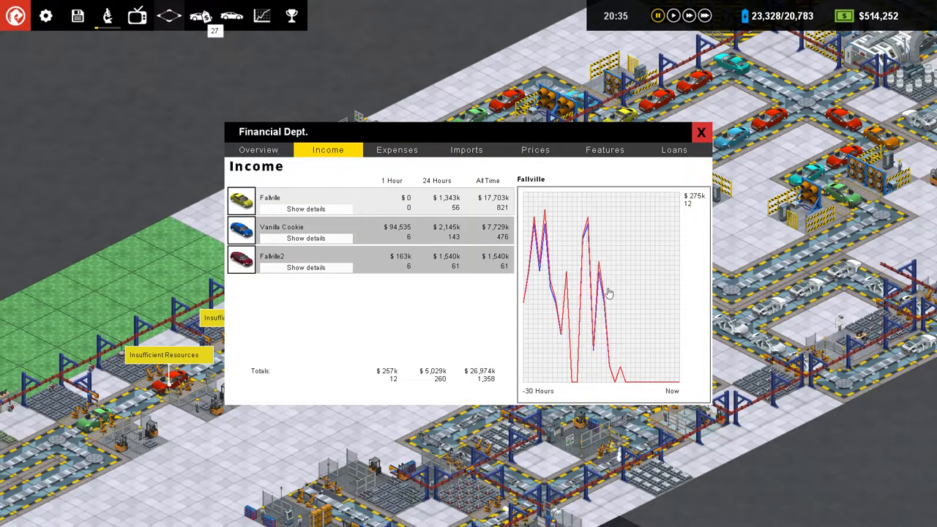
mouse_move(589, 225)
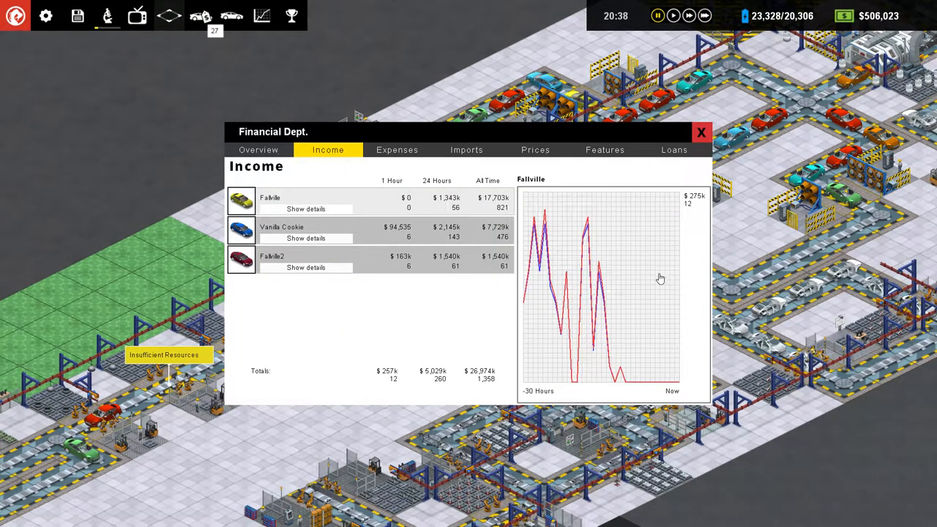
click(258, 149)
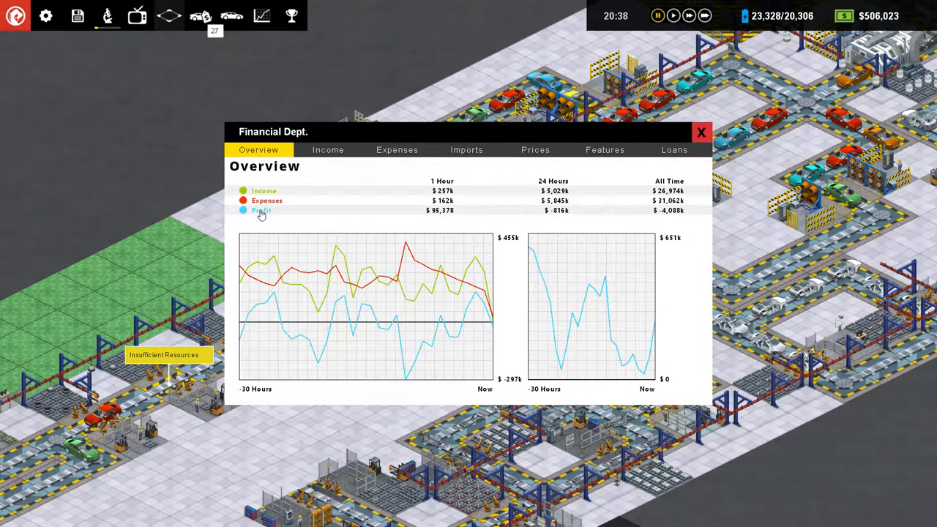
click(467, 149)
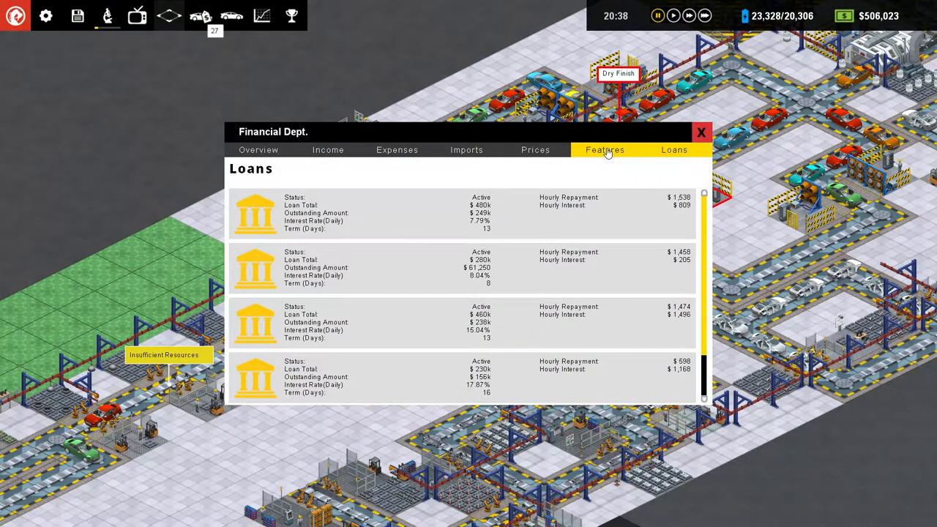
Step: Compare price histories for Alloy Wheel, another component and Sensor, then close Financial Dept
click(535, 149)
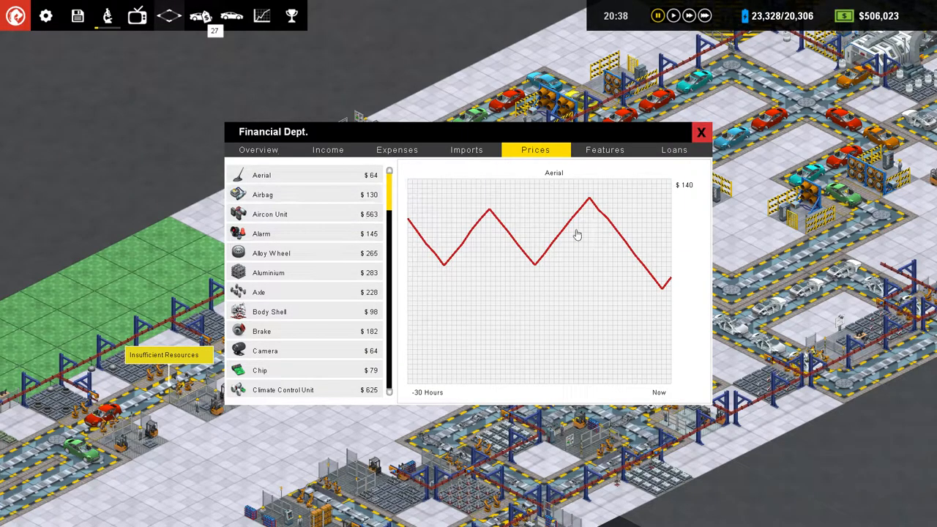
mouse_move(643, 272)
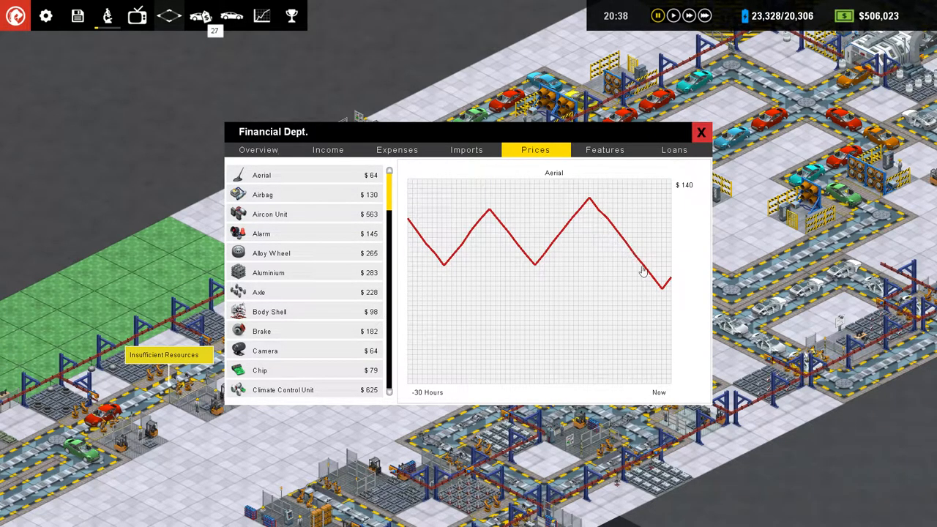
mouse_move(591, 202)
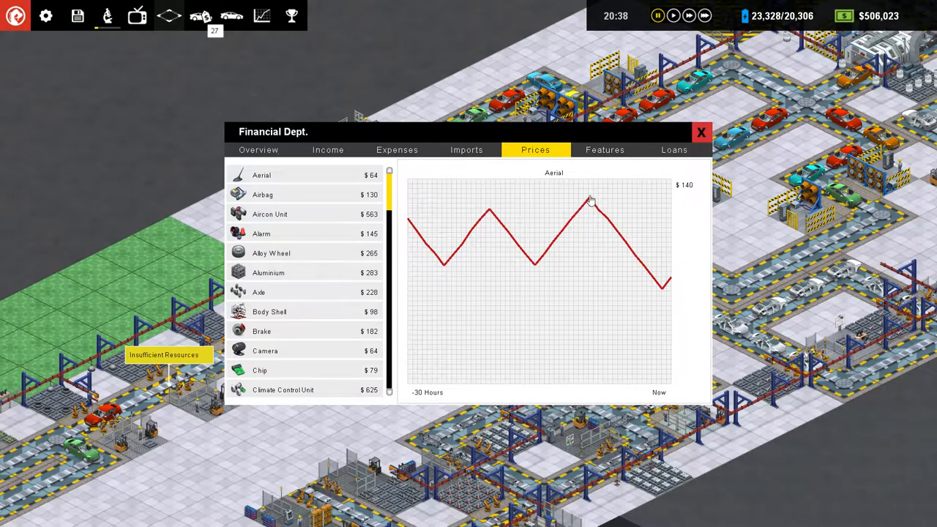
mouse_move(313, 200)
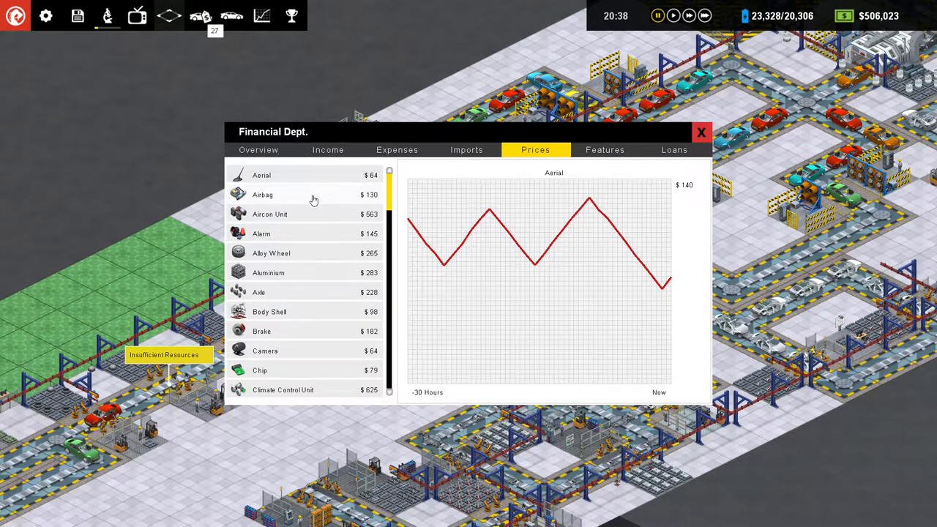
click(270, 253)
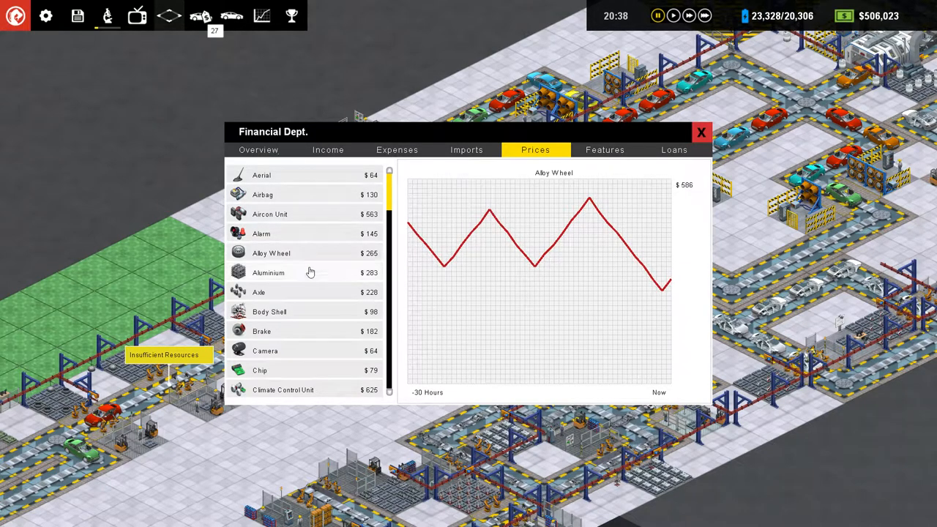
click(265, 351)
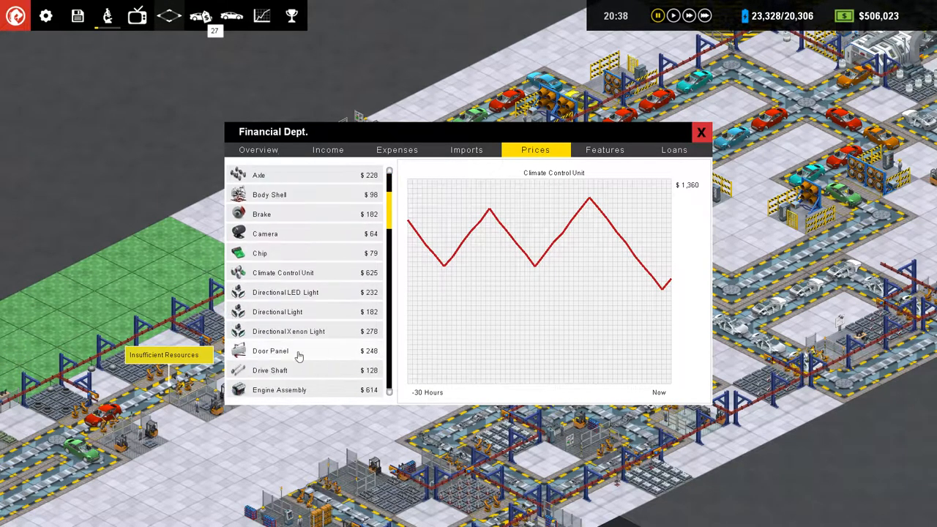
scroll(down, 3)
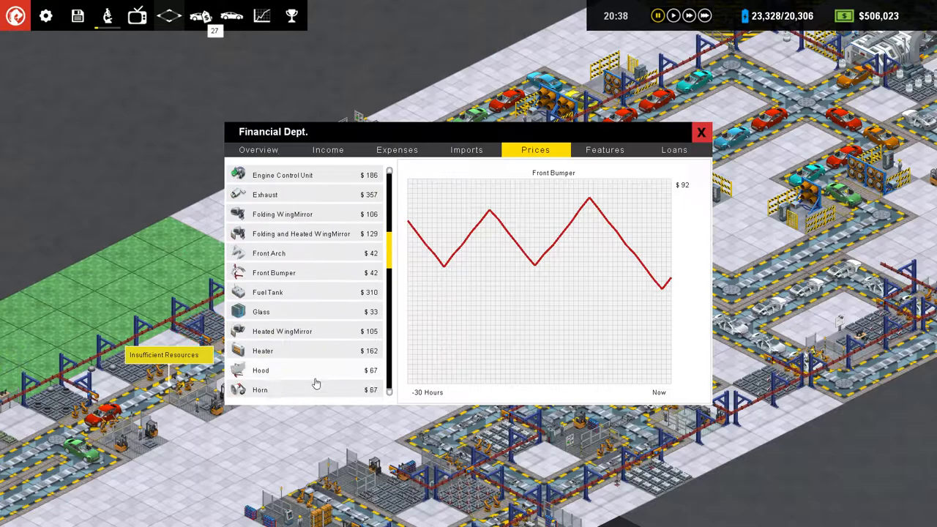
scroll(down, 3)
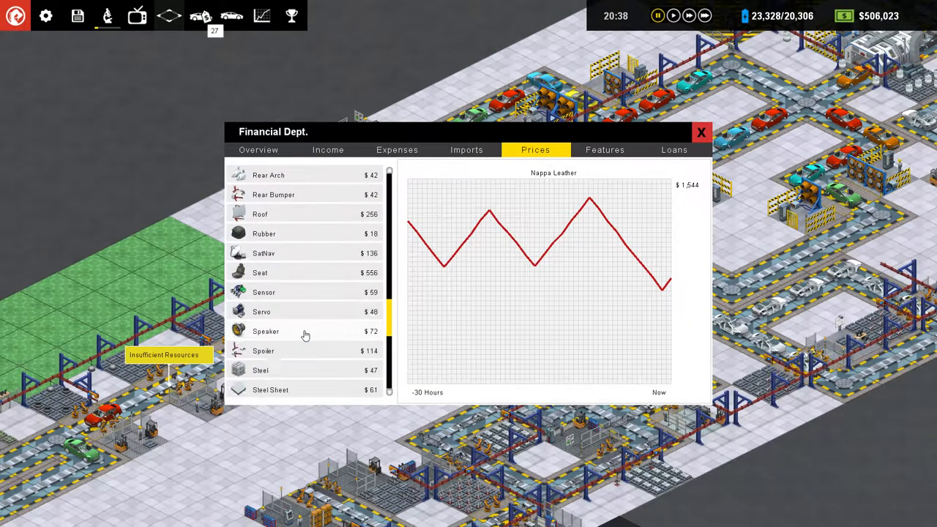
scroll(down, 3)
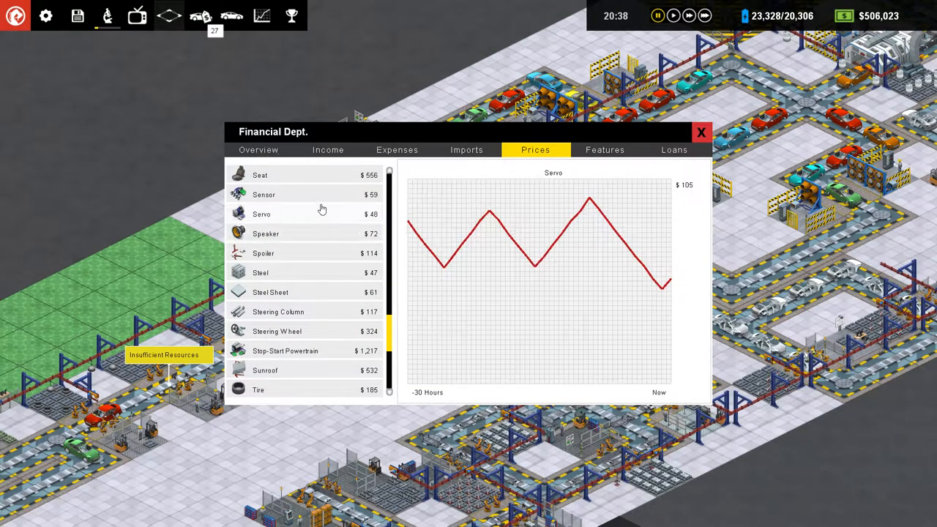
click(264, 194)
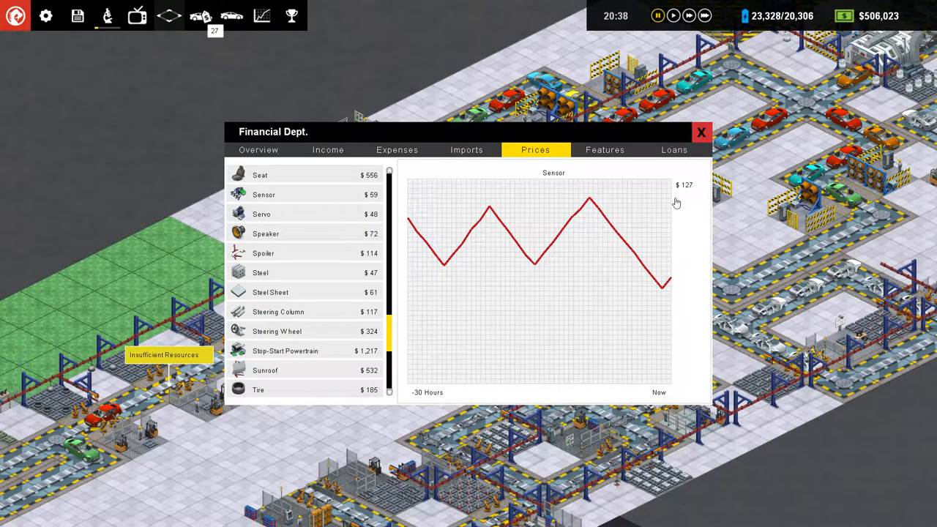
mouse_move(585, 232)
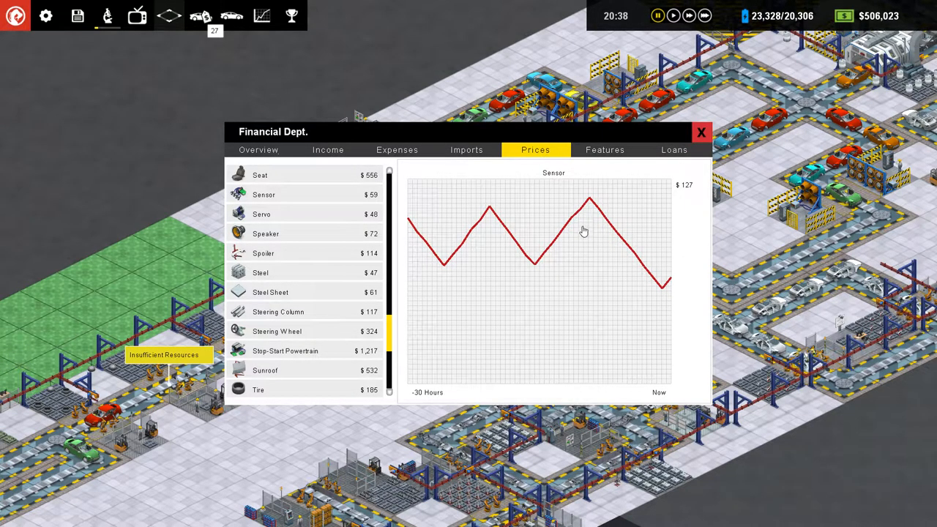
click(701, 132)
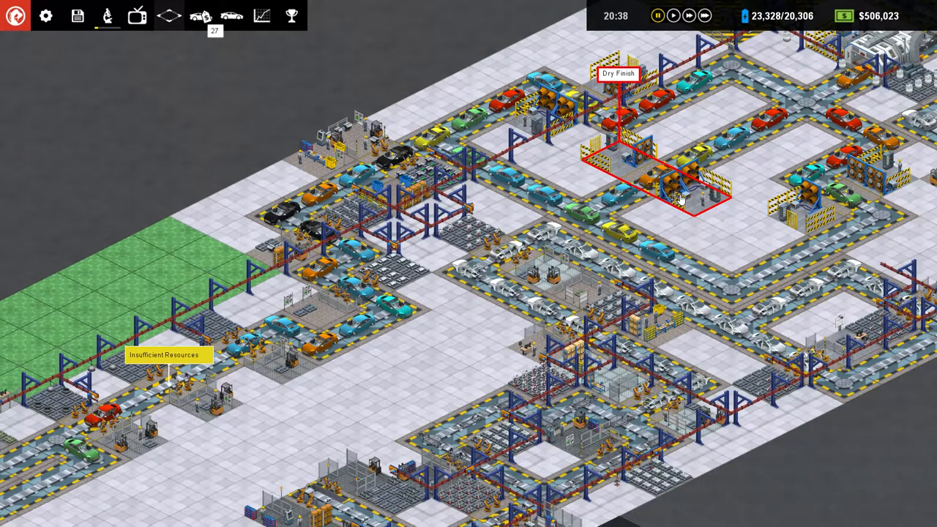
Step: Scroll the factory map to the office area beside the empty green plot
scroll(down, 3)
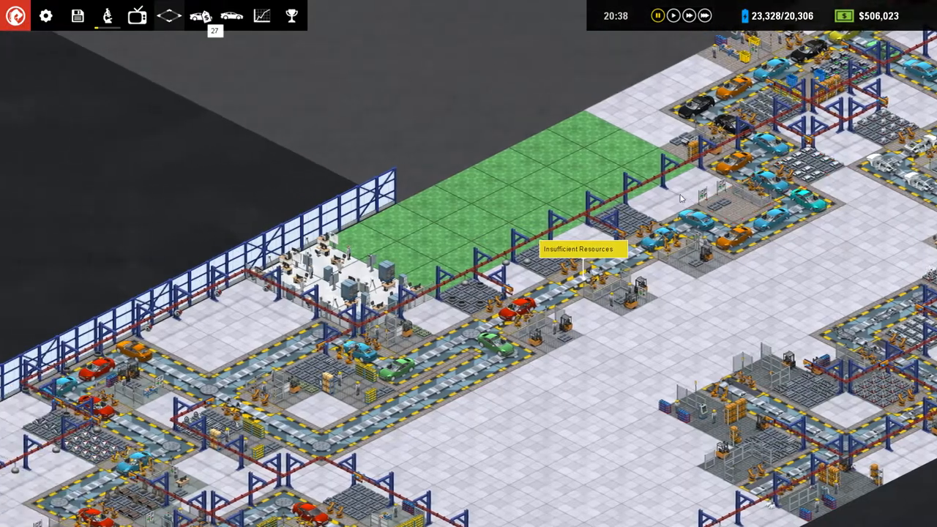